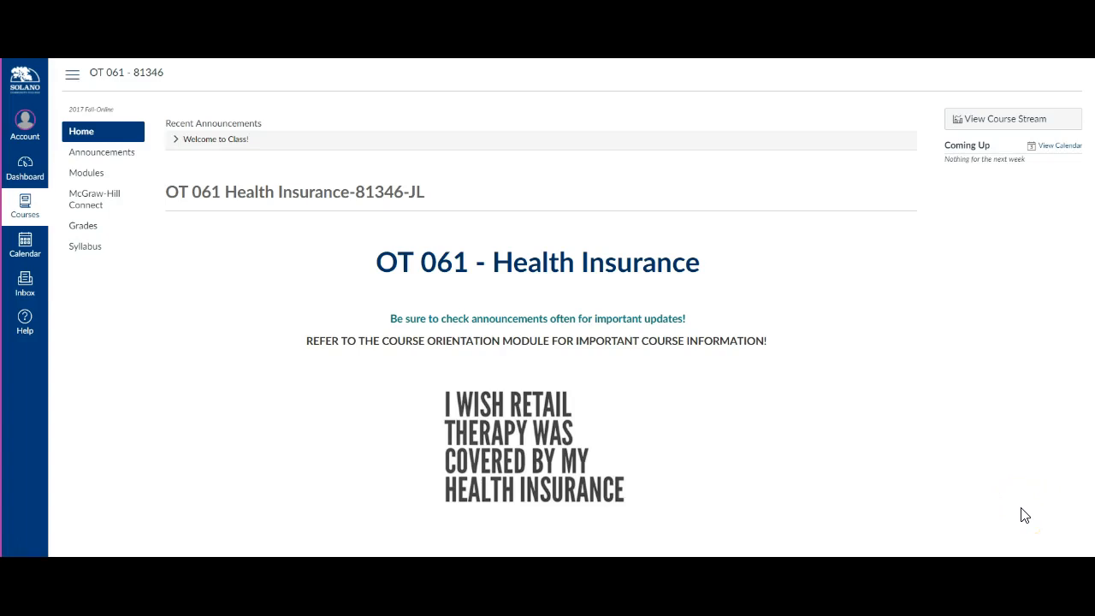
{"action": "mouse_move", "coordinate": [938, 517]}
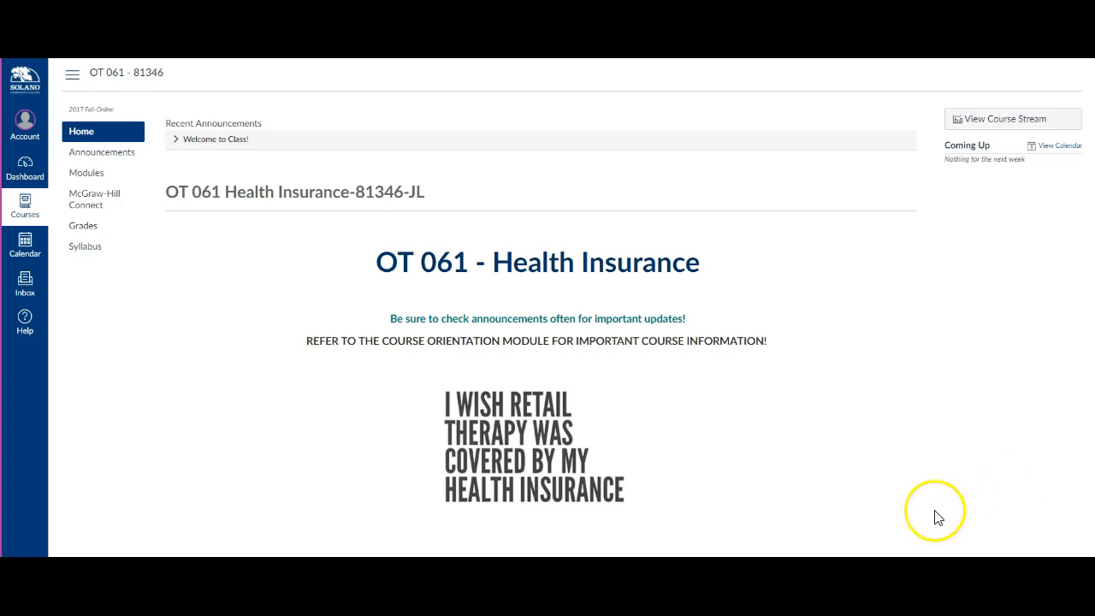
{"action": "mouse_move", "coordinate": [941, 517]}
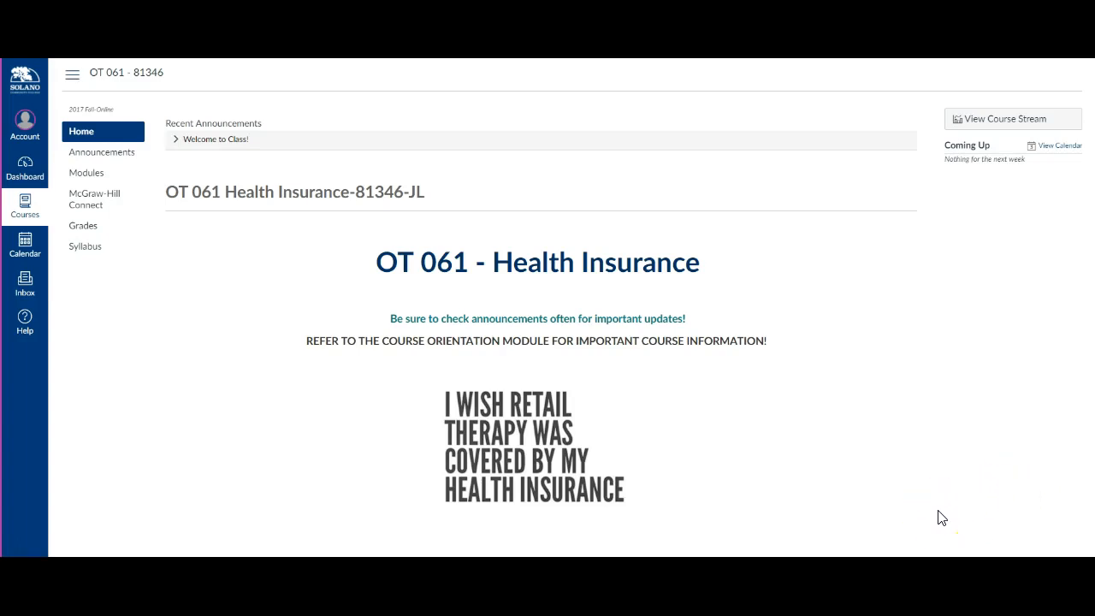
{"action": "mouse_move", "coordinate": [941, 522]}
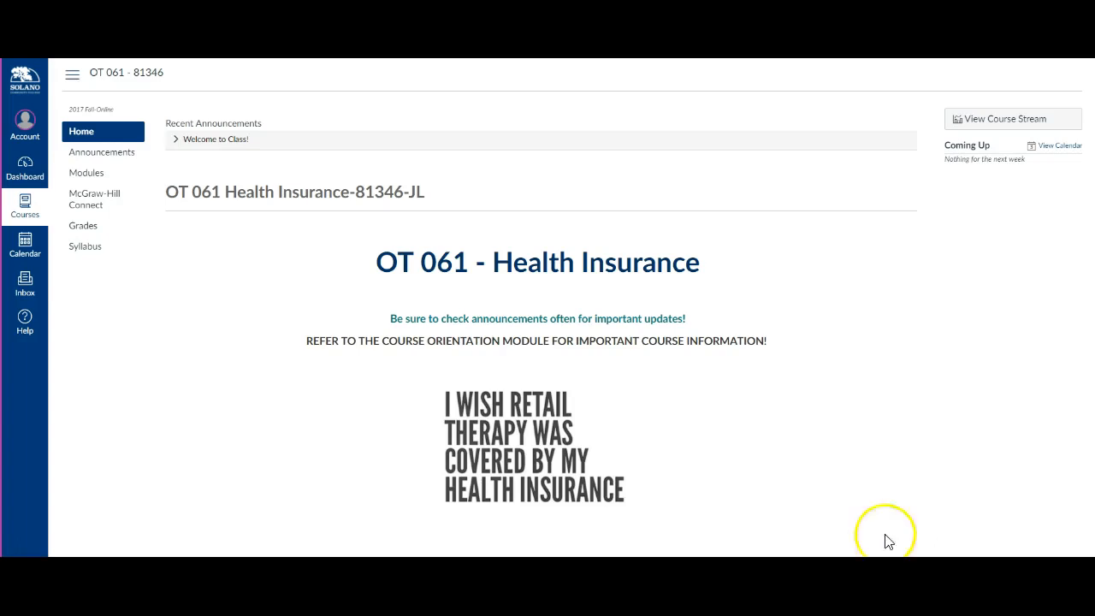
{"action": "mouse_move", "coordinate": [1072, 392]}
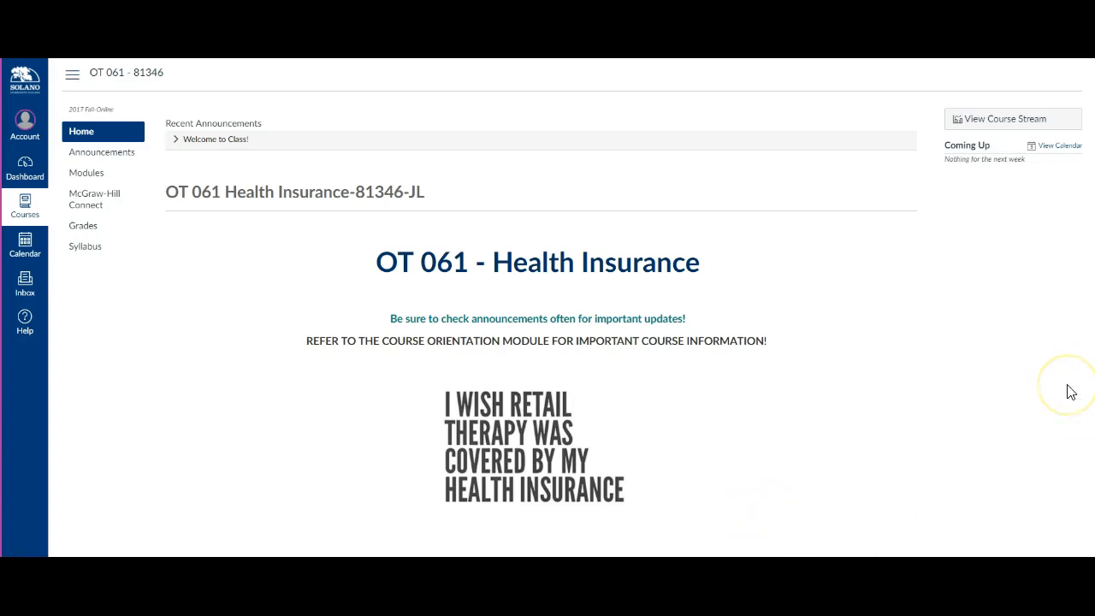
{"action": "mouse_move", "coordinate": [247, 69]}
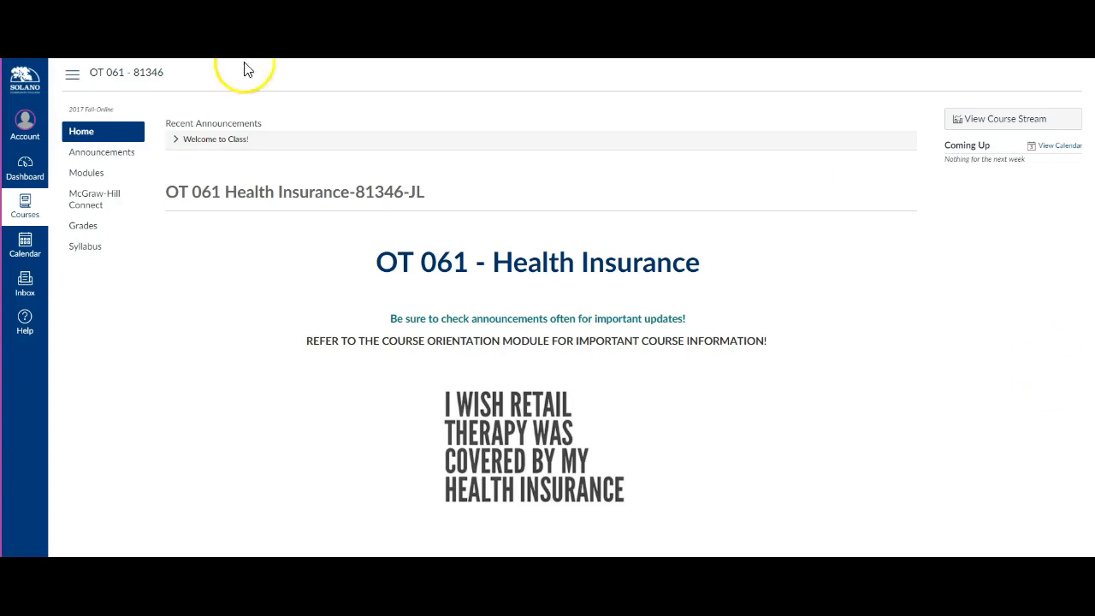
{"action": "mouse_move", "coordinate": [41, 425]}
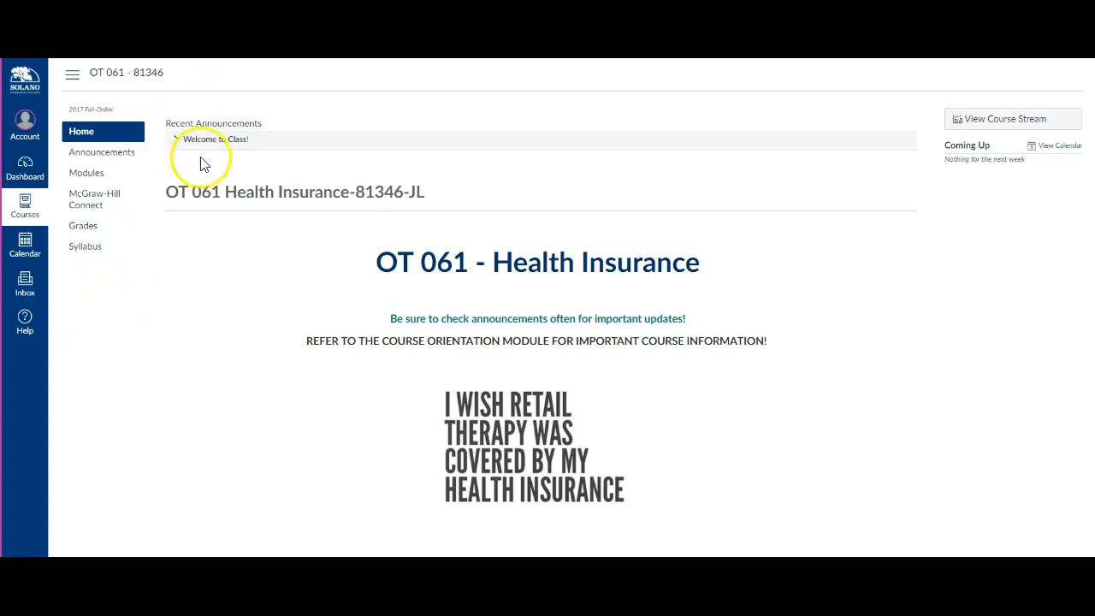
{"action": "mouse_move", "coordinate": [174, 147]}
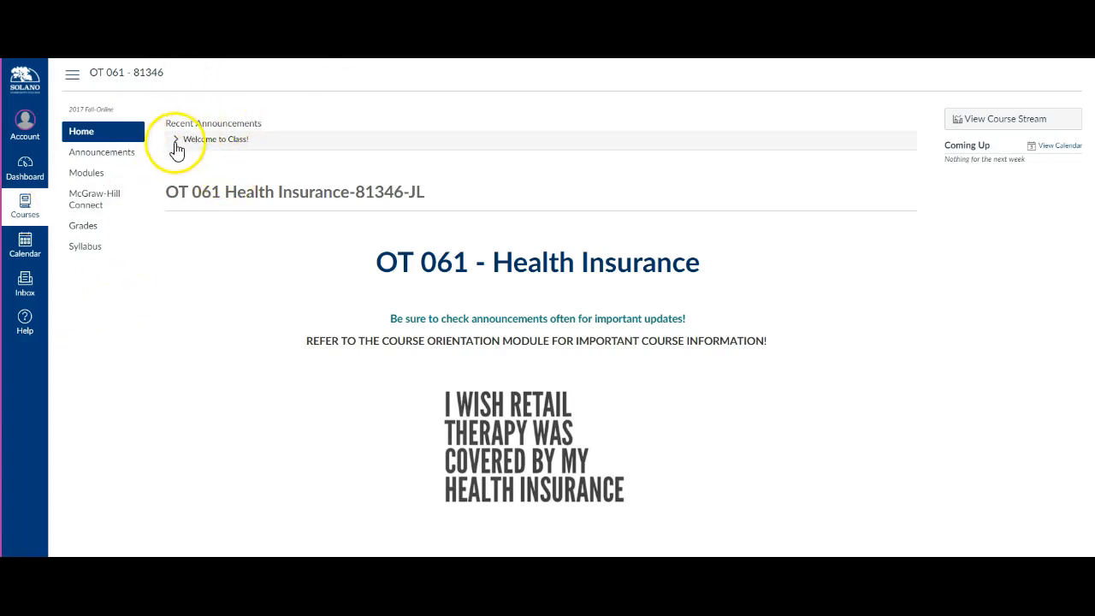
{"action": "mouse_move", "coordinate": [187, 192]}
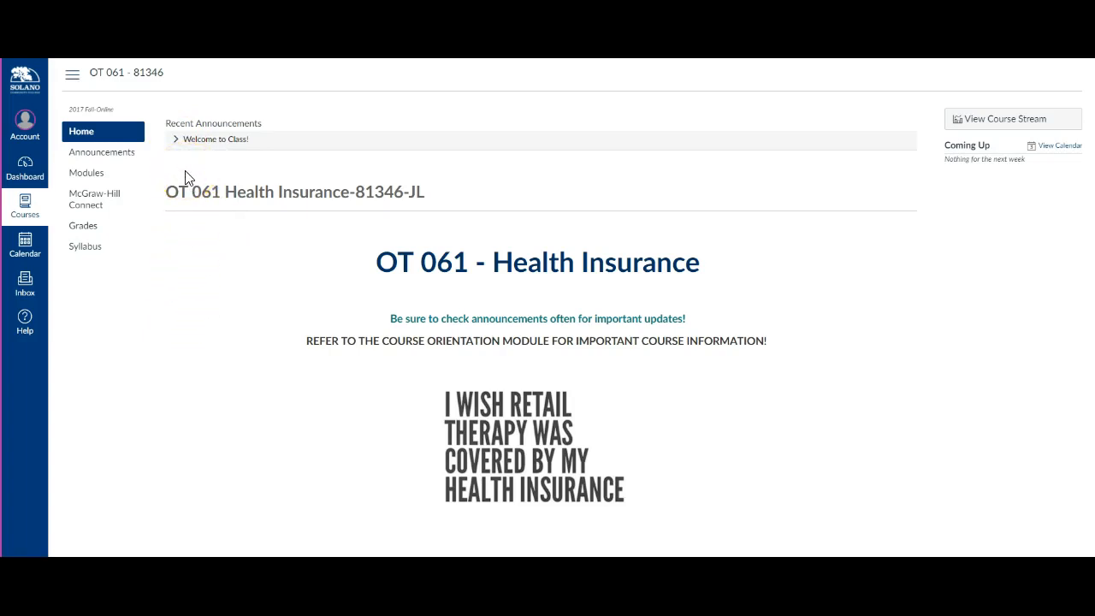
{"action": "mouse_move", "coordinate": [175, 187]}
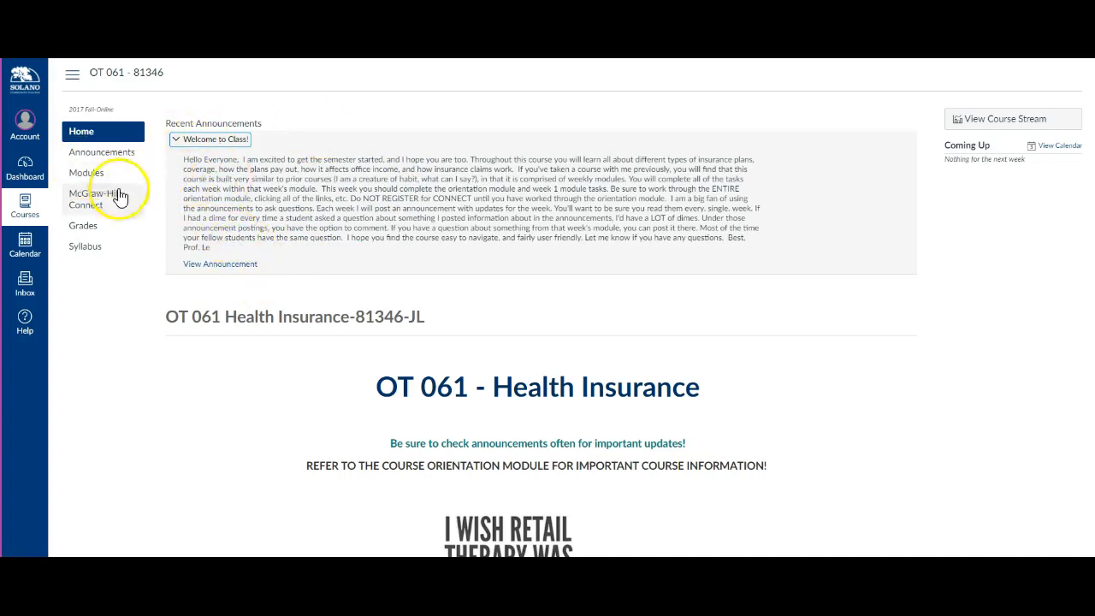
{"action": "mouse_move", "coordinate": [146, 212]}
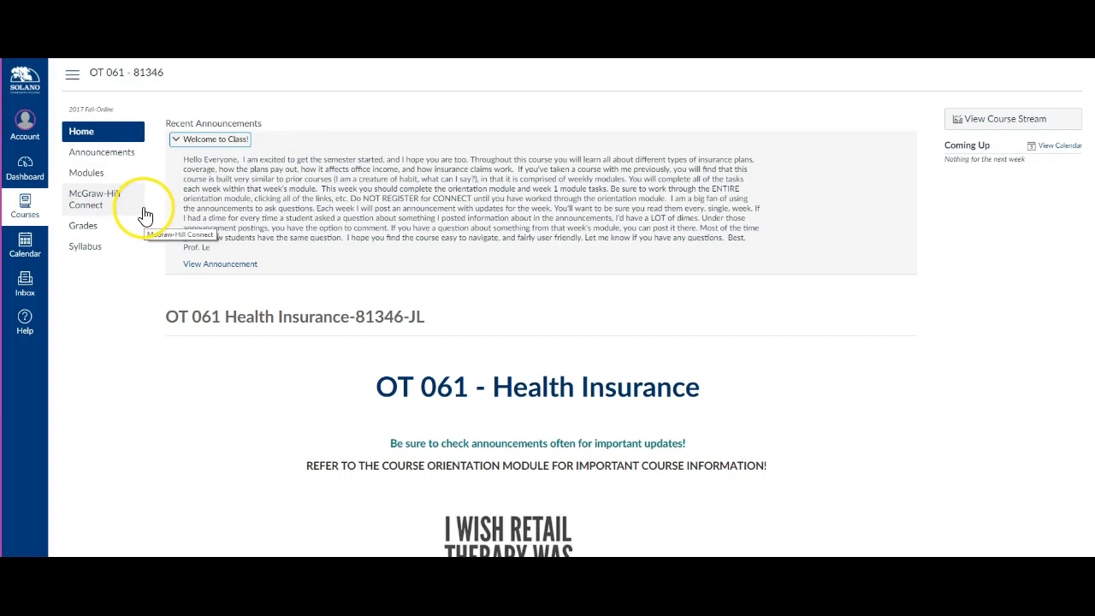
{"action": "mouse_move", "coordinate": [253, 270]}
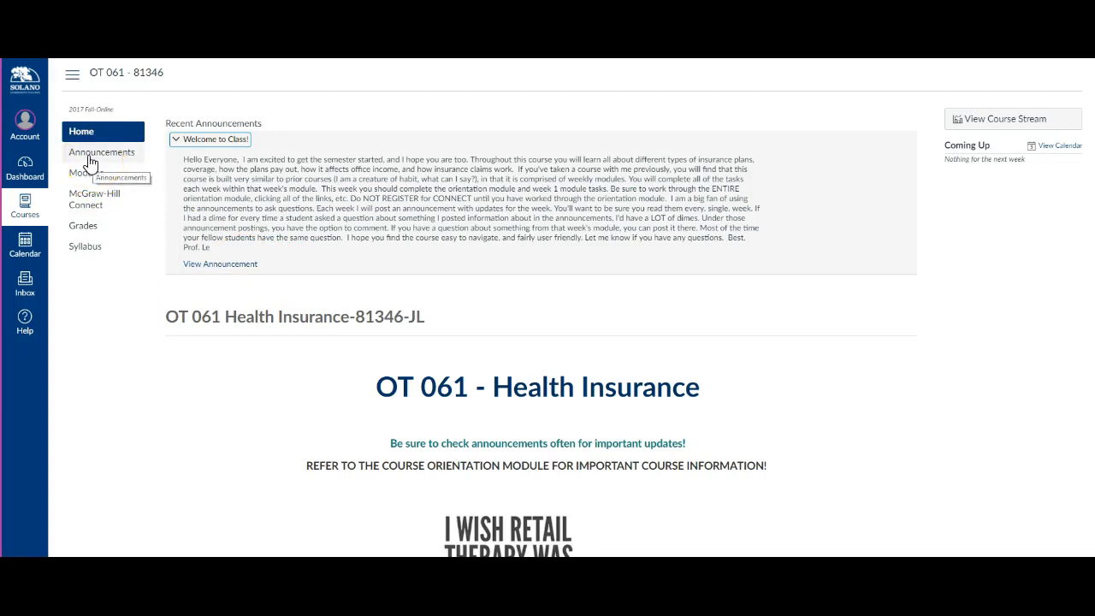
- Show the course Announcements page listing the Welcome to Class! announcement
{"action": "left_click", "coordinate": [103, 152]}
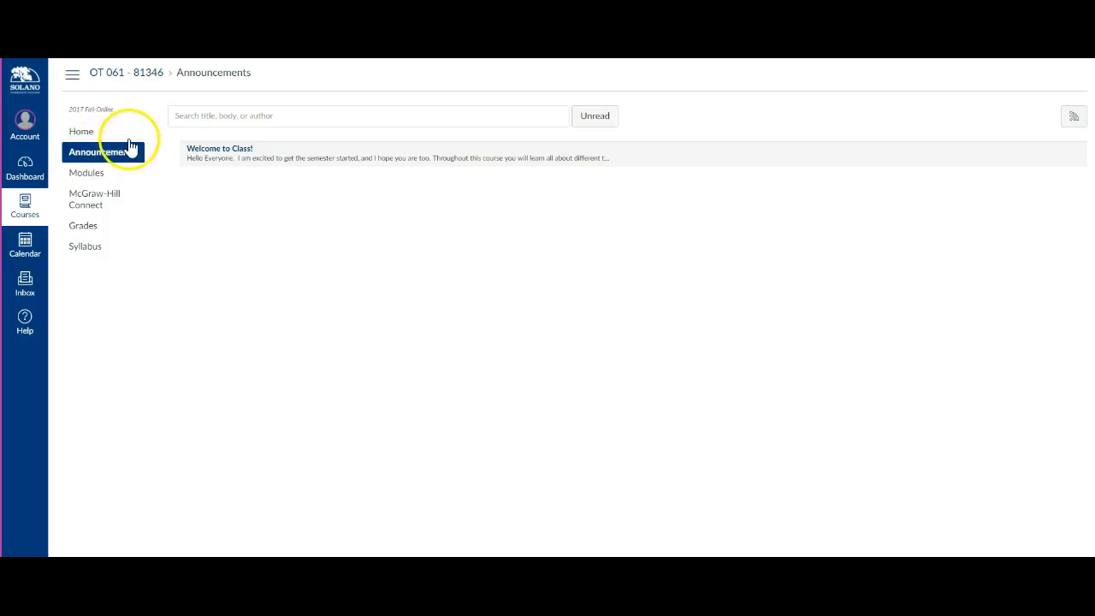
{"action": "mouse_move", "coordinate": [197, 224]}
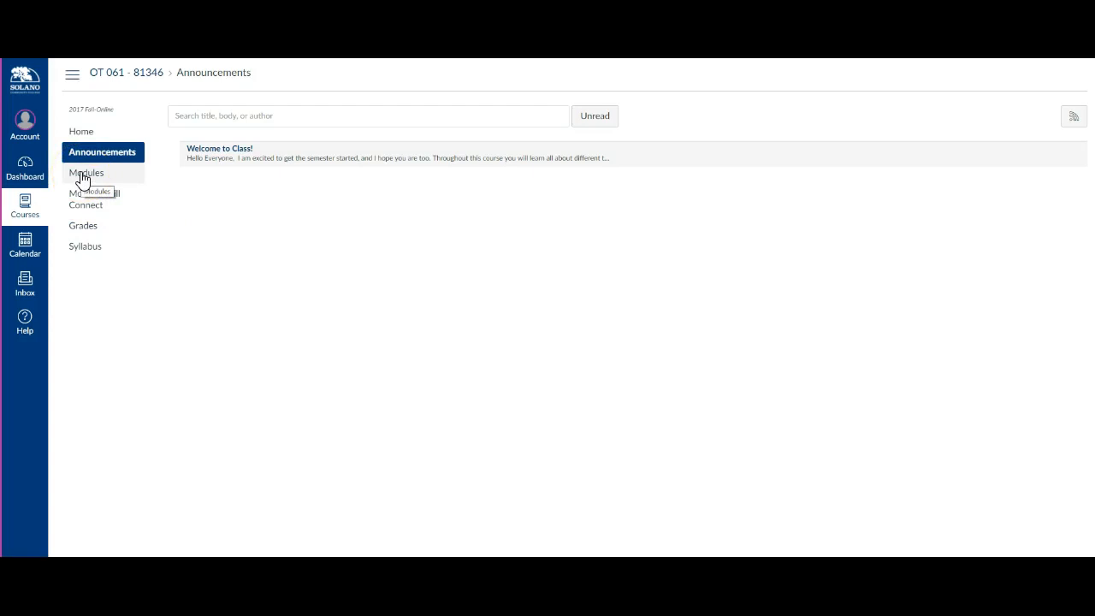
- Show the Modules page with the Course Orientation, Week 1 and Week 2 items
{"action": "left_click", "coordinate": [85, 173]}
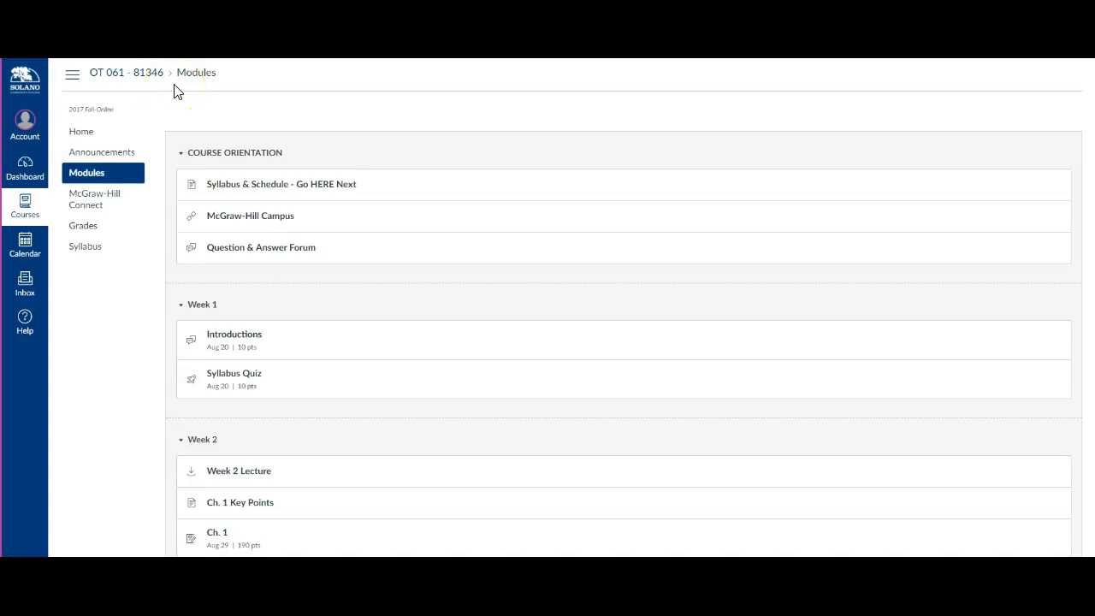
{"action": "mouse_move", "coordinate": [174, 94]}
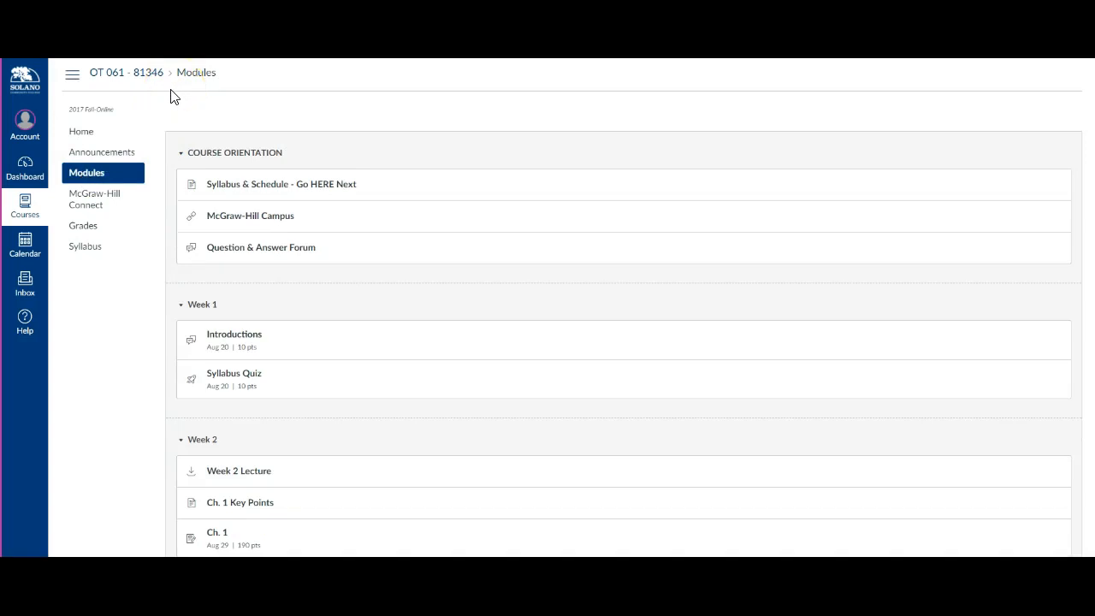
{"action": "scroll", "scroll_direction": "down", "scroll_amount": 3}
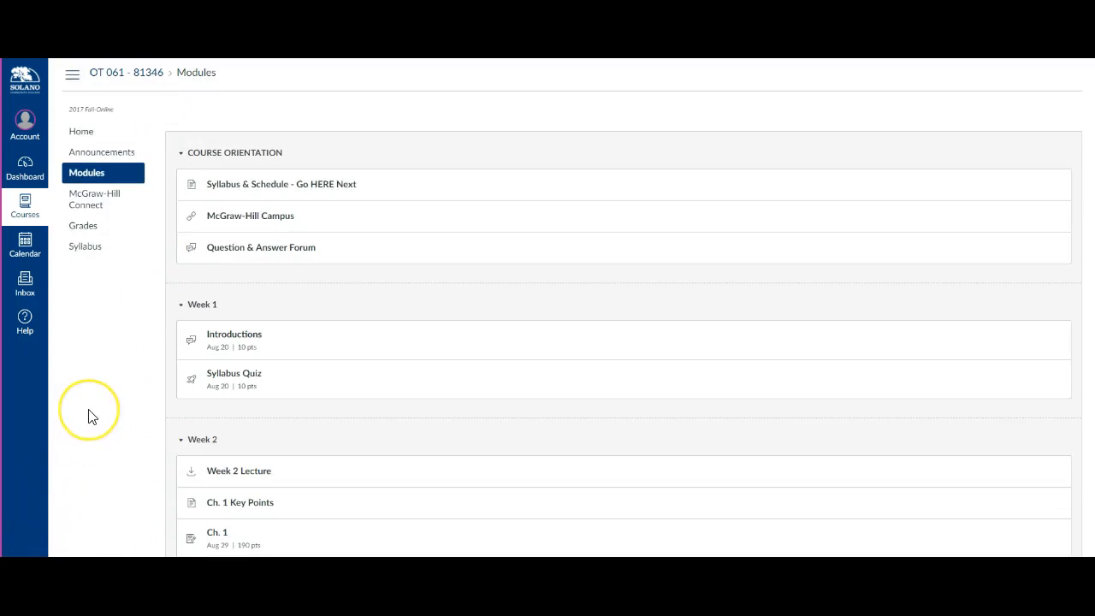
{"action": "mouse_move", "coordinate": [102, 404]}
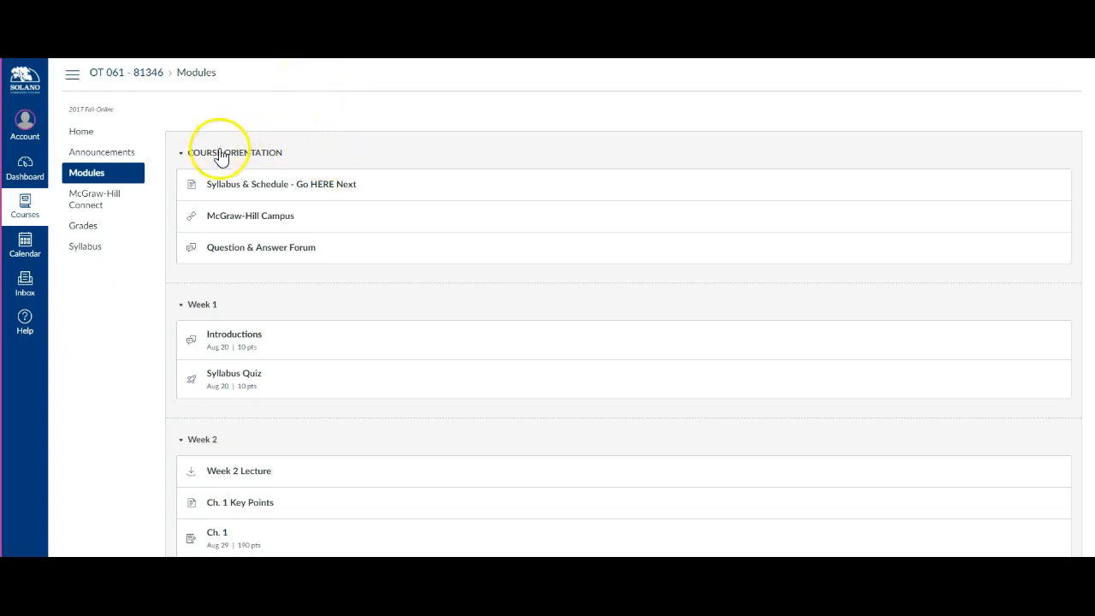
{"action": "mouse_move", "coordinate": [288, 185]}
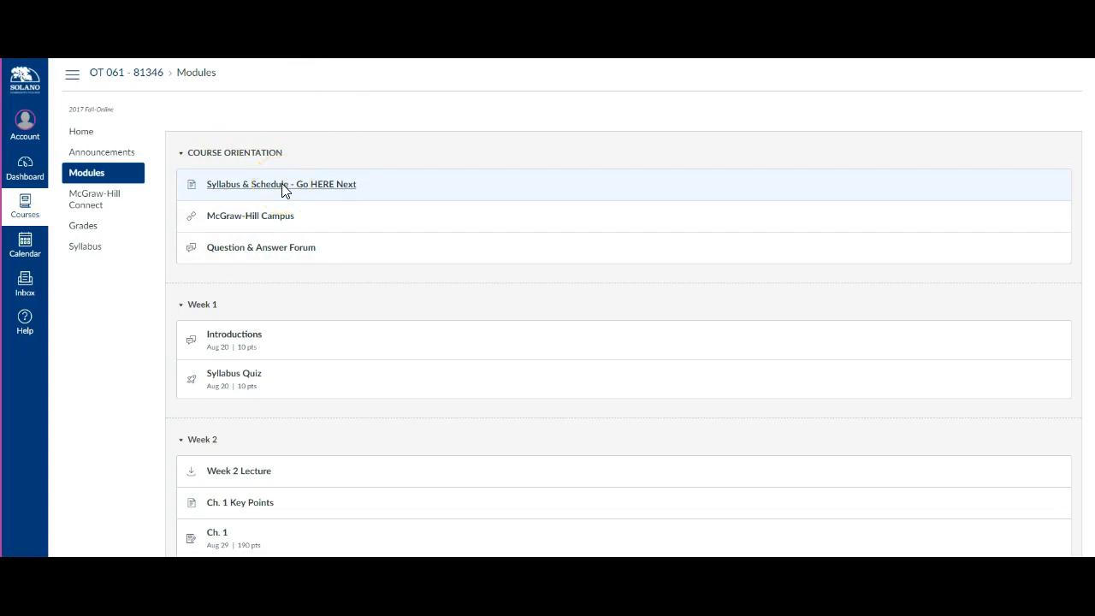
{"action": "left_click", "coordinate": [281, 185]}
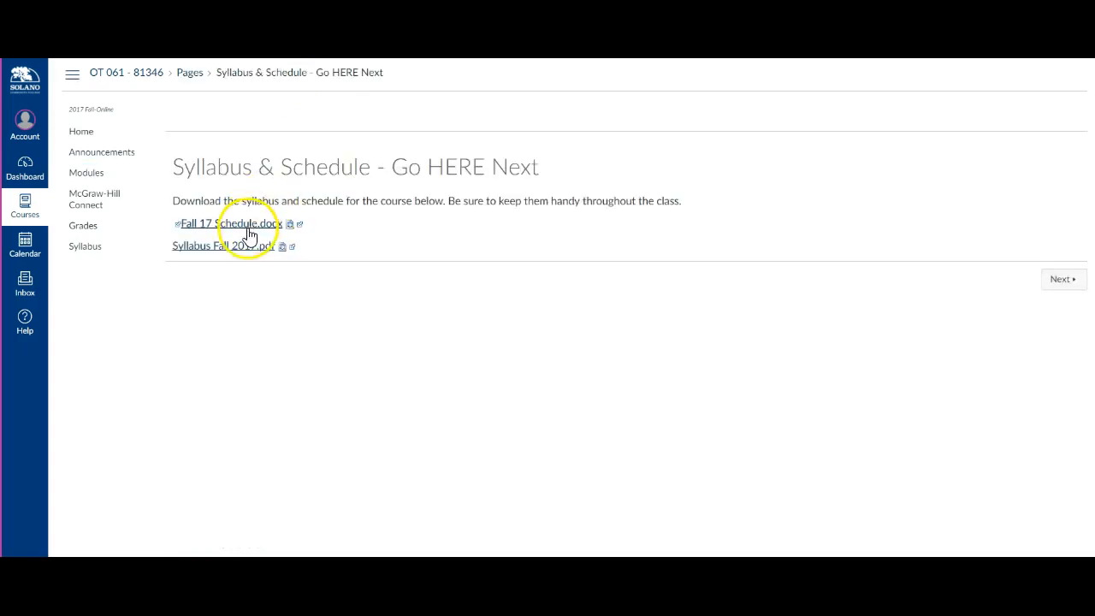
{"action": "mouse_move", "coordinate": [249, 233]}
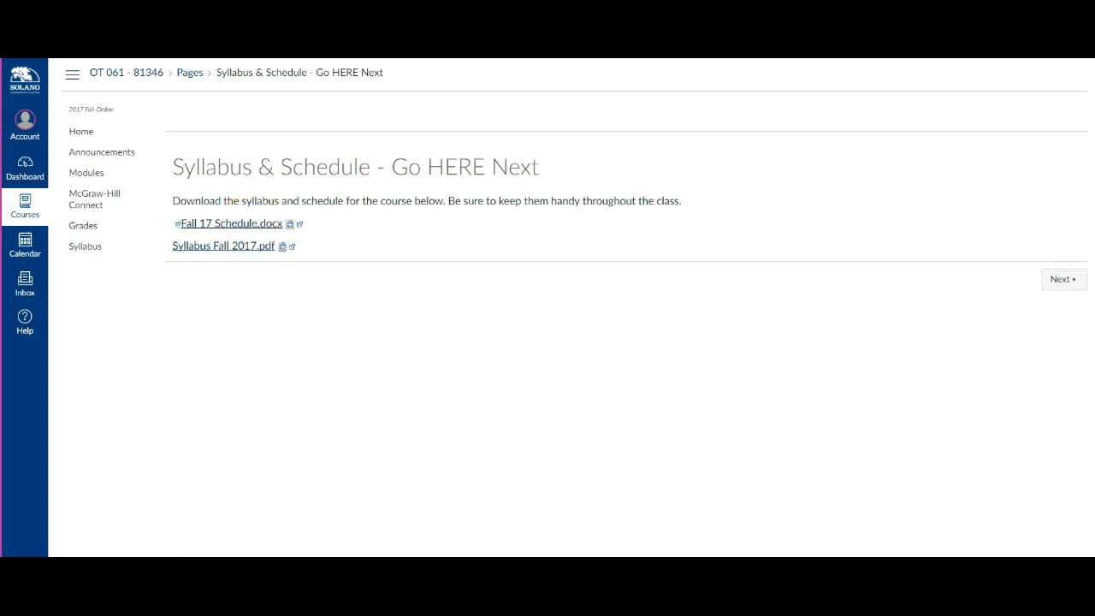
{"action": "left_click", "coordinate": [85, 171]}
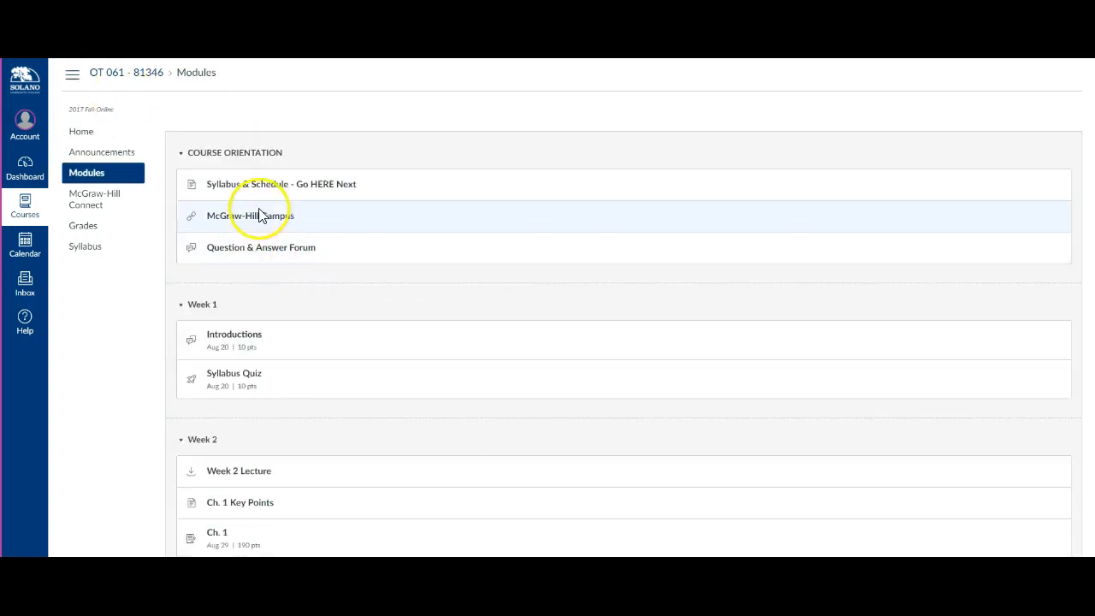
{"action": "mouse_move", "coordinate": [250, 216]}
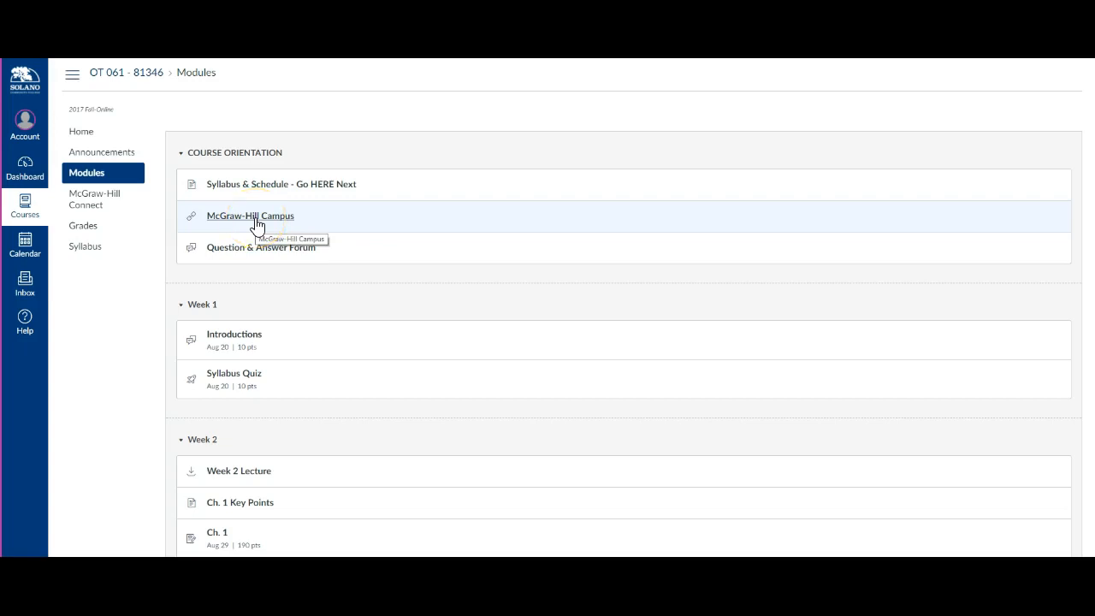
- Open the McGraw-Hill Campus item under Course Orientation and its new-window launch options
{"action": "left_click", "coordinate": [250, 216]}
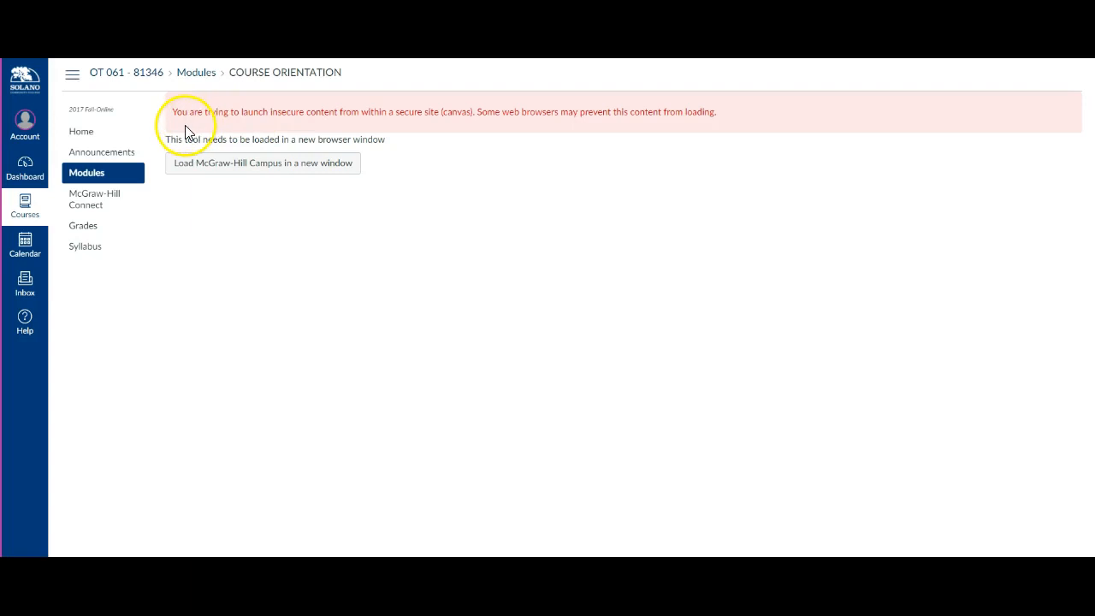
{"action": "mouse_move", "coordinate": [260, 113]}
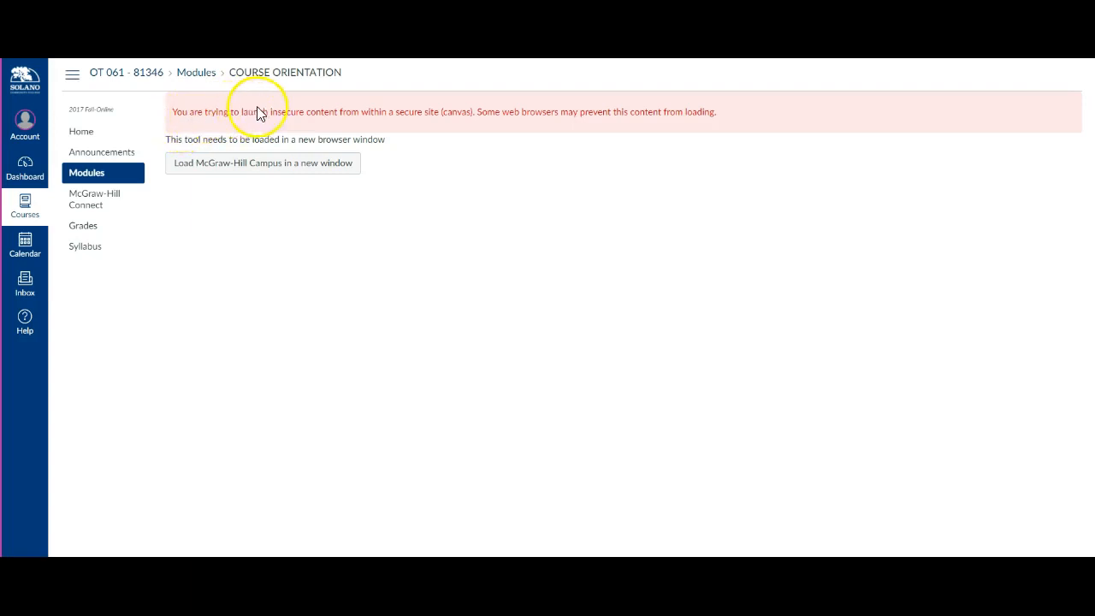
{"action": "mouse_move", "coordinate": [477, 123]}
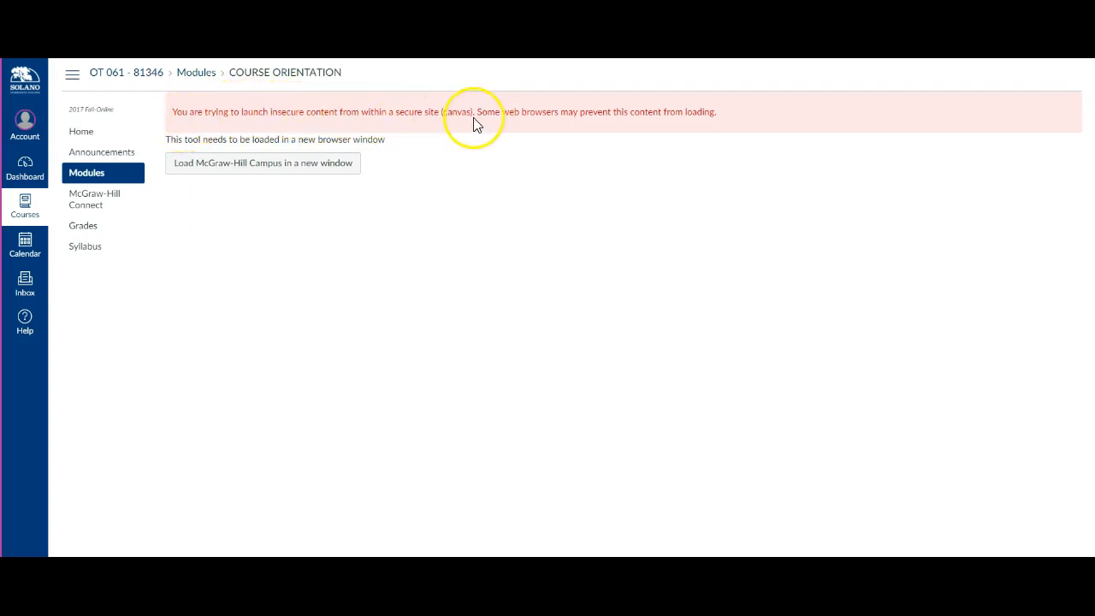
{"action": "mouse_move", "coordinate": [482, 125]}
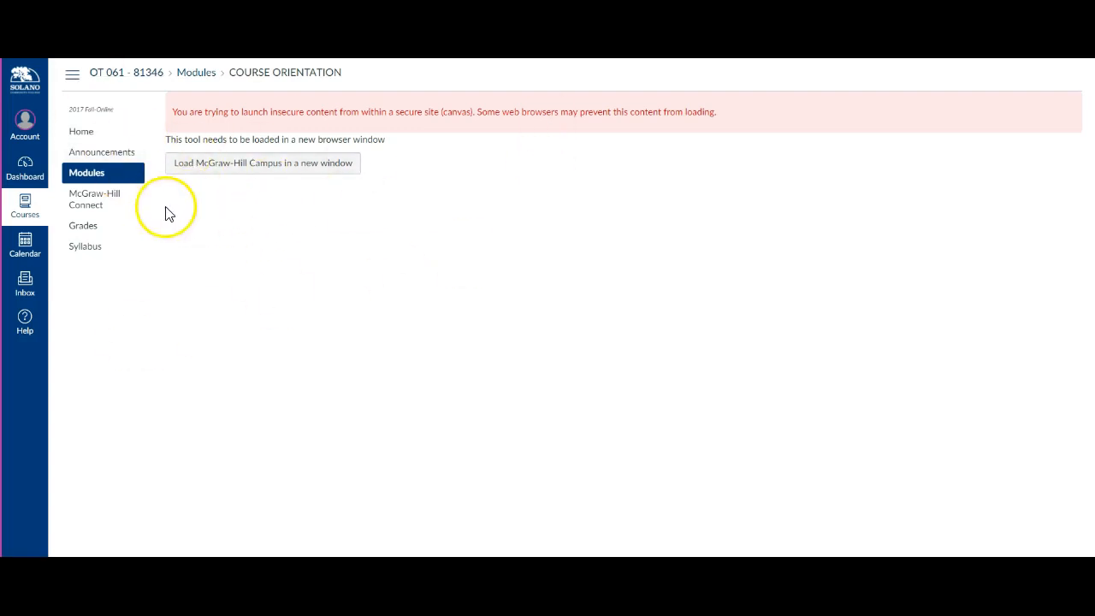
{"action": "mouse_move", "coordinate": [411, 133]}
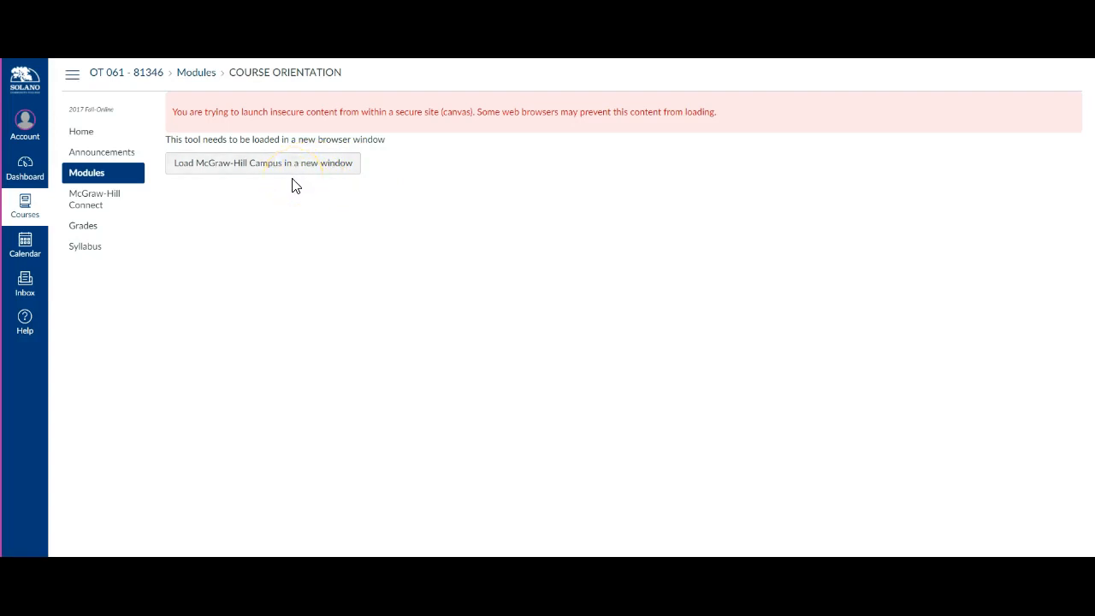
{"action": "mouse_move", "coordinate": [288, 174]}
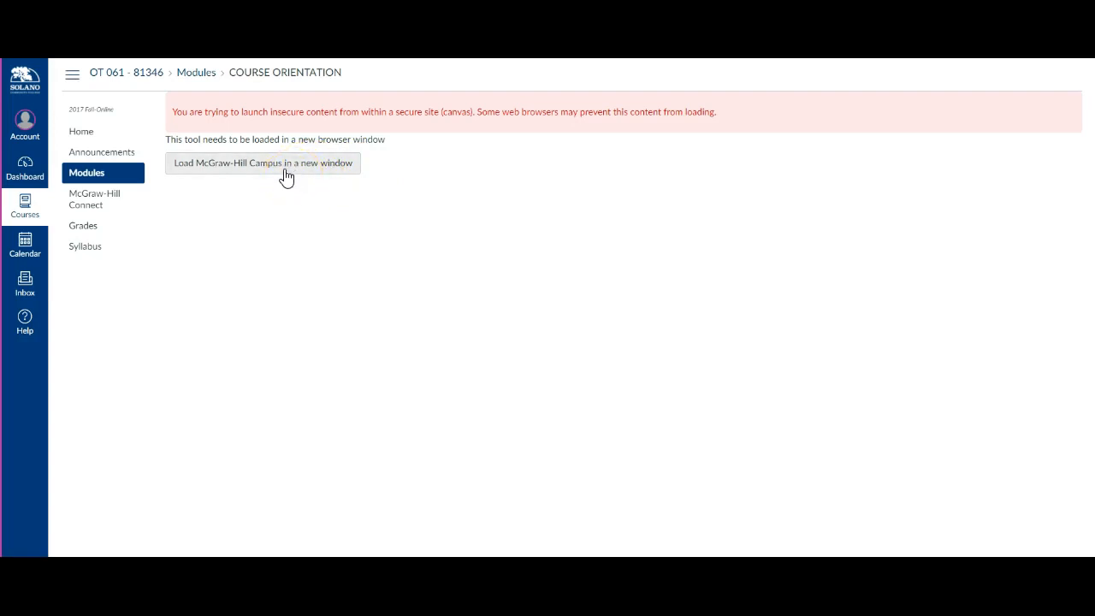
{"action": "mouse_move", "coordinate": [267, 175]}
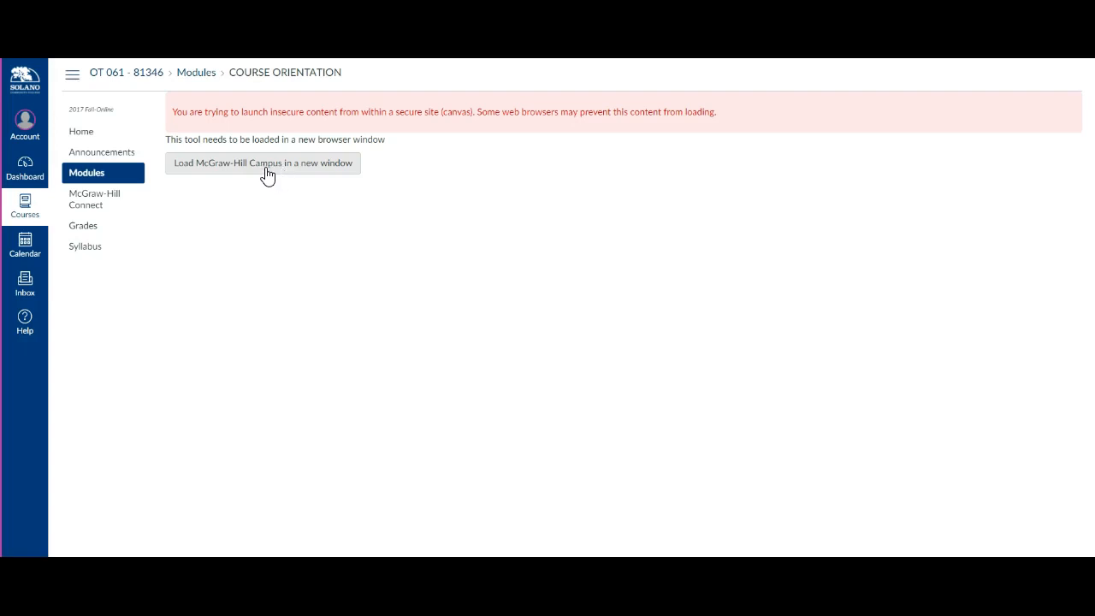
{"action": "right_click", "coordinate": [263, 163]}
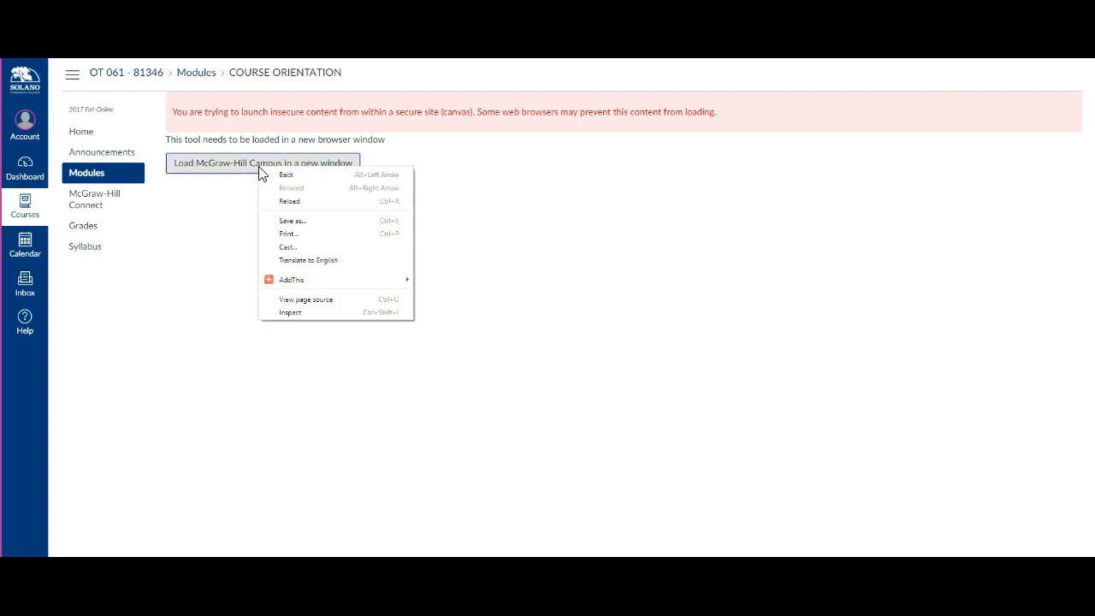
- Launch McGraw-Hill Campus in a new window, accept its terms and reach My Courses
{"action": "left_click", "coordinate": [263, 163]}
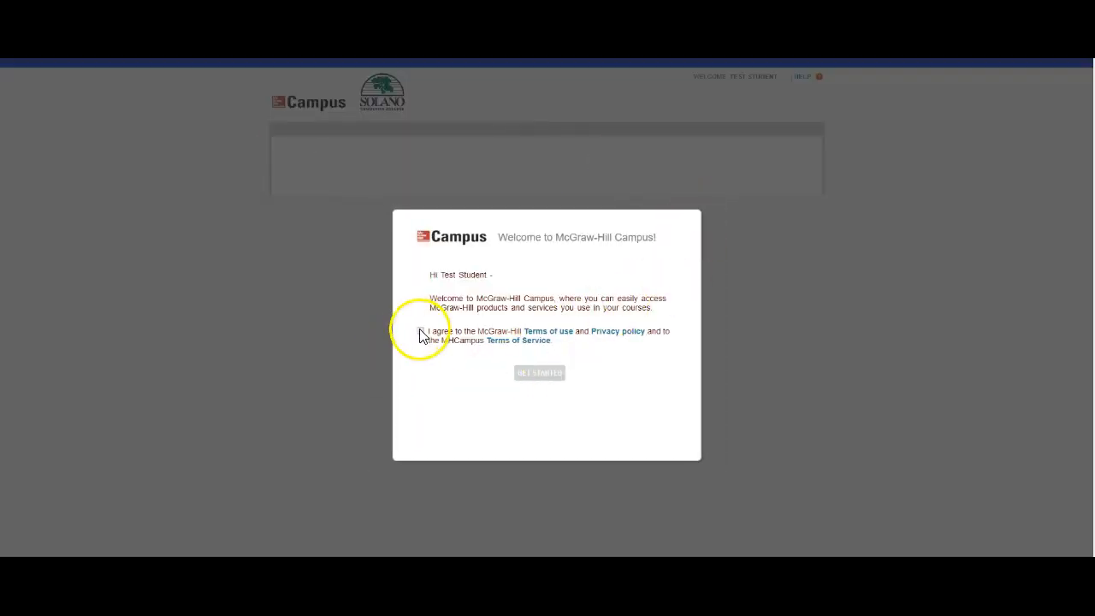
{"action": "left_click", "coordinate": [421, 332]}
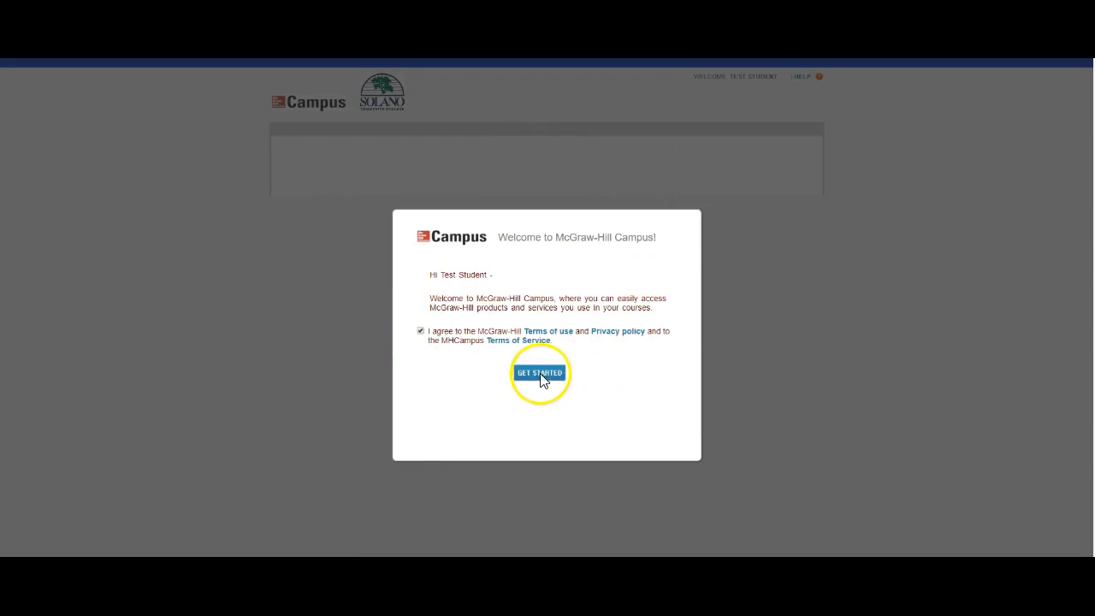
{"action": "left_click", "coordinate": [539, 373]}
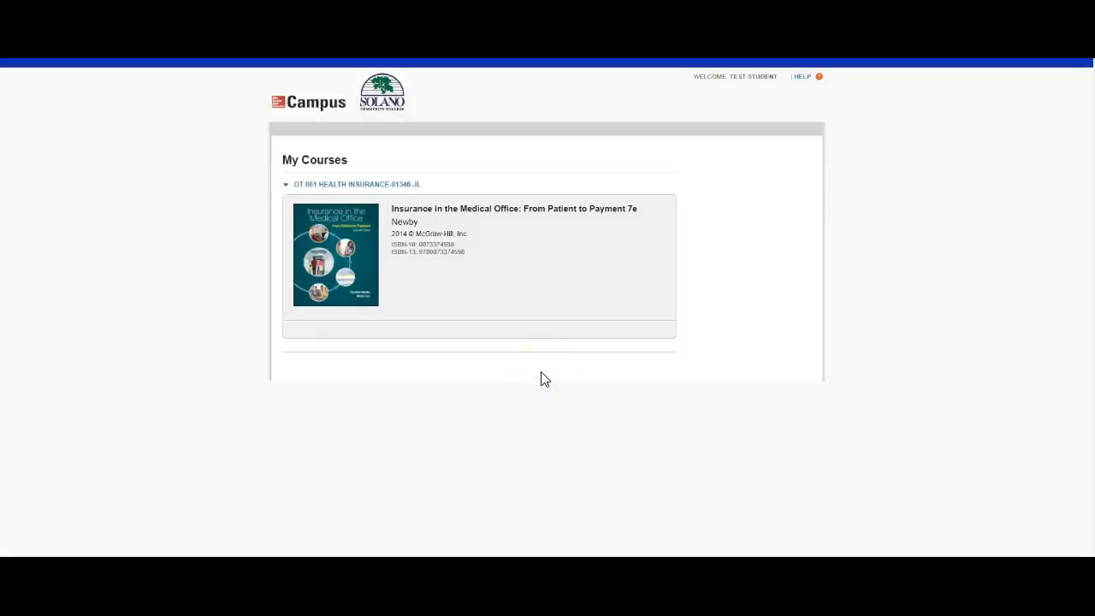
{"action": "mouse_move", "coordinate": [566, 352]}
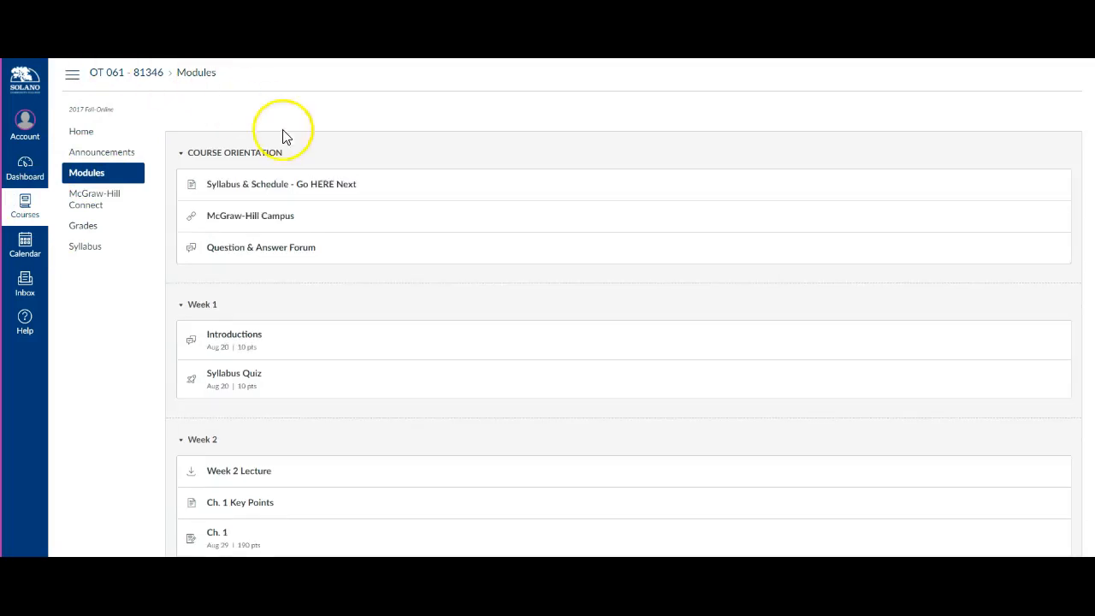
{"action": "mouse_move", "coordinate": [260, 247]}
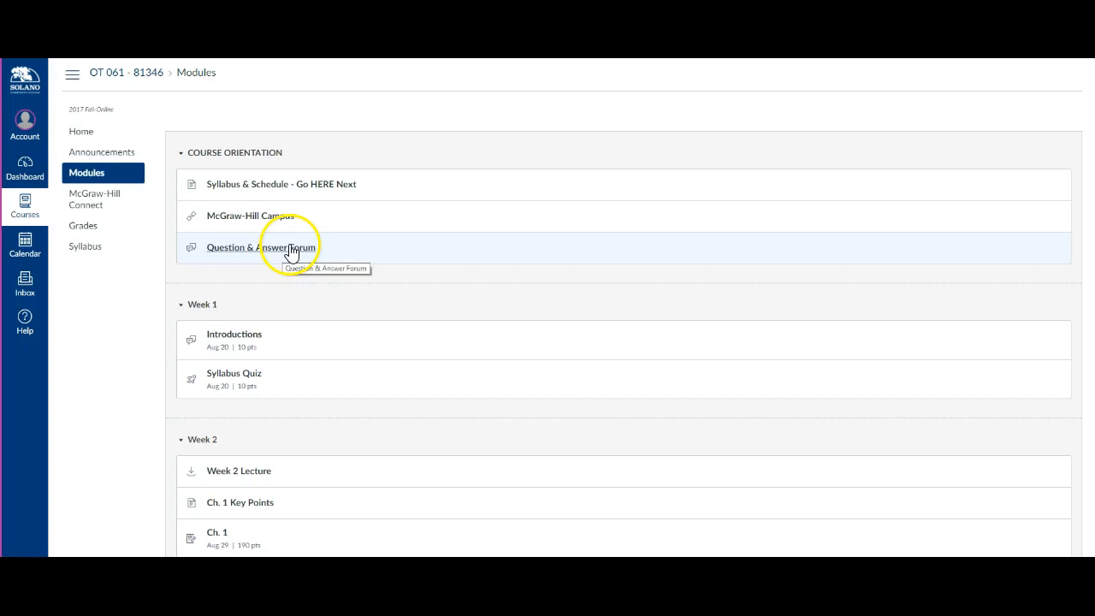
{"action": "mouse_move", "coordinate": [212, 205]}
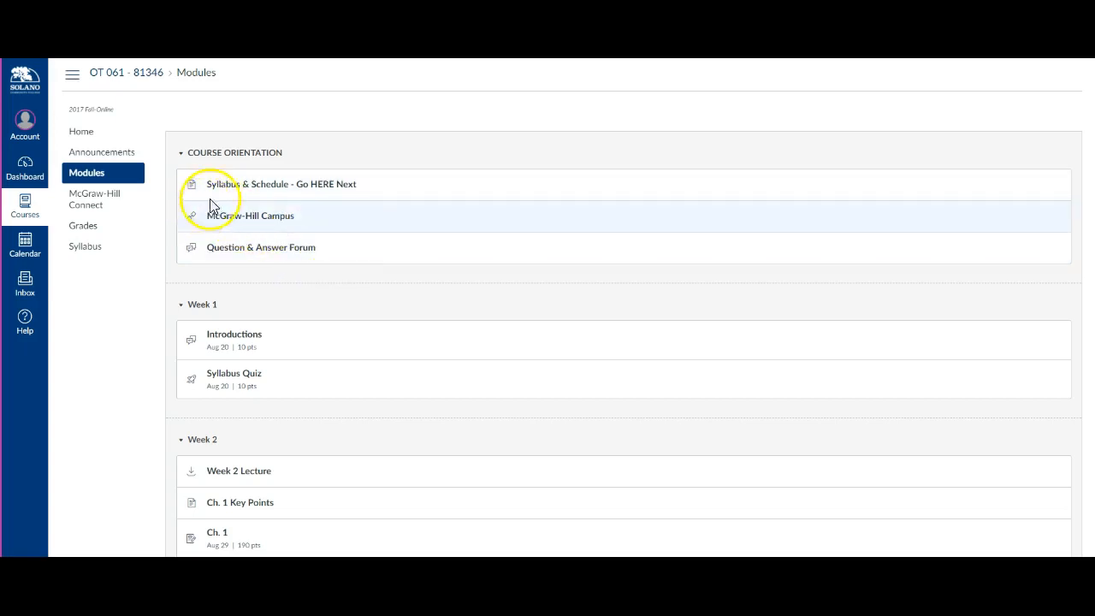
{"action": "mouse_move", "coordinate": [199, 428]}
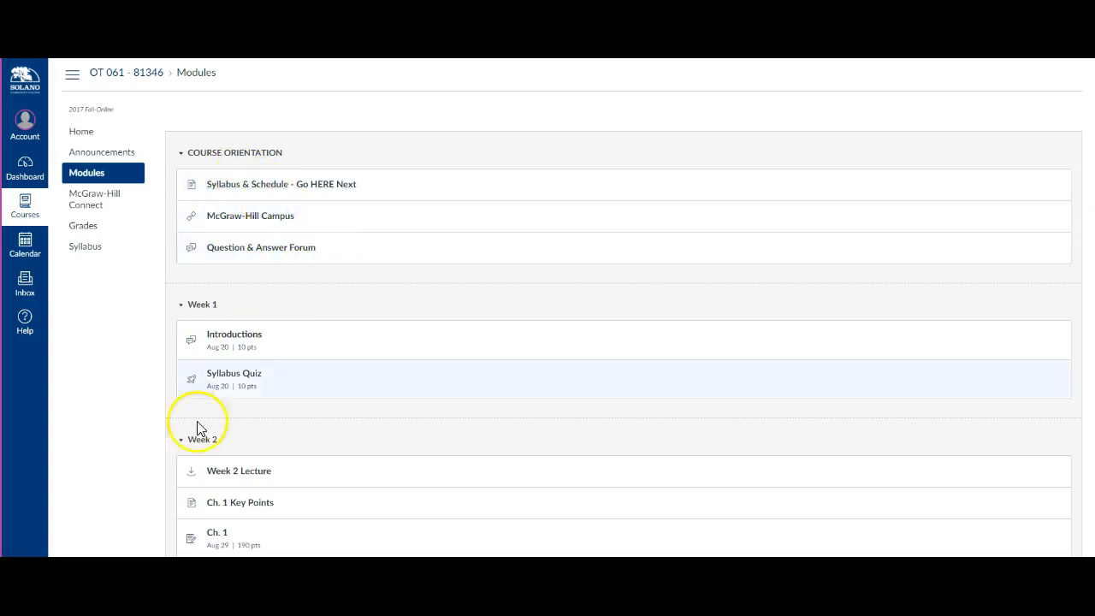
{"action": "mouse_move", "coordinate": [222, 305]}
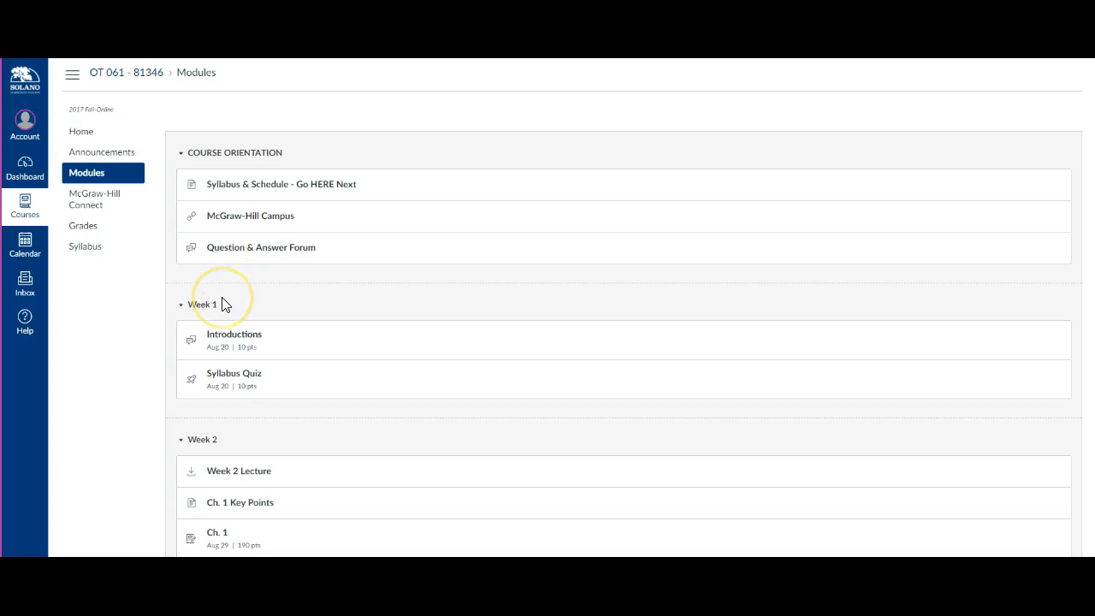
{"action": "mouse_move", "coordinate": [300, 320]}
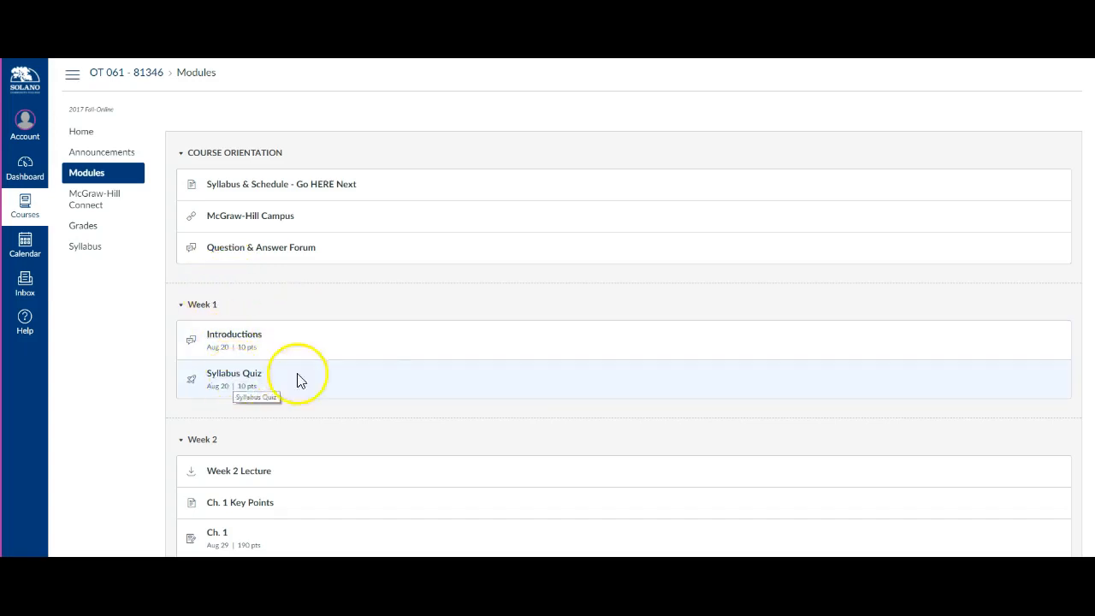
- Scroll the Modules page down through the Week 2 and Week 3 lectures and readings
{"action": "scroll", "scroll_direction": "down", "scroll_amount": 3}
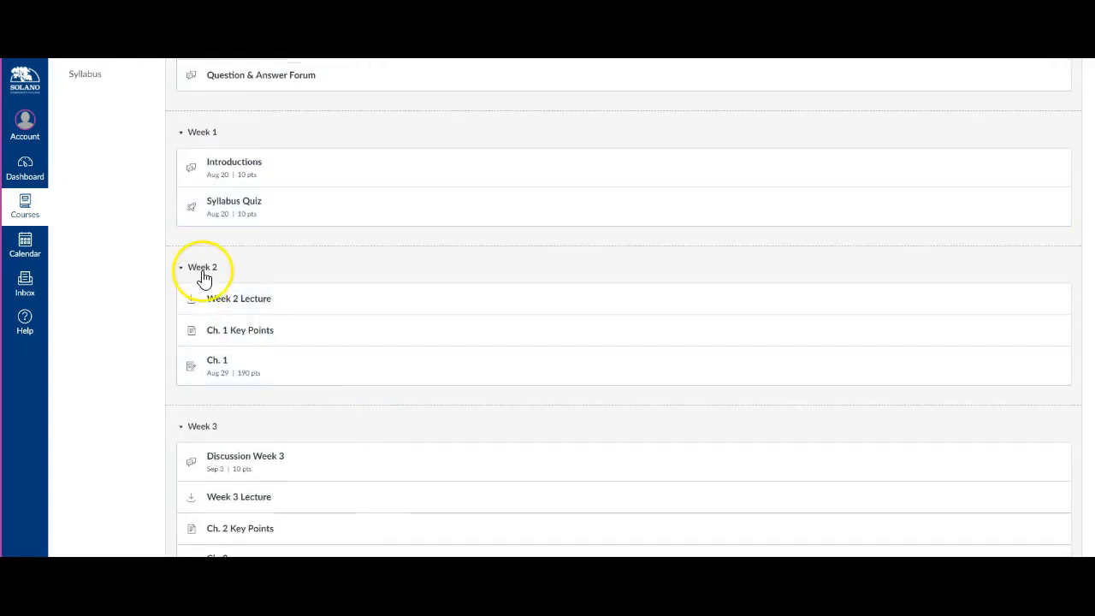
{"action": "mouse_move", "coordinate": [257, 303]}
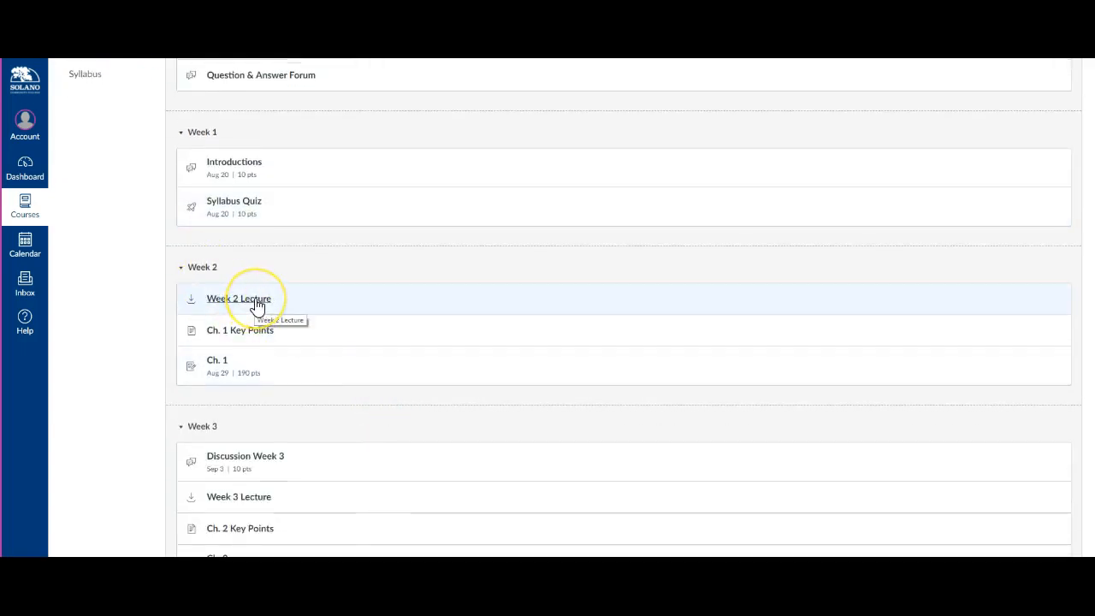
{"action": "scroll", "scroll_direction": "down", "scroll_amount": 3}
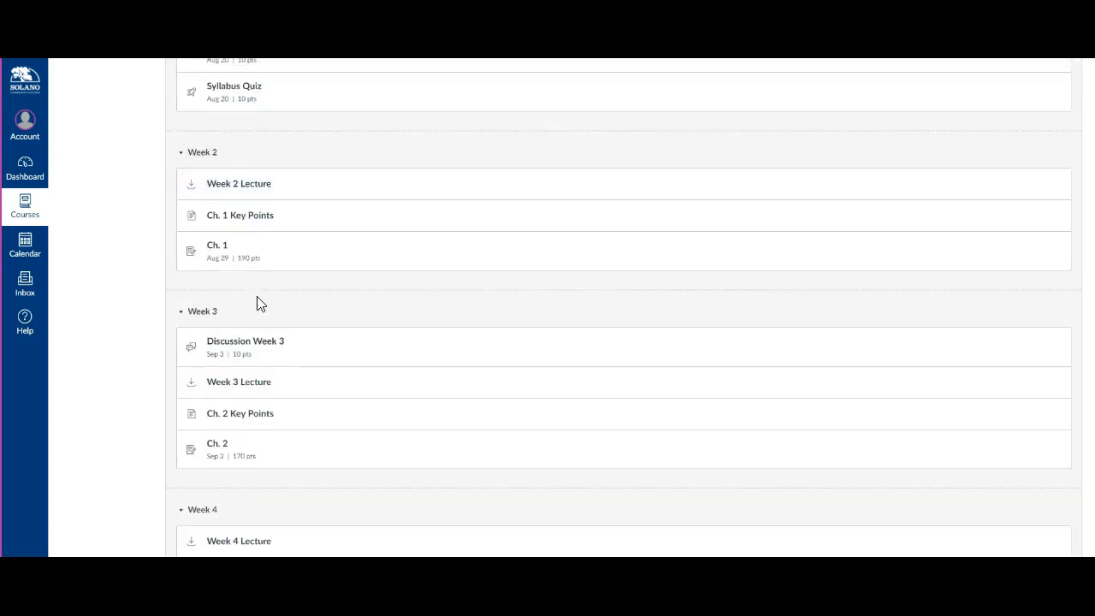
{"action": "scroll", "scroll_direction": "down", "scroll_amount": 3}
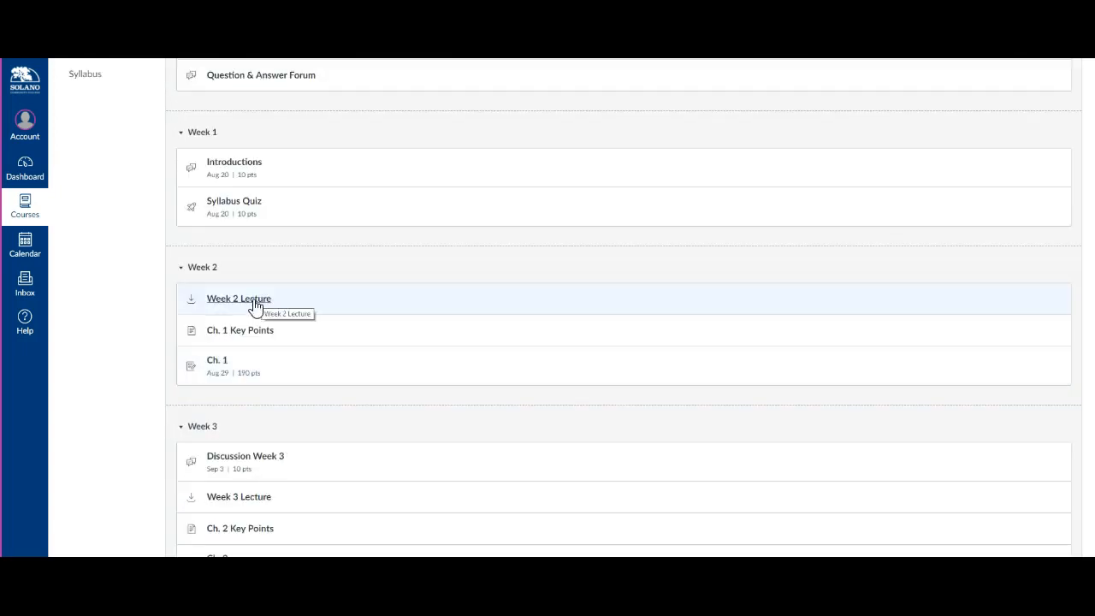
{"action": "mouse_move", "coordinate": [253, 335]}
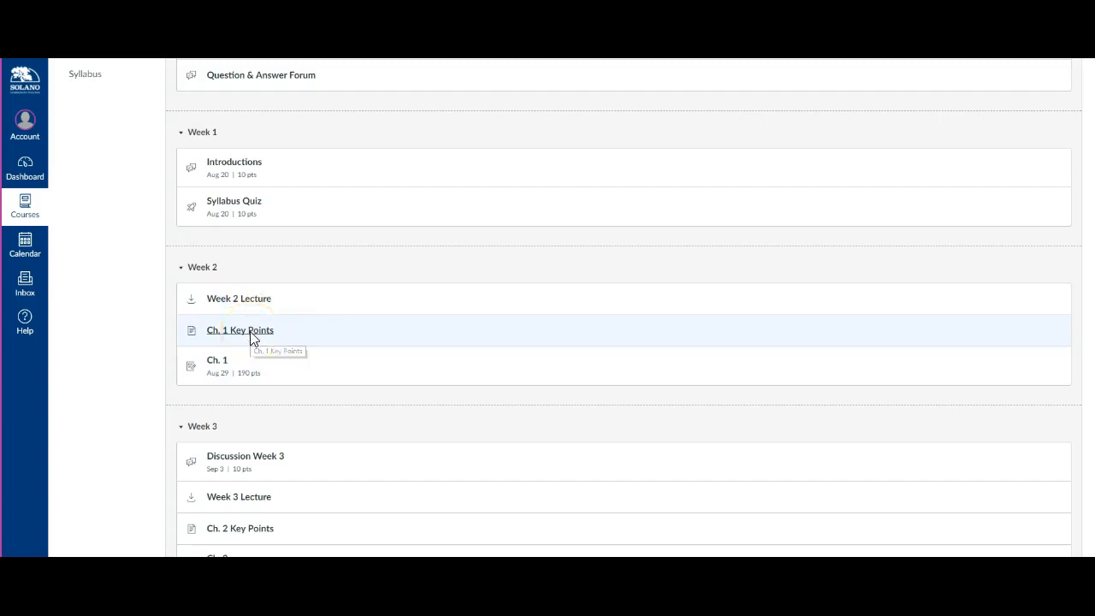
{"action": "left_click", "coordinate": [239, 330]}
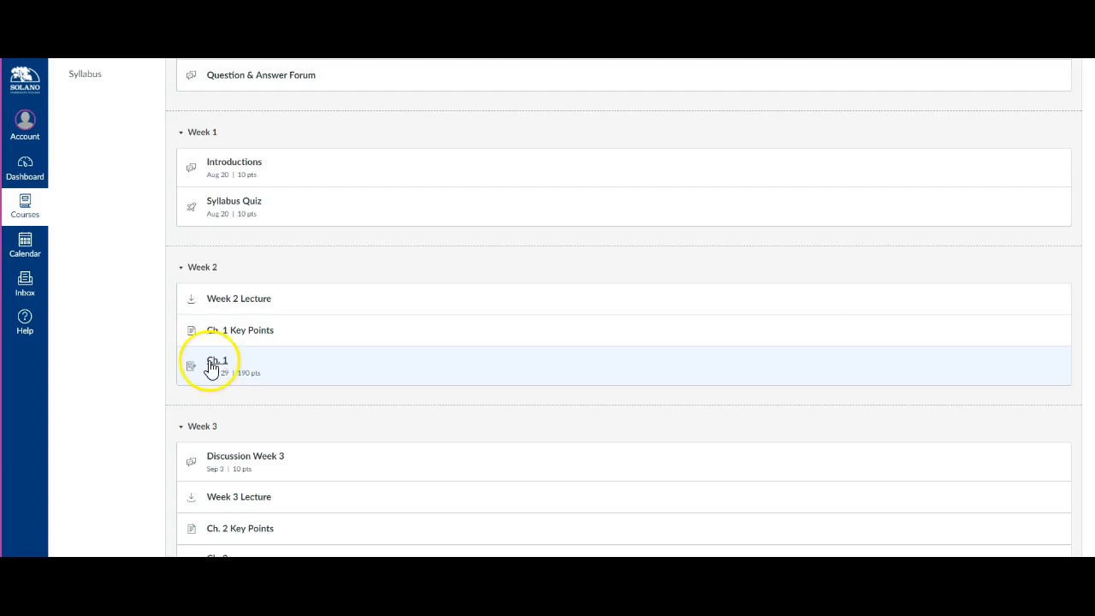
{"action": "left_click", "coordinate": [215, 359]}
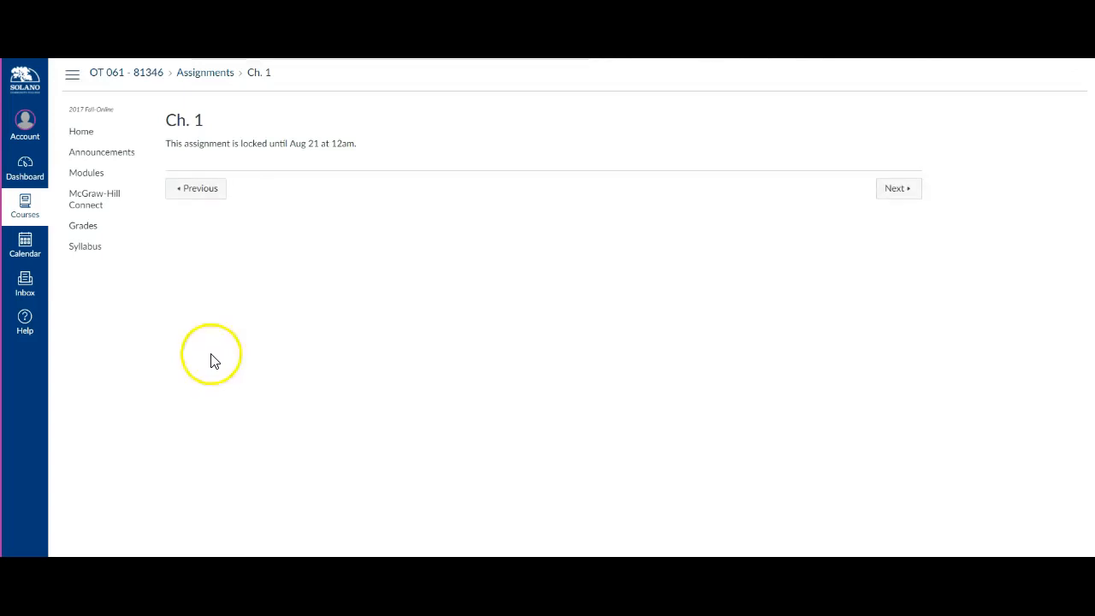
{"action": "mouse_move", "coordinate": [342, 129]}
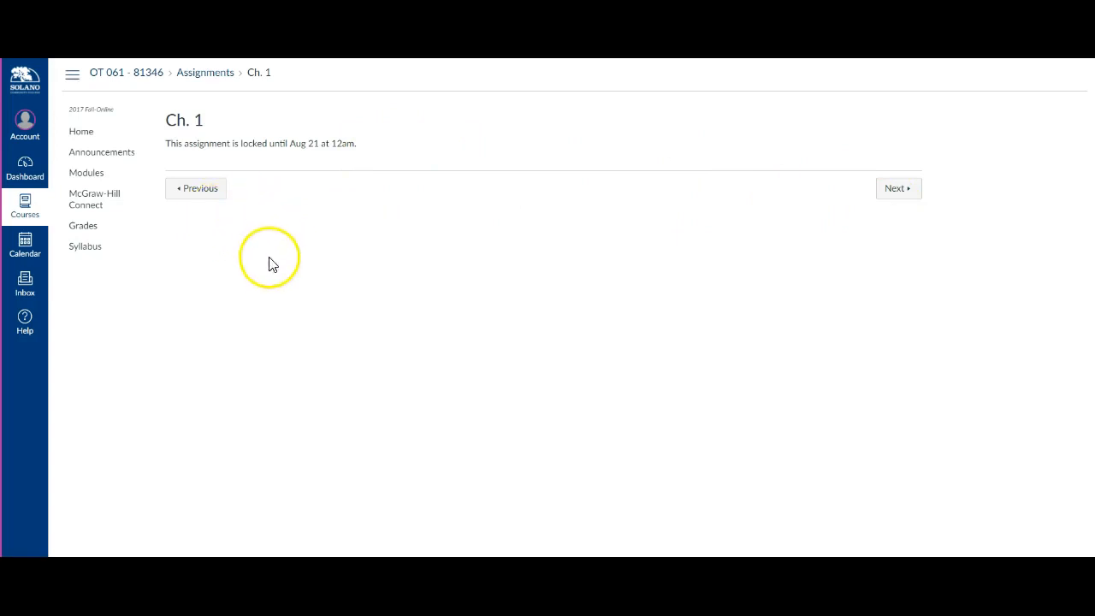
{"action": "mouse_move", "coordinate": [205, 452]}
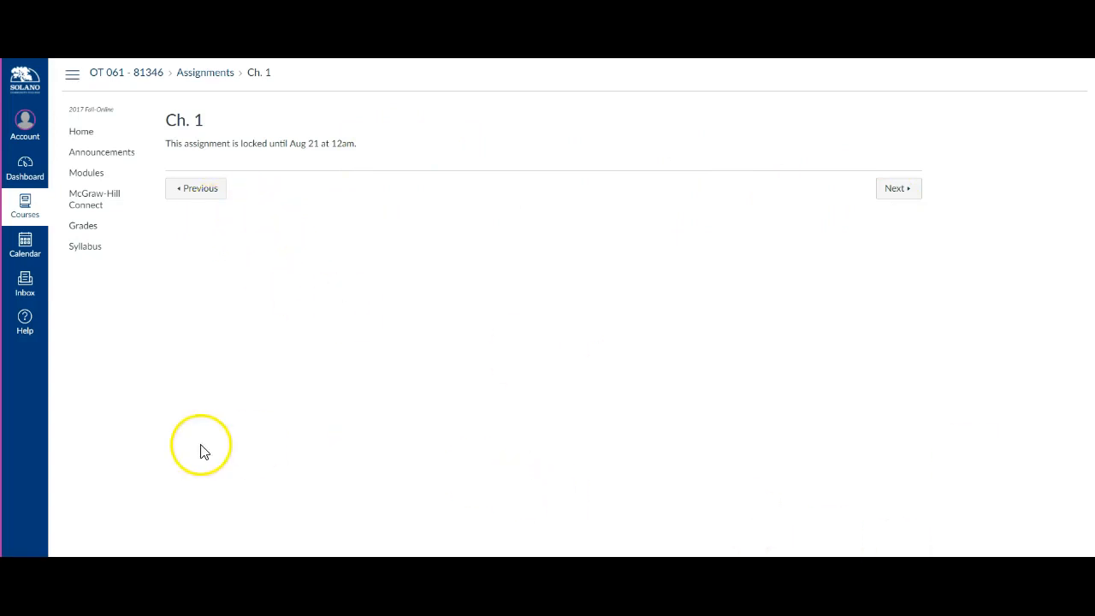
{"action": "mouse_move", "coordinate": [158, 119]}
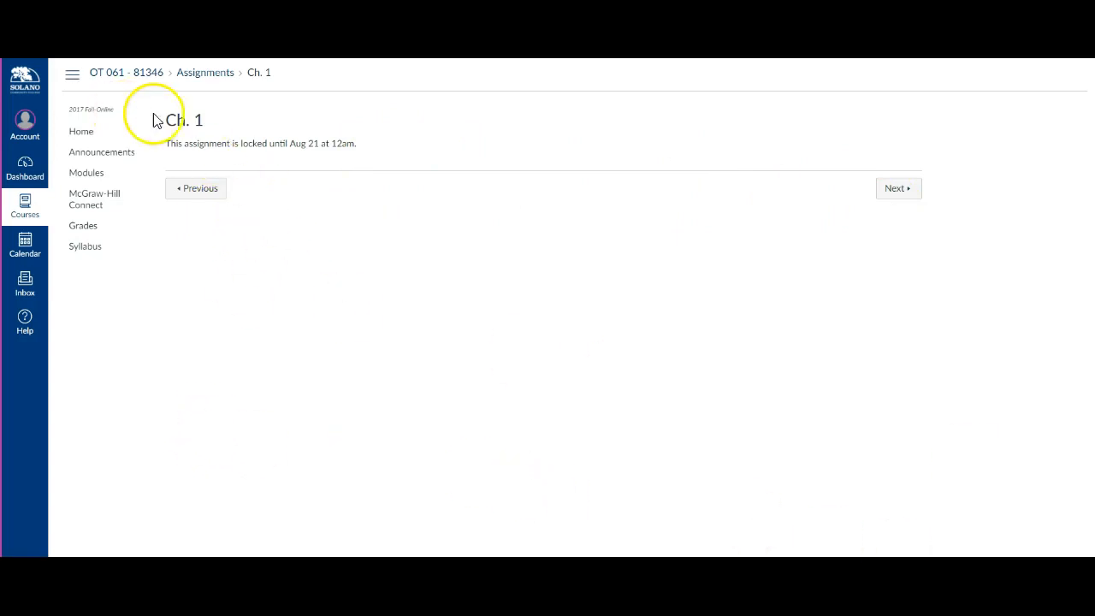
{"action": "mouse_move", "coordinate": [203, 116]}
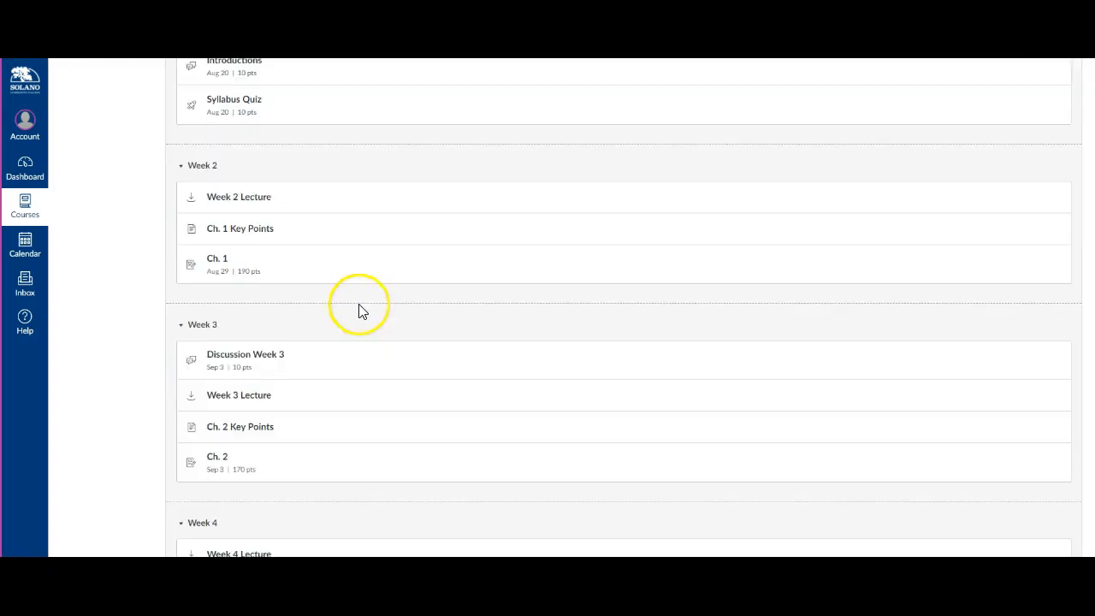
{"action": "scroll", "scroll_direction": "down", "scroll_amount": 3}
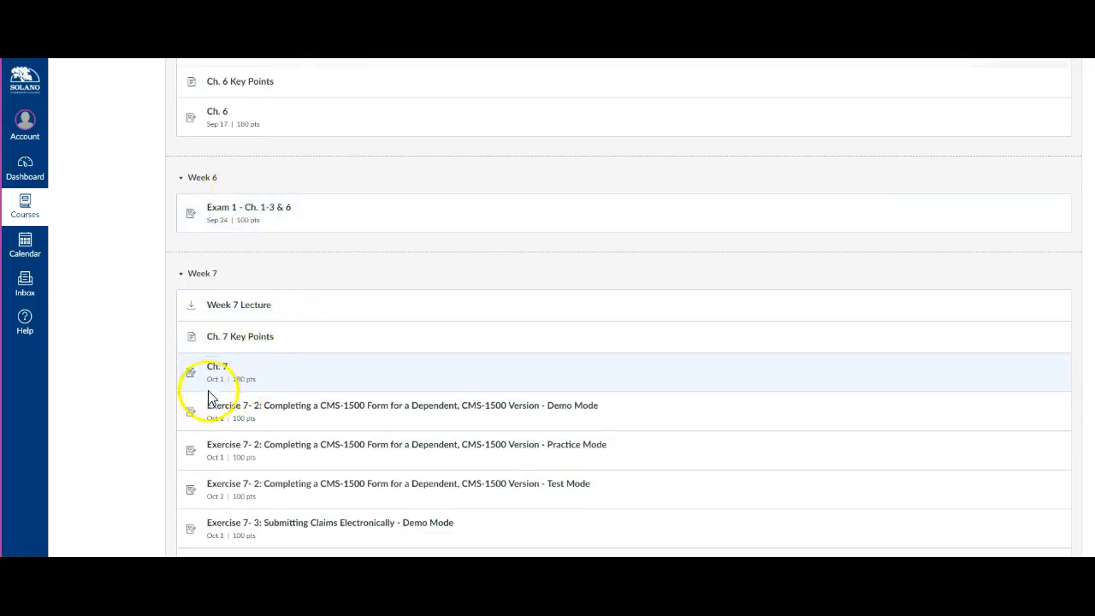
{"action": "scroll", "scroll_direction": "down", "scroll_amount": 3}
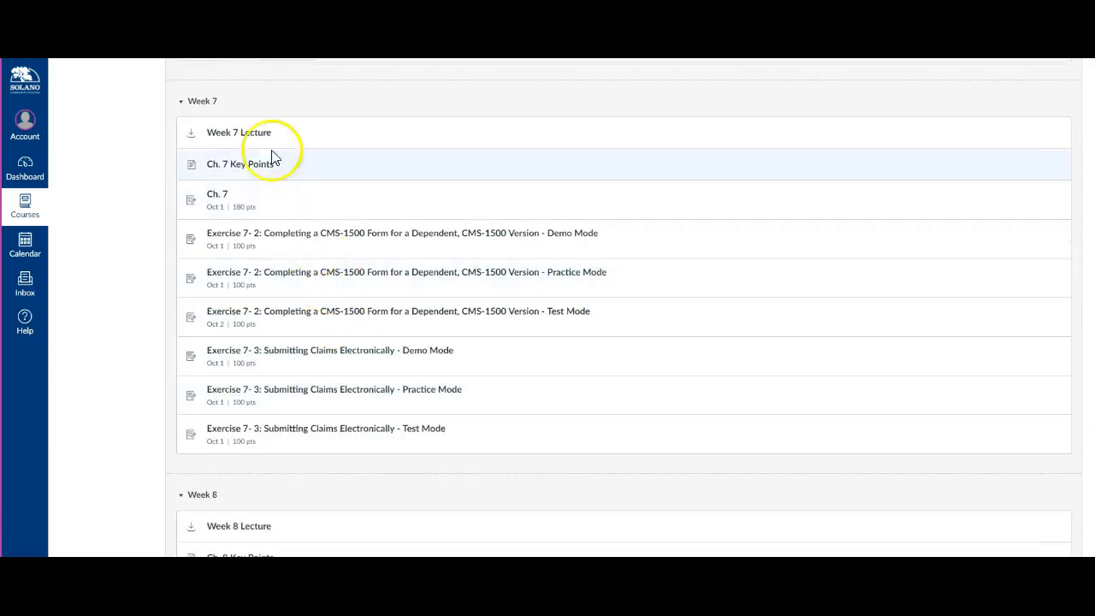
{"action": "mouse_move", "coordinate": [243, 137]}
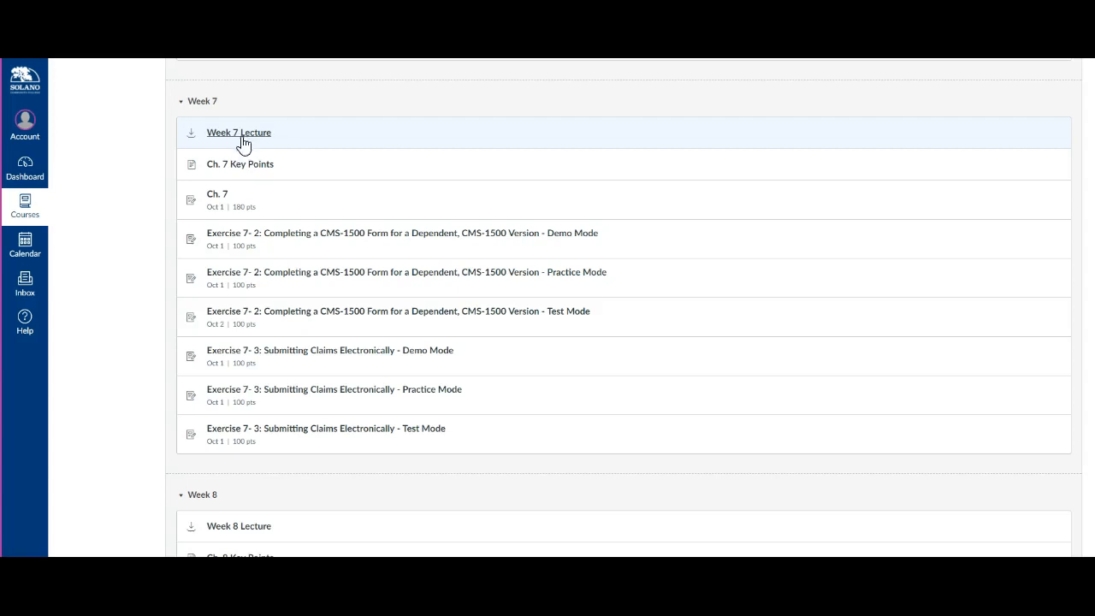
{"action": "mouse_move", "coordinate": [243, 141]}
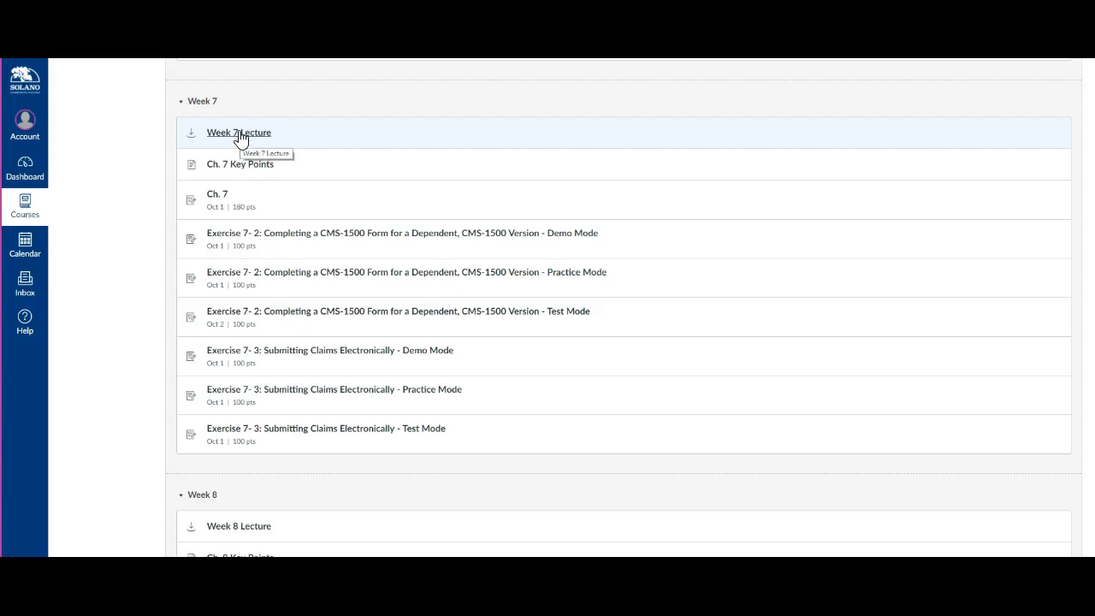
{"action": "mouse_move", "coordinate": [236, 164]}
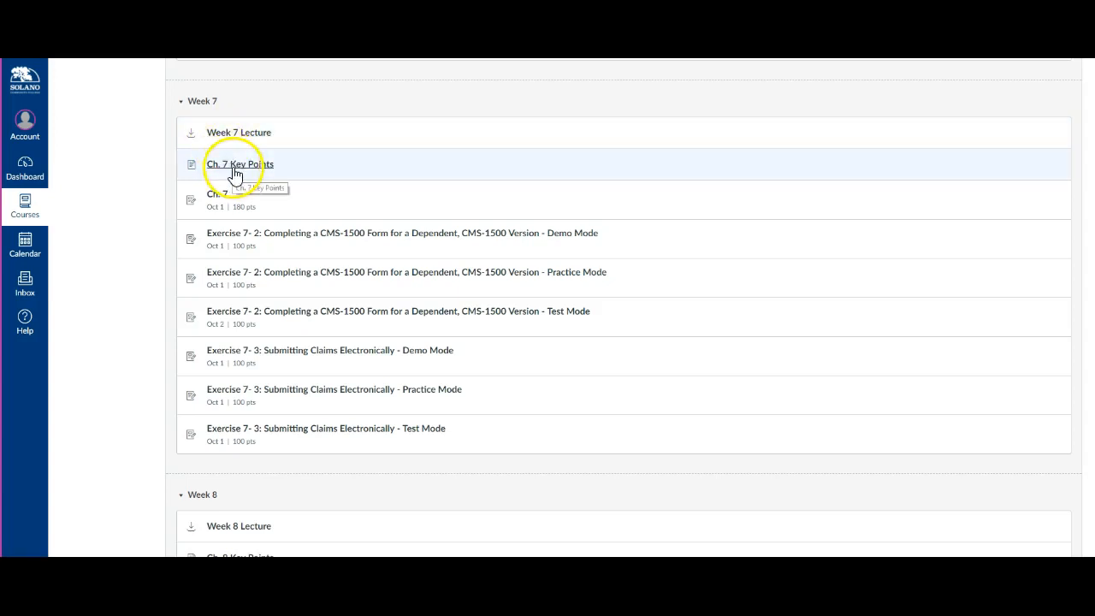
{"action": "mouse_move", "coordinate": [253, 224]}
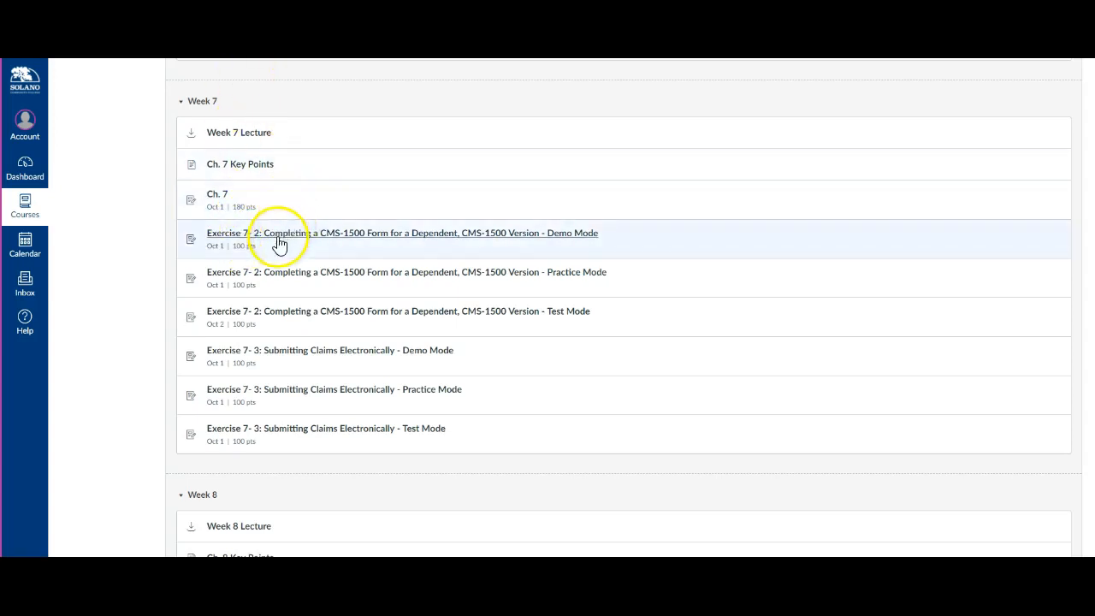
{"action": "mouse_move", "coordinate": [281, 280]}
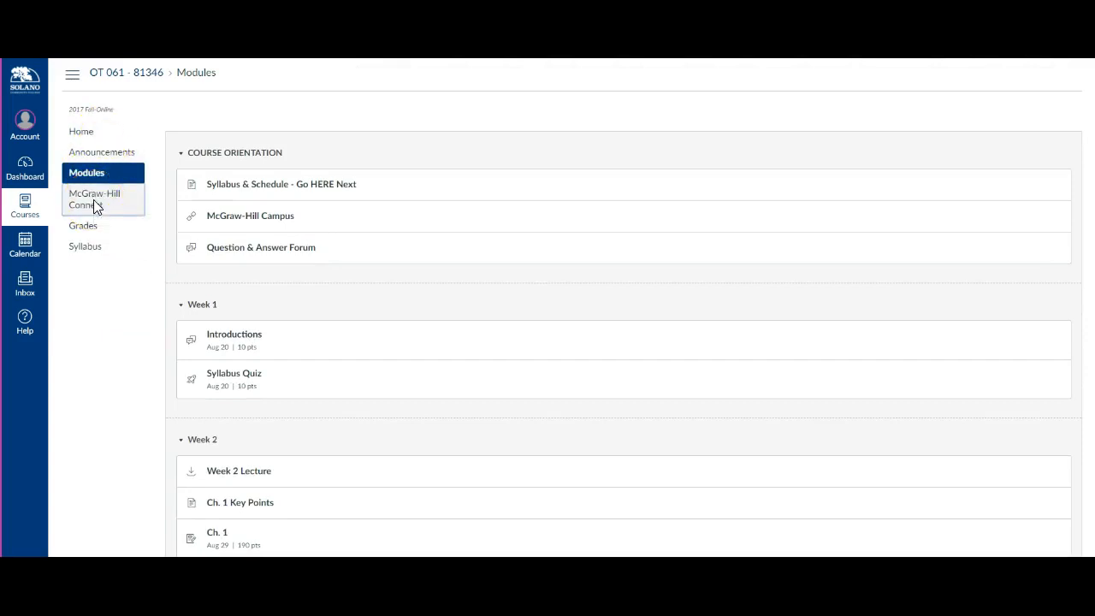
- Show the McGraw-Hill Connect page inviting registration to join the class
{"action": "left_click", "coordinate": [95, 199]}
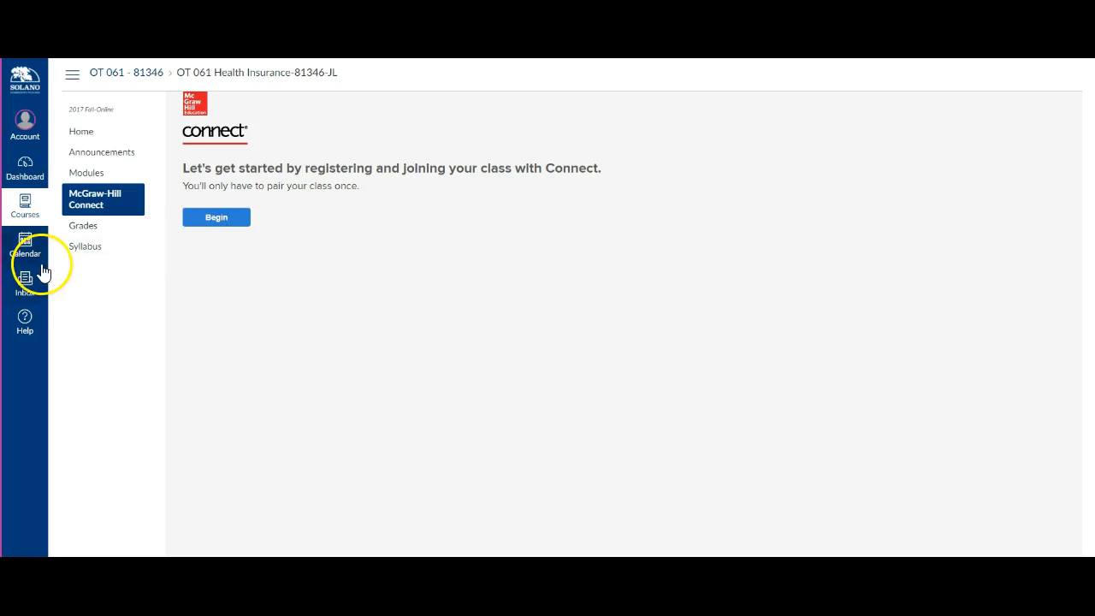
{"action": "mouse_move", "coordinate": [82, 226]}
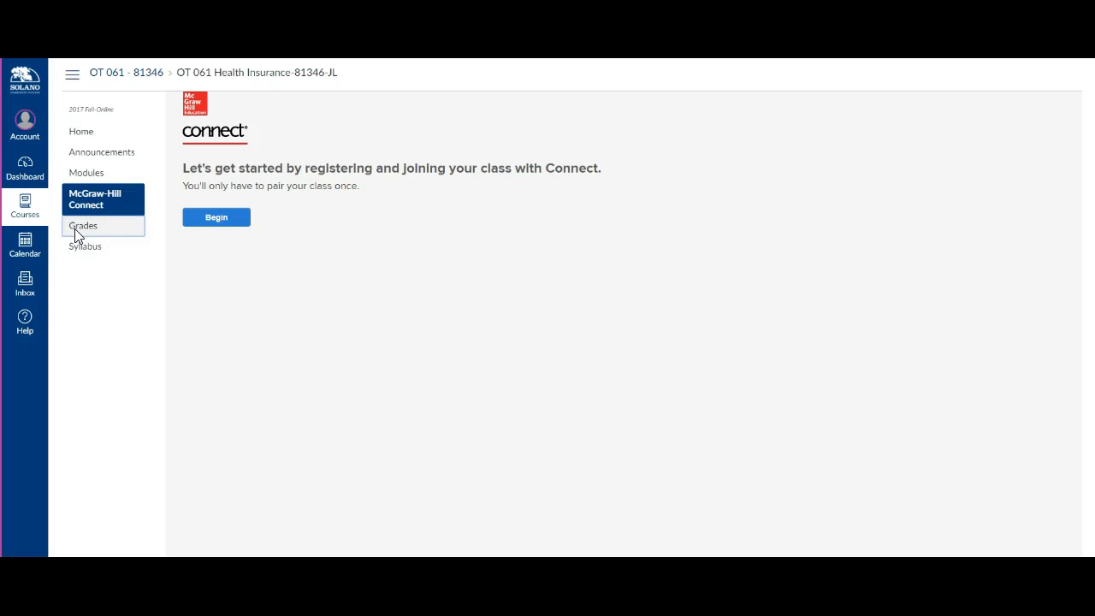
{"action": "left_click", "coordinate": [82, 226]}
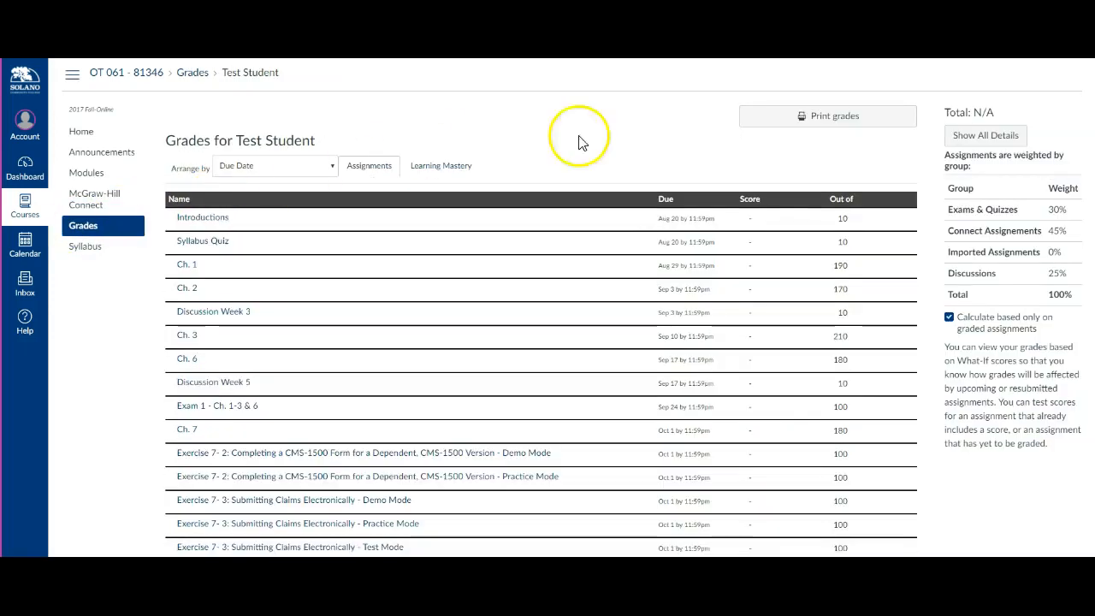
{"action": "mouse_move", "coordinate": [676, 321]}
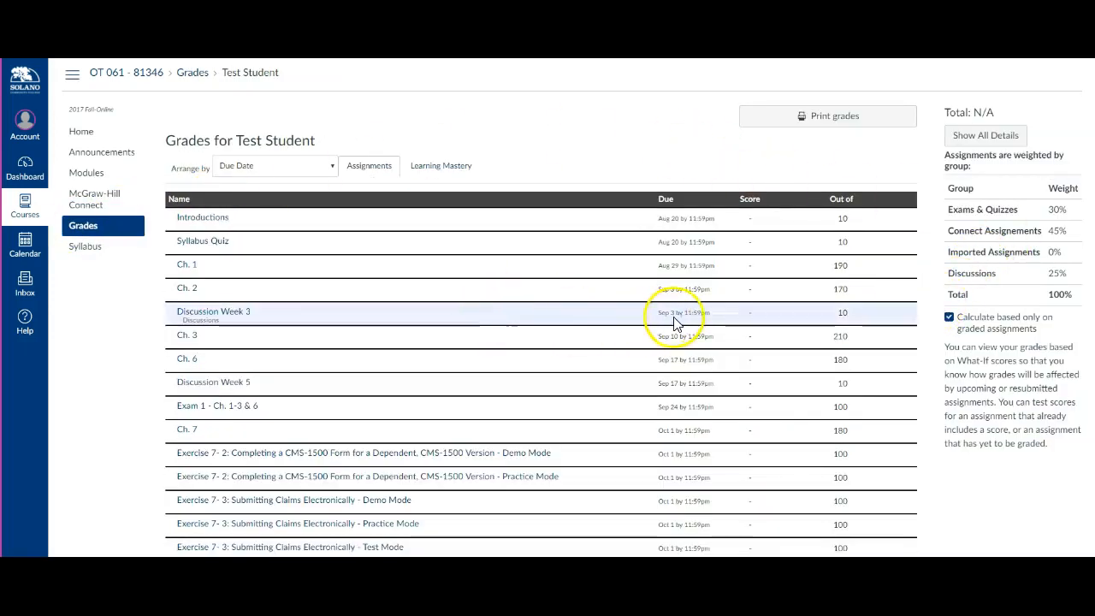
{"action": "scroll", "scroll_direction": "down", "scroll_amount": 3}
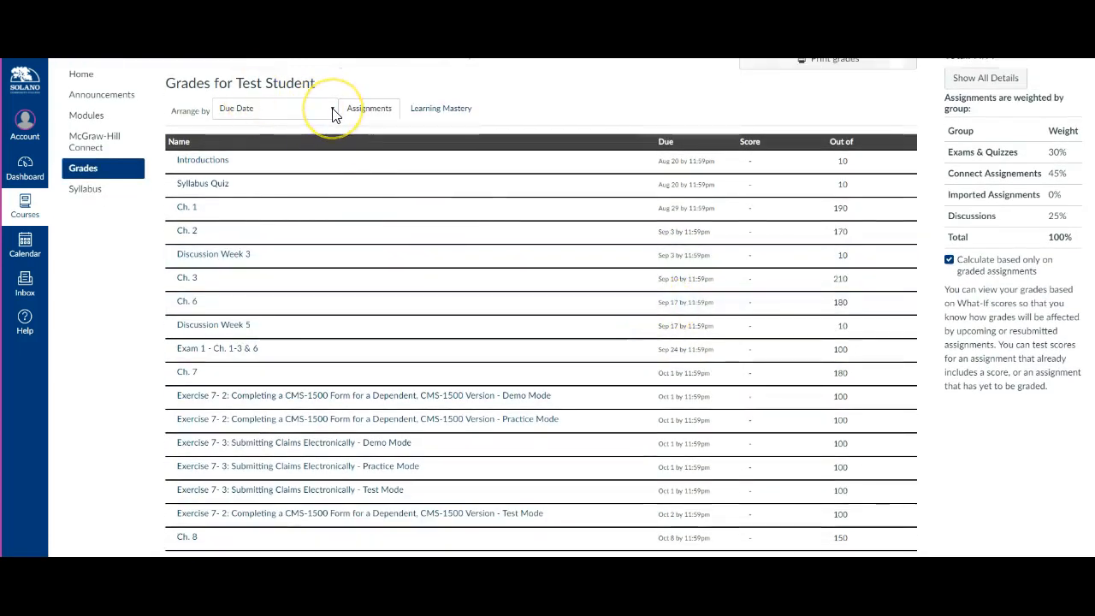
{"action": "left_click", "coordinate": [274, 108]}
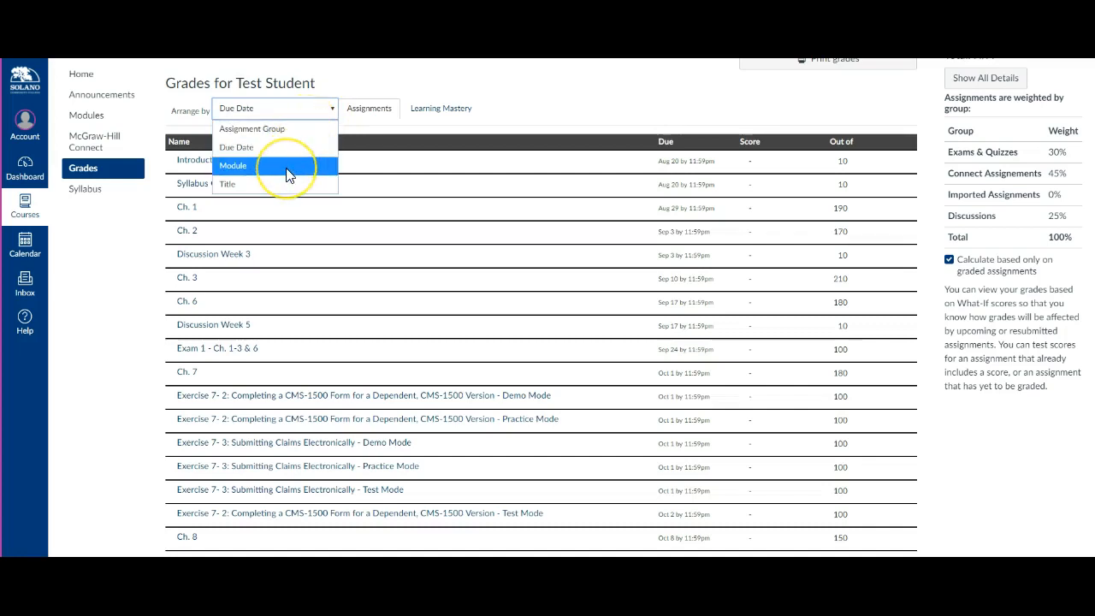
{"action": "left_click", "coordinate": [233, 164]}
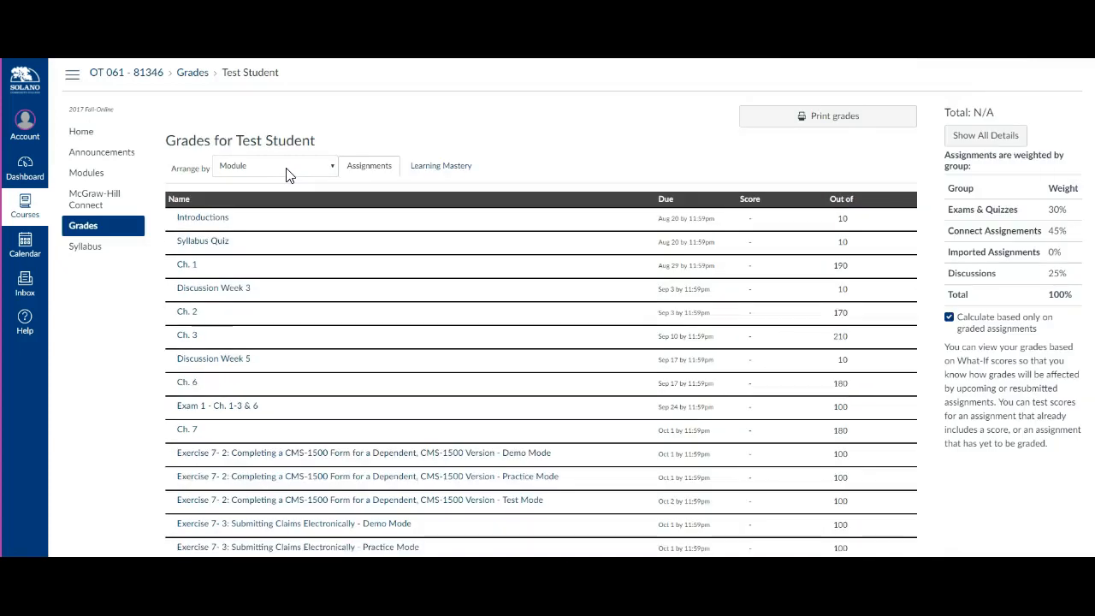
{"action": "left_click", "coordinate": [273, 164]}
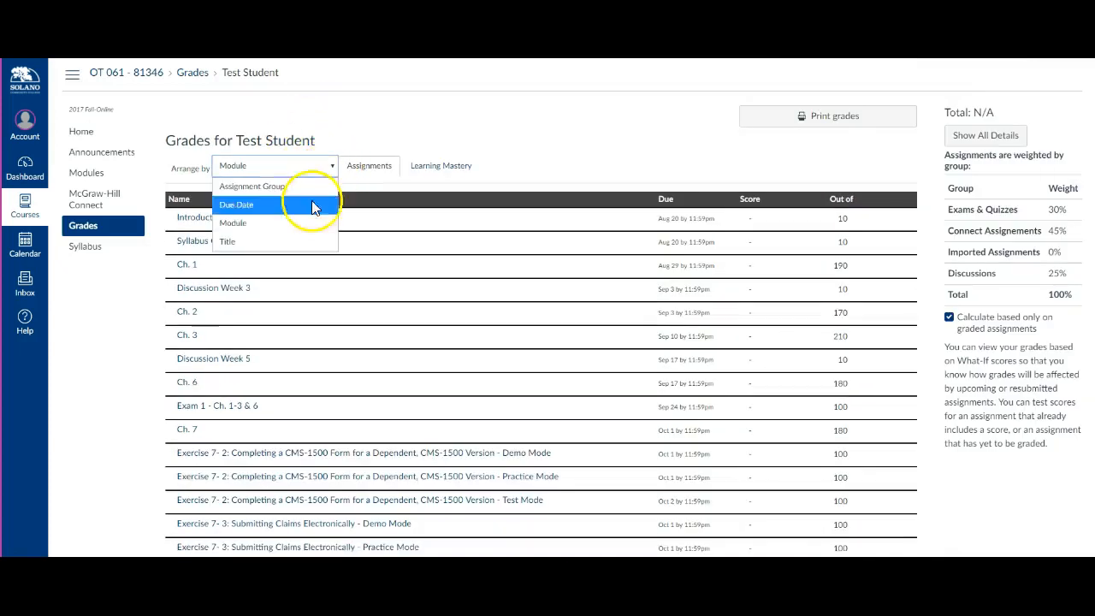
{"action": "left_click", "coordinate": [237, 206]}
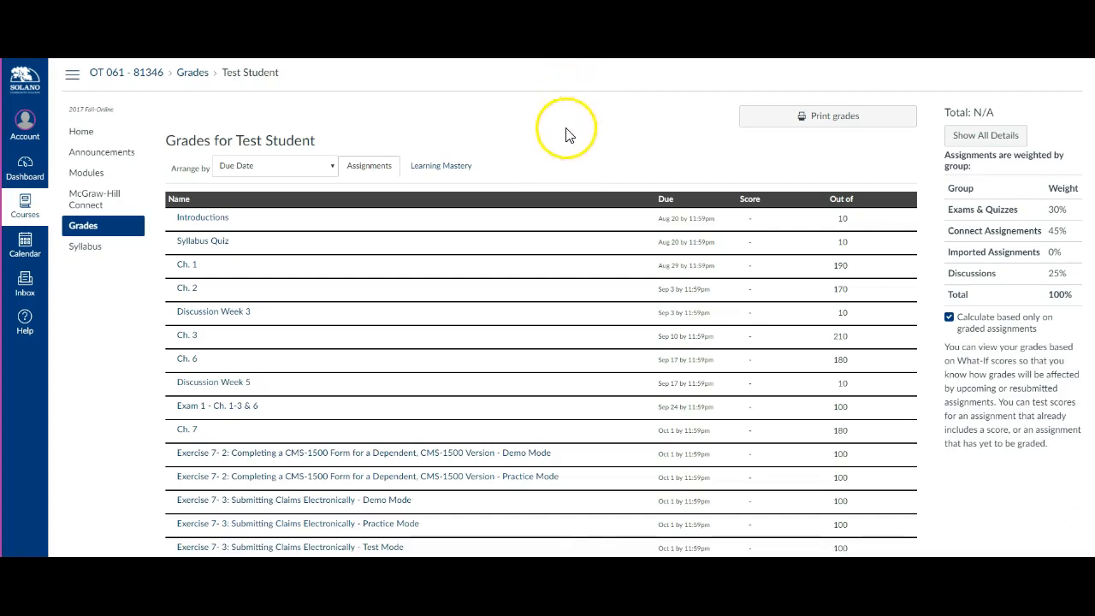
{"action": "scroll", "scroll_direction": "down", "scroll_amount": 3}
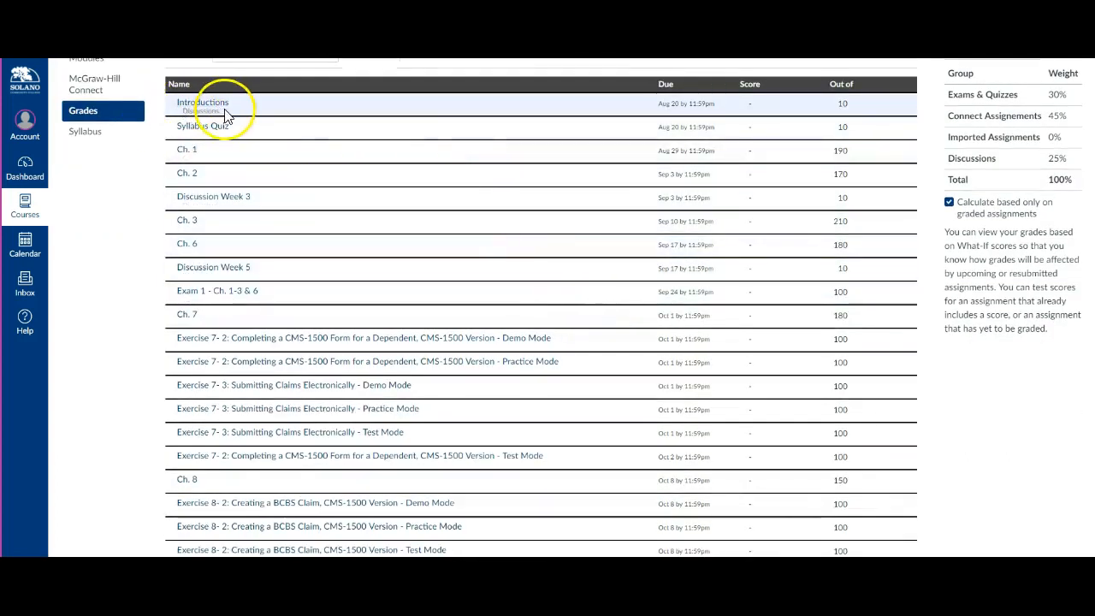
{"action": "mouse_move", "coordinate": [762, 311]}
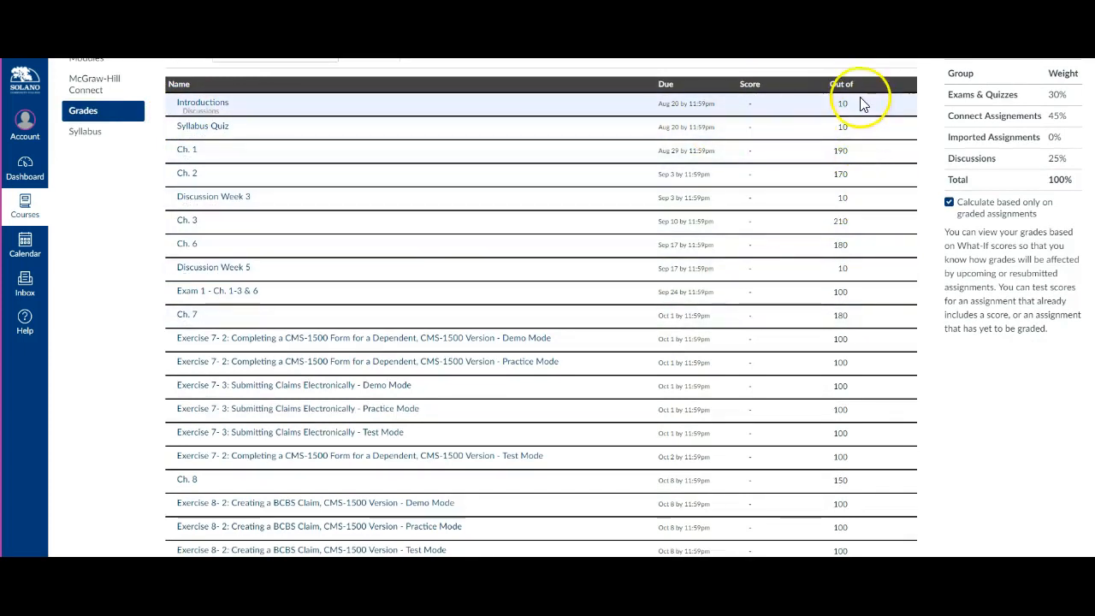
{"action": "mouse_move", "coordinate": [849, 221]}
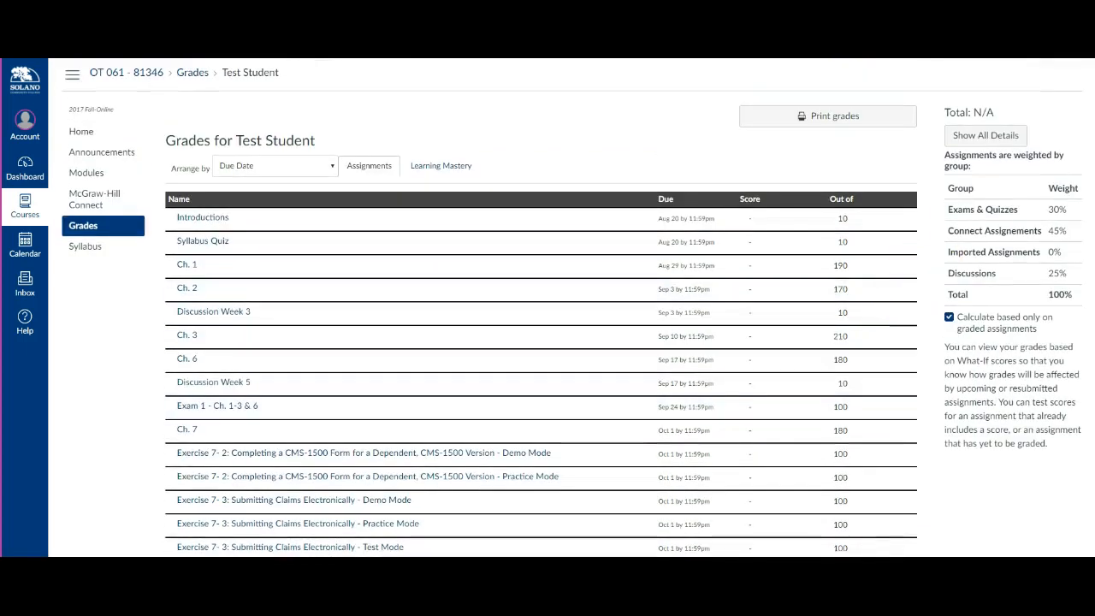
{"action": "mouse_move", "coordinate": [1090, 120]}
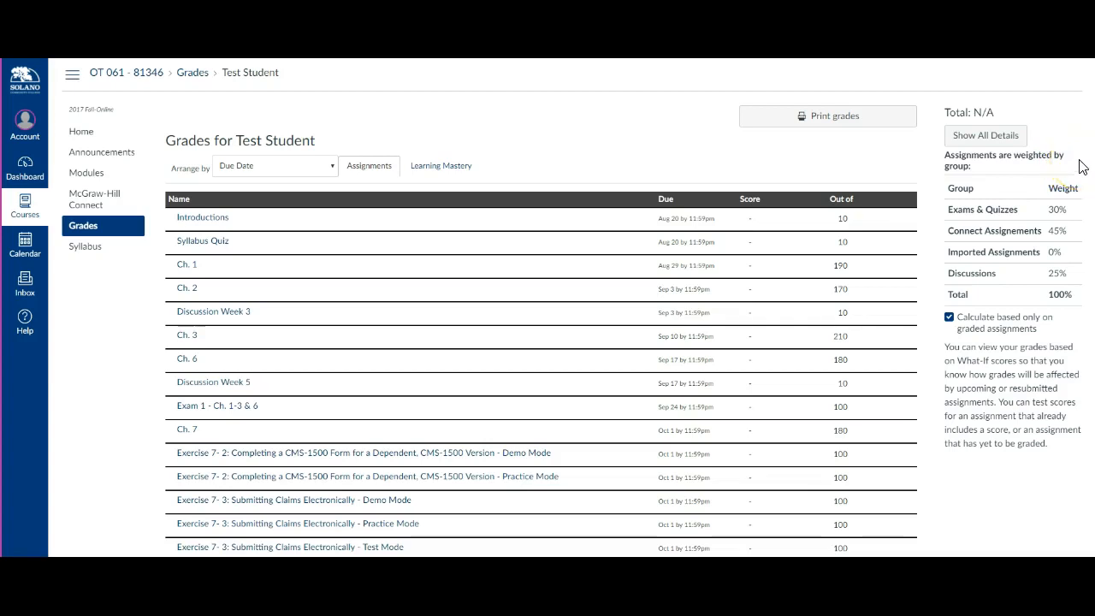
{"action": "mouse_move", "coordinate": [1074, 180]}
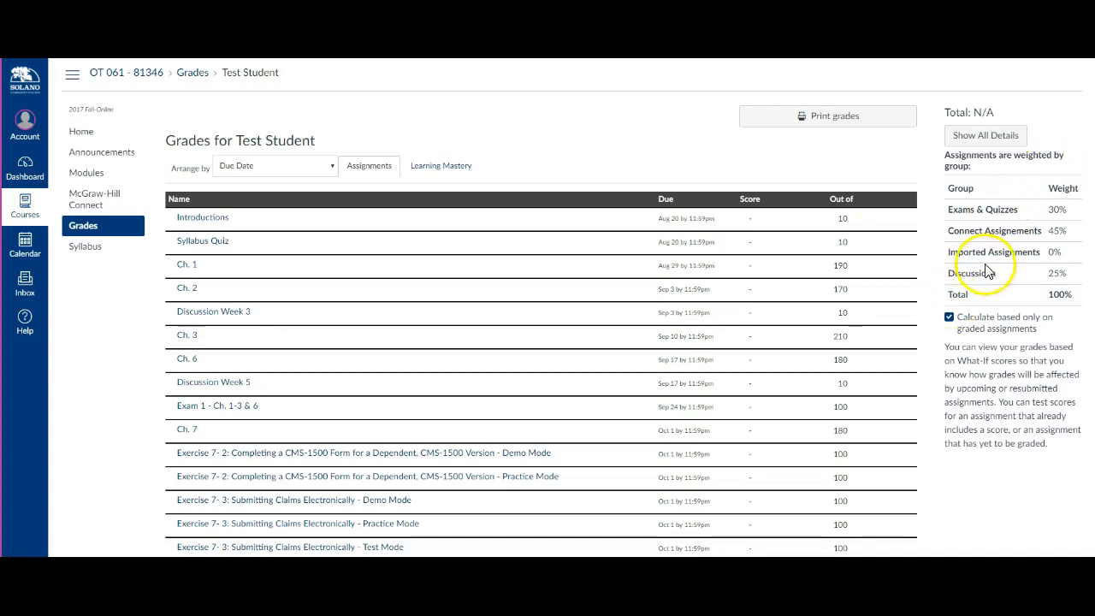
{"action": "mouse_move", "coordinate": [911, 299]}
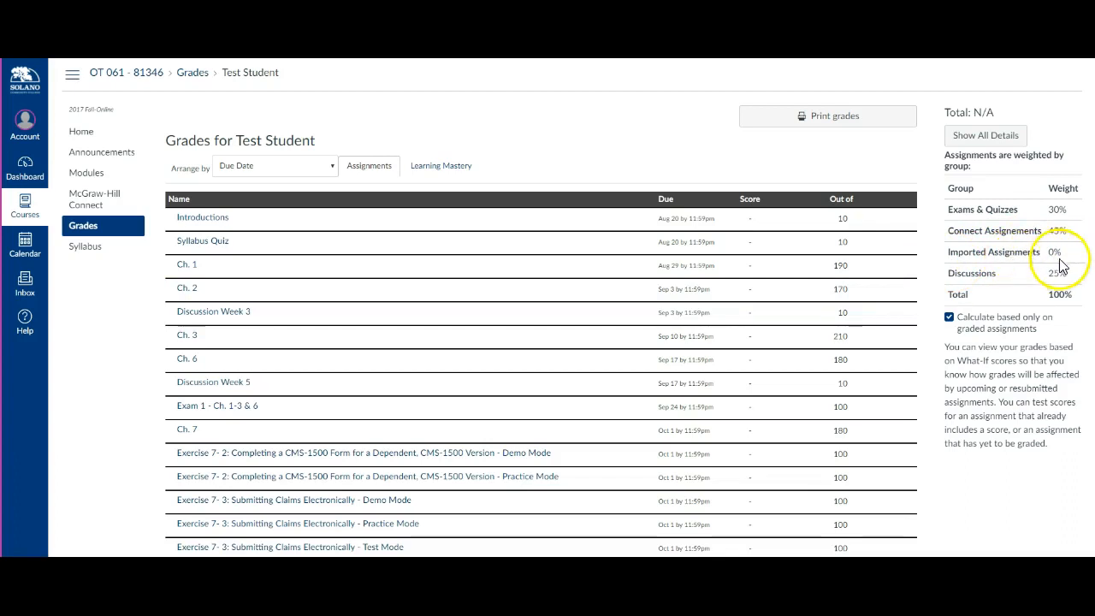
{"action": "mouse_move", "coordinate": [1013, 291]}
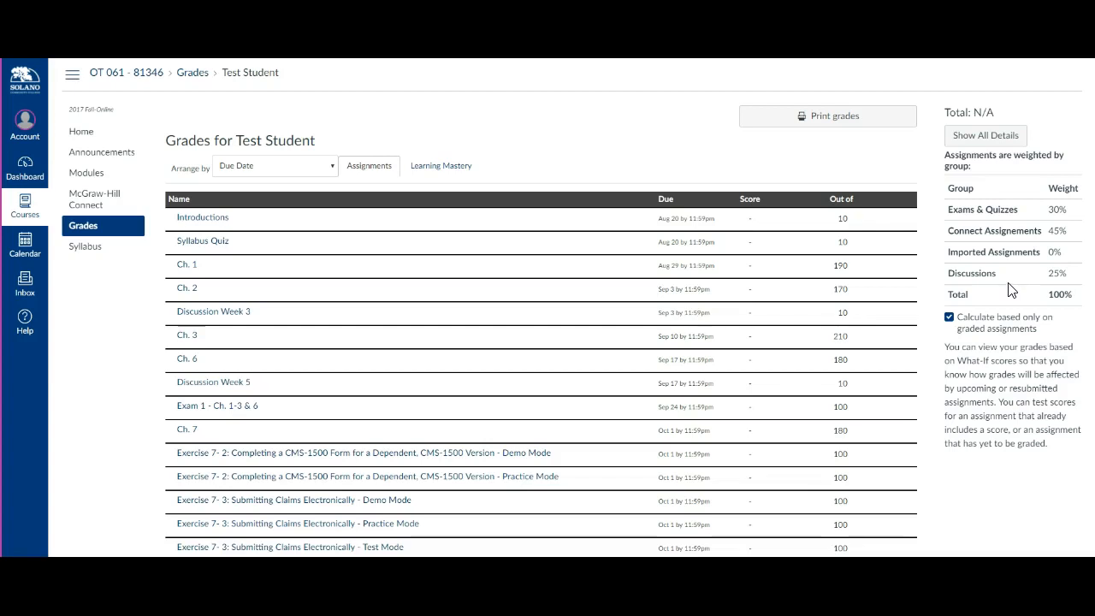
{"action": "mouse_move", "coordinate": [1023, 281]}
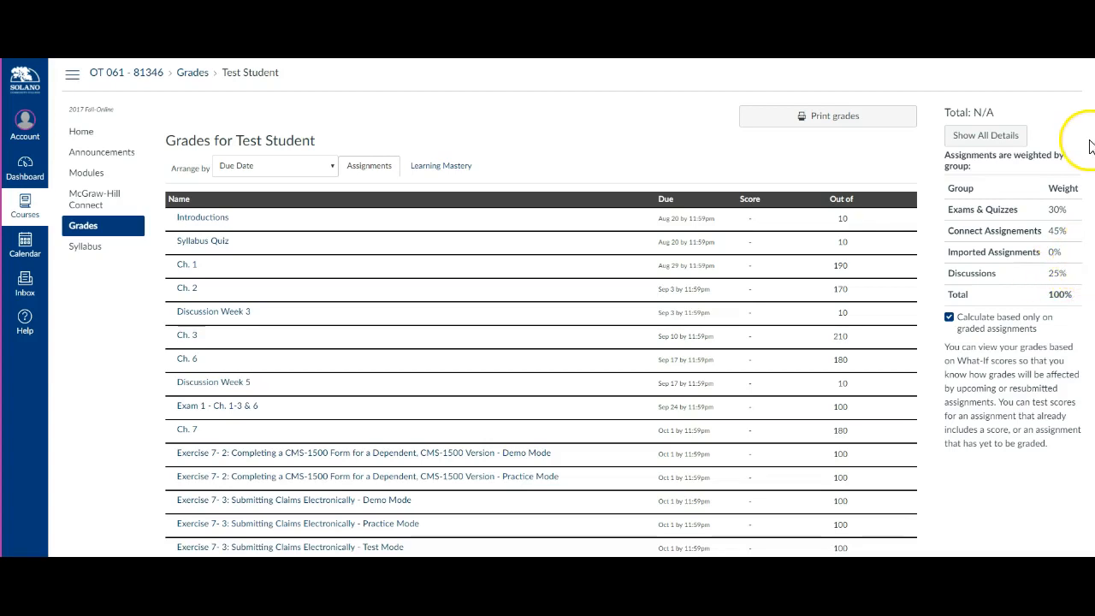
{"action": "mouse_move", "coordinate": [661, 192]}
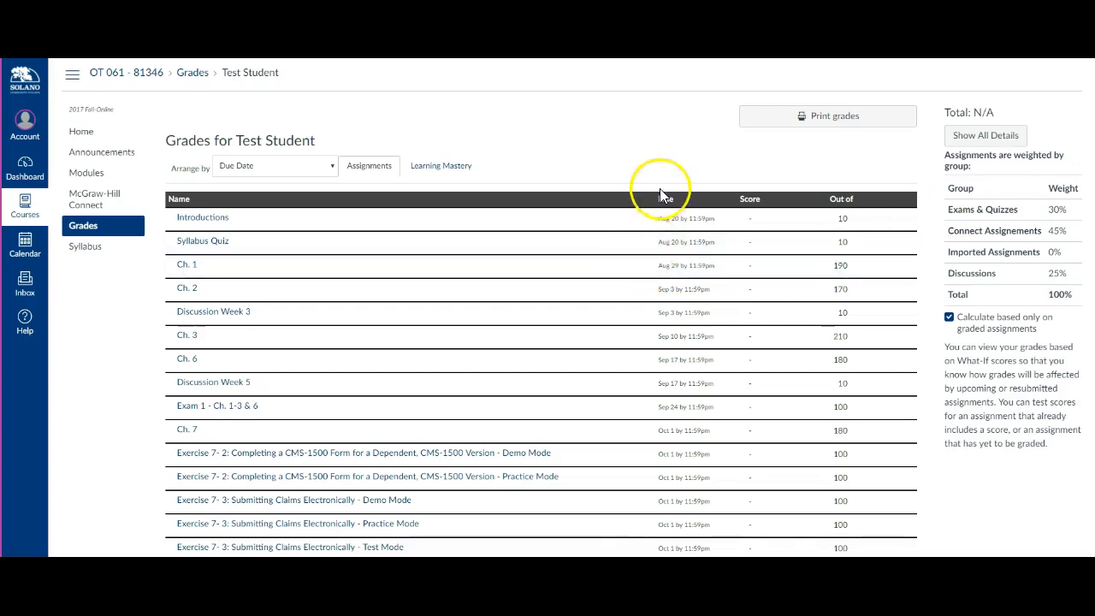
{"action": "scroll", "scroll_direction": "down", "scroll_amount": 3}
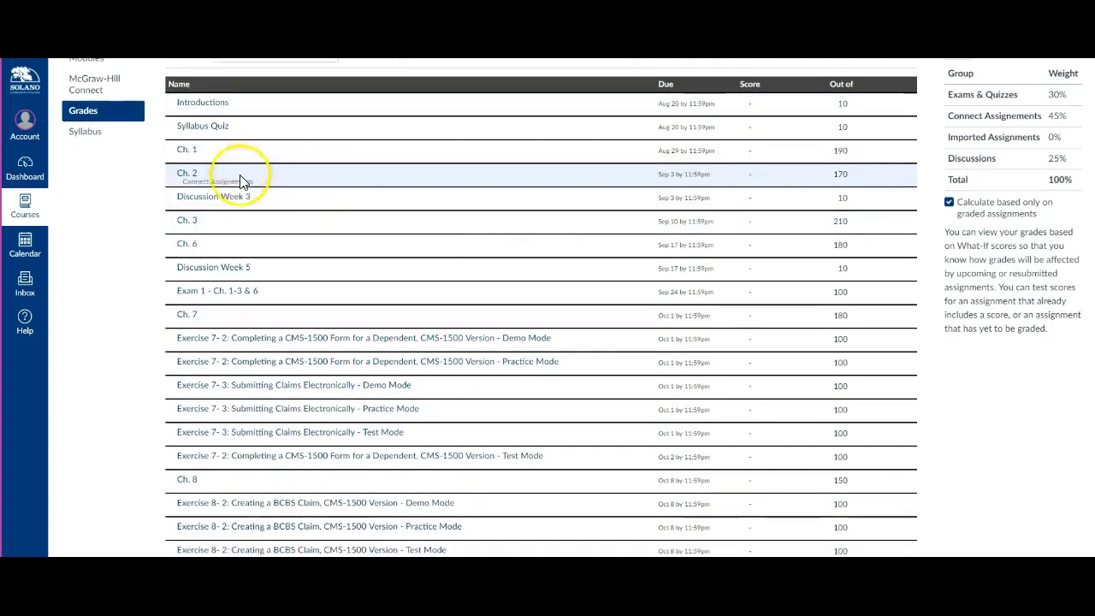
{"action": "mouse_move", "coordinate": [229, 197]}
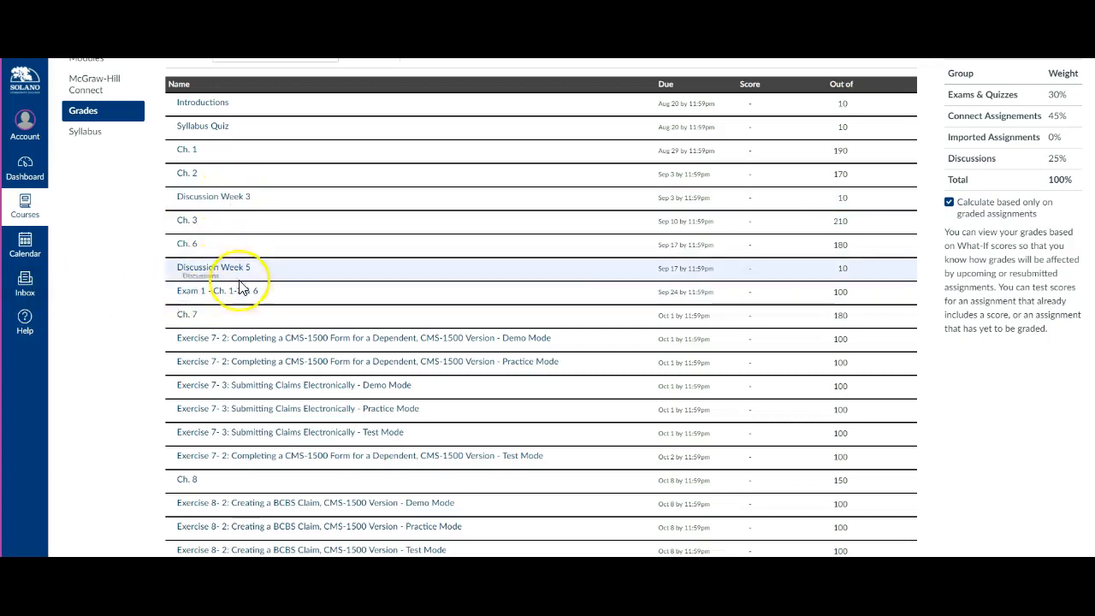
{"action": "scroll", "scroll_direction": "down", "scroll_amount": 3}
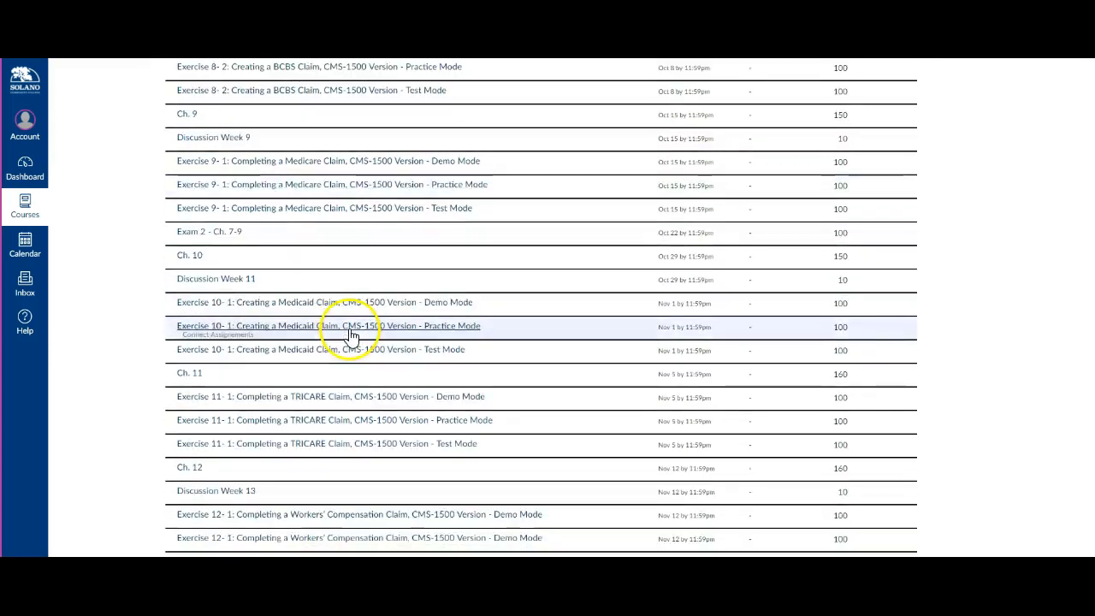
{"action": "scroll", "scroll_direction": "down", "scroll_amount": 3}
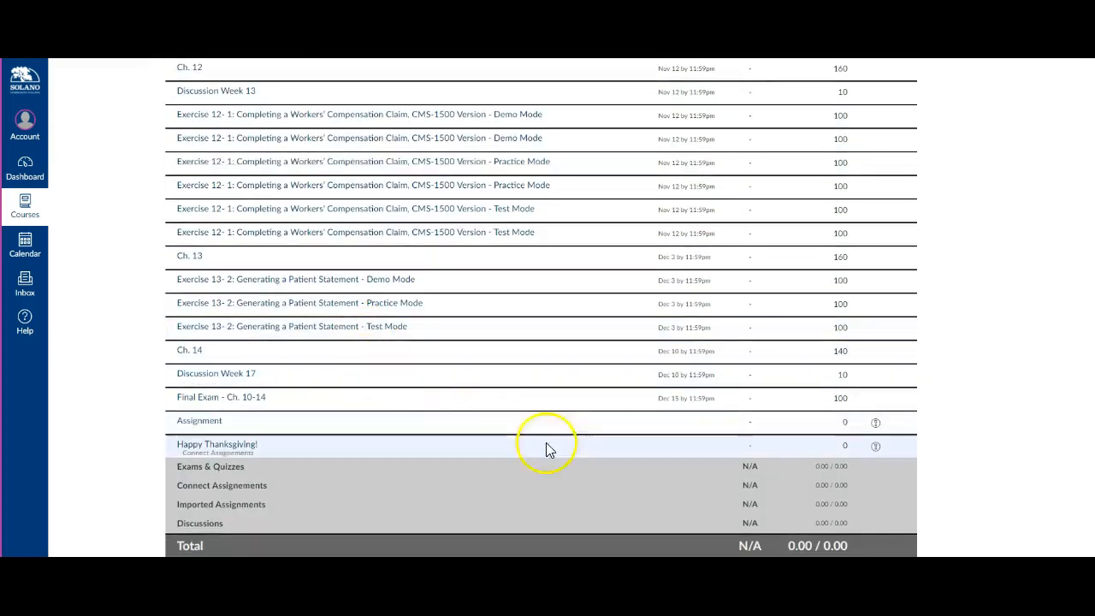
{"action": "mouse_move", "coordinate": [349, 495]}
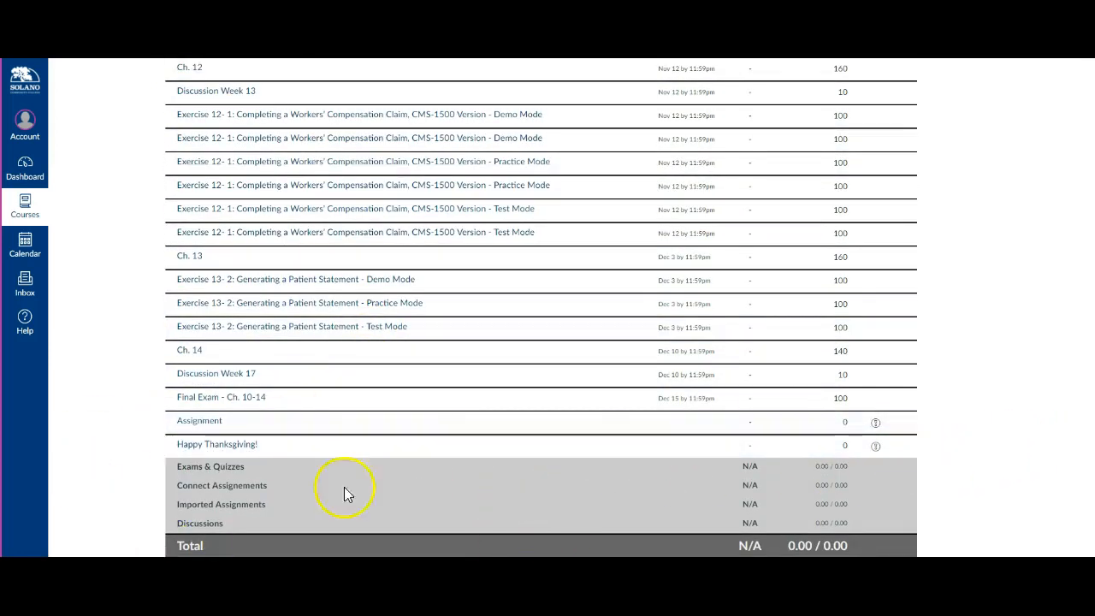
{"action": "scroll", "scroll_direction": "up", "scroll_amount": 3}
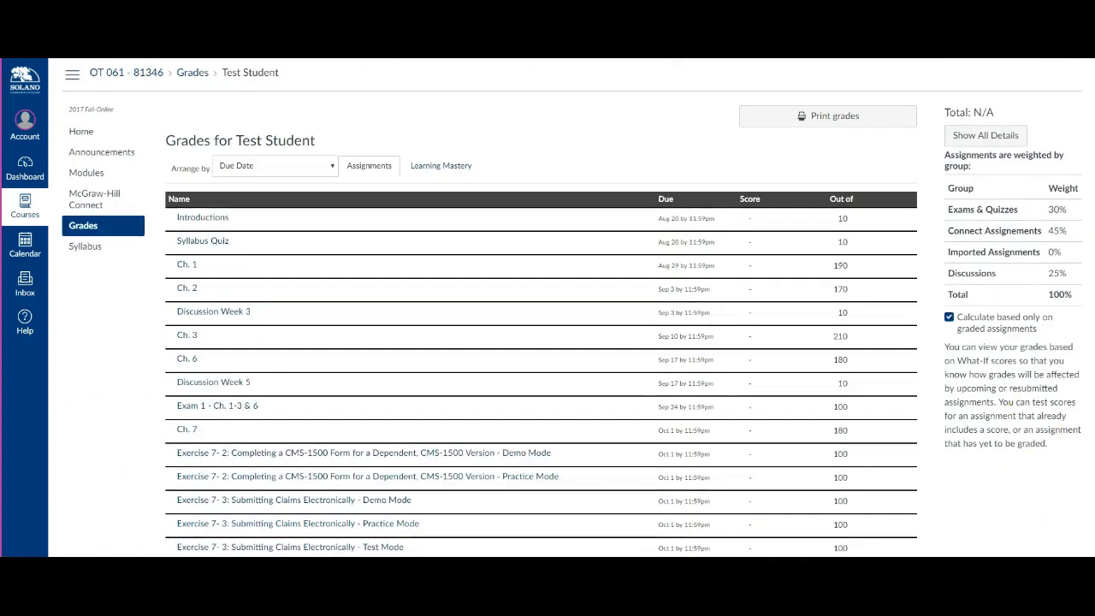
{"action": "mouse_move", "coordinate": [985, 135]}
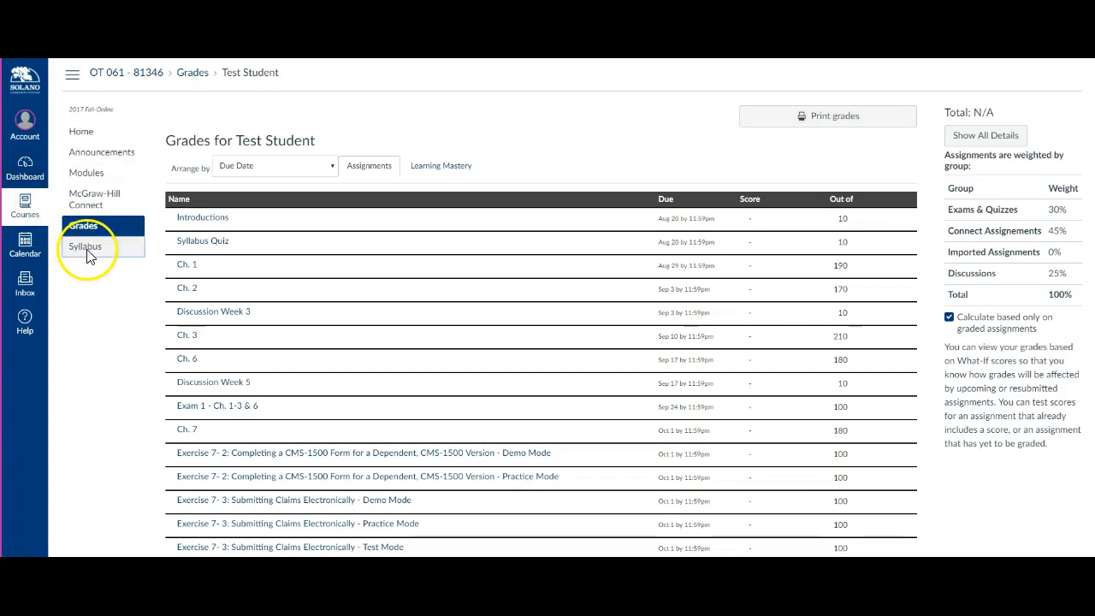
- Show the Syllabus and scroll its Course Summary down to the Final Exam and Thanksgiving entries
{"action": "left_click", "coordinate": [85, 247]}
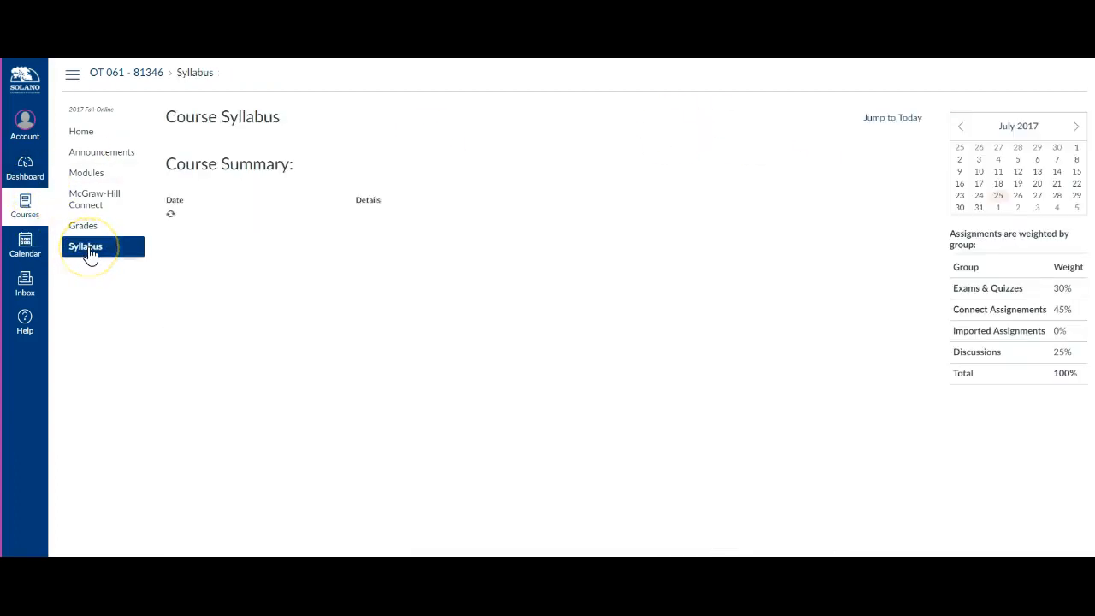
{"action": "left_click", "coordinate": [86, 246]}
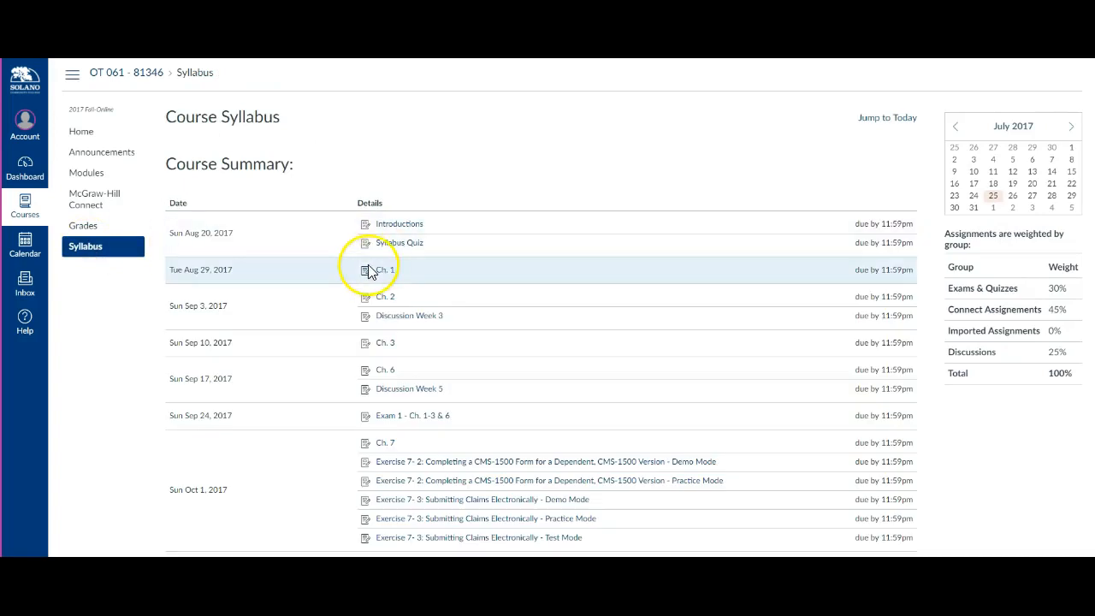
{"action": "mouse_move", "coordinate": [397, 272]}
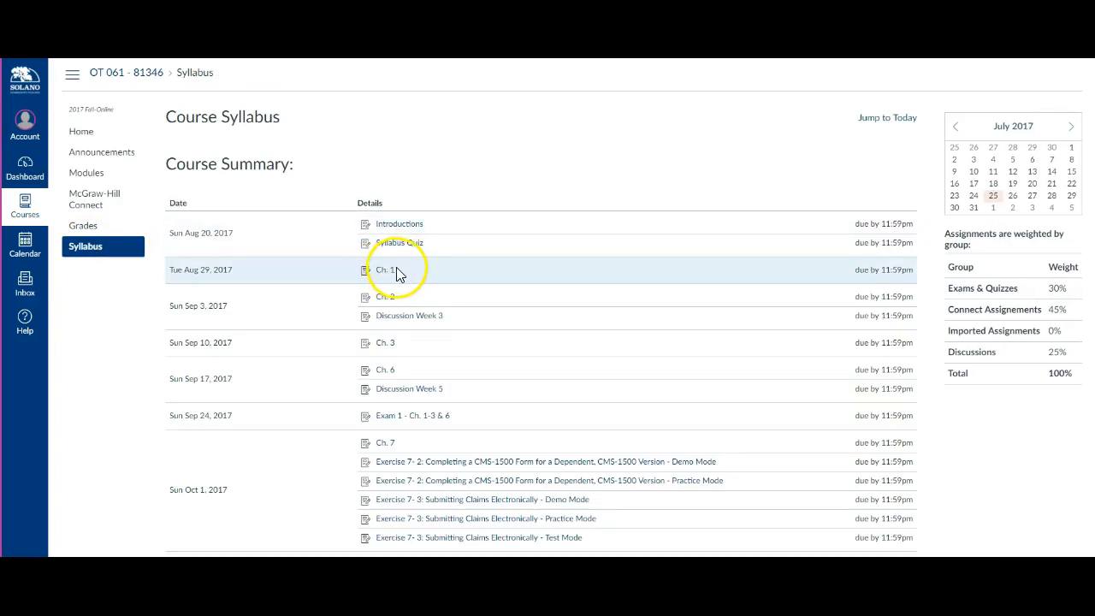
{"action": "mouse_move", "coordinate": [437, 223]}
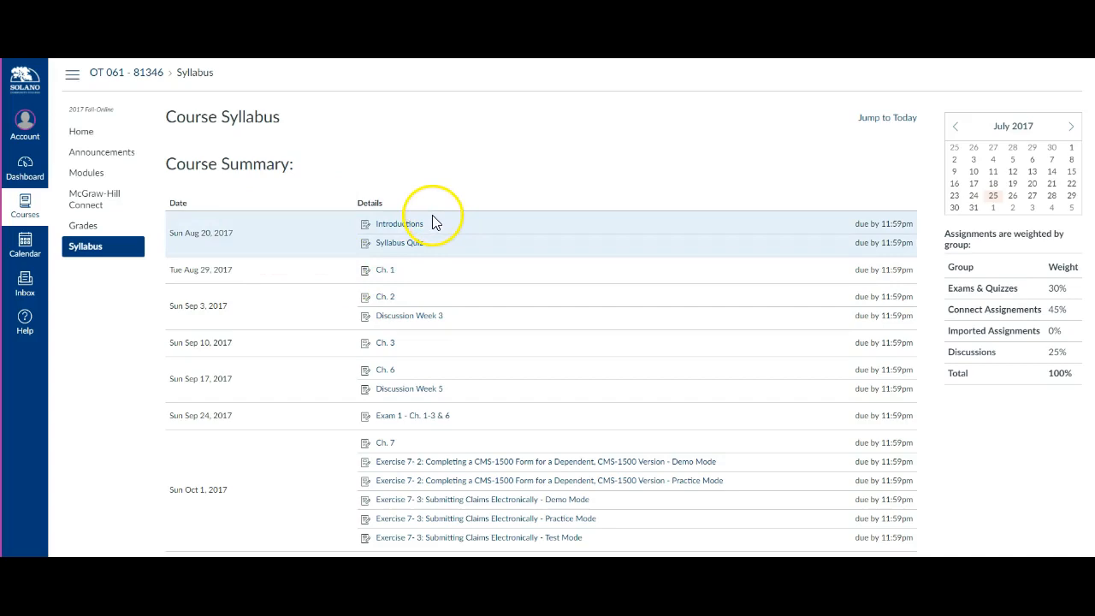
{"action": "scroll", "scroll_direction": "down", "scroll_amount": 3}
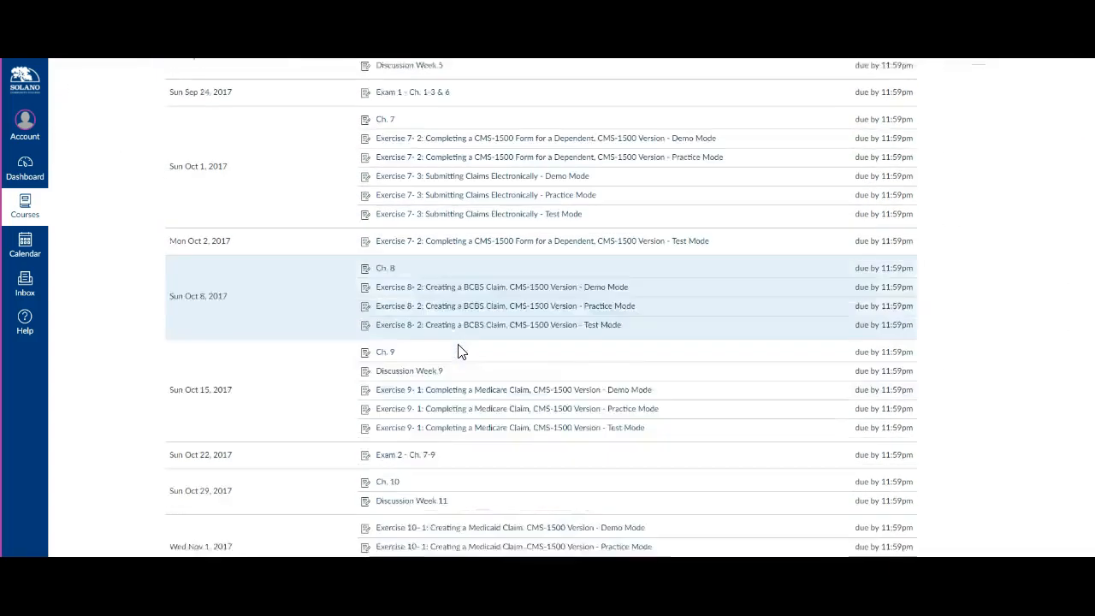
{"action": "scroll", "scroll_direction": "down", "scroll_amount": 3}
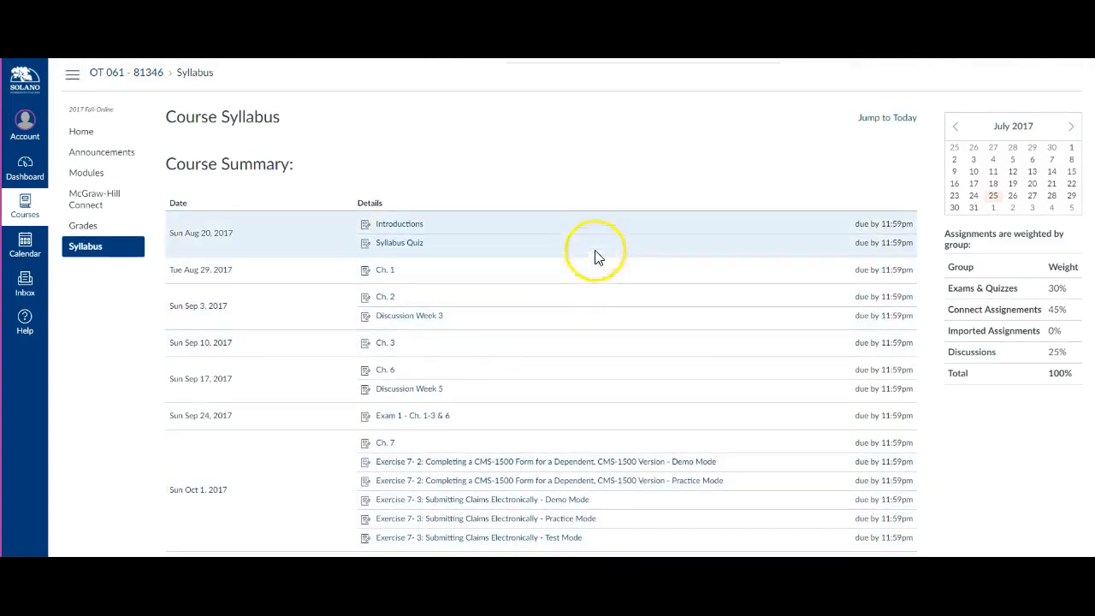
{"action": "mouse_move", "coordinate": [603, 197]}
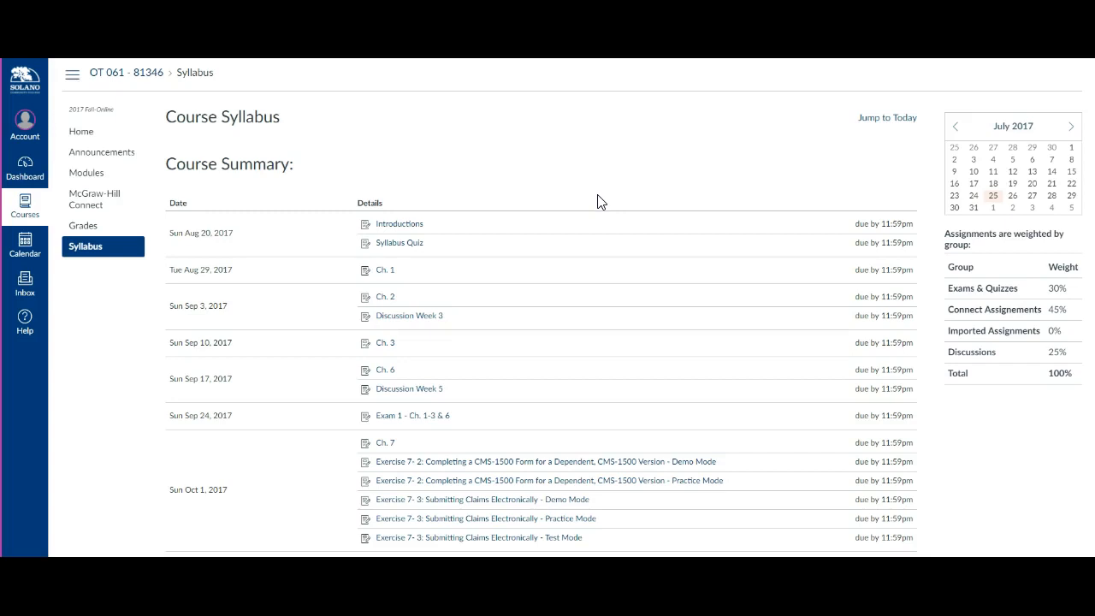
{"action": "scroll", "scroll_direction": "down", "scroll_amount": 3}
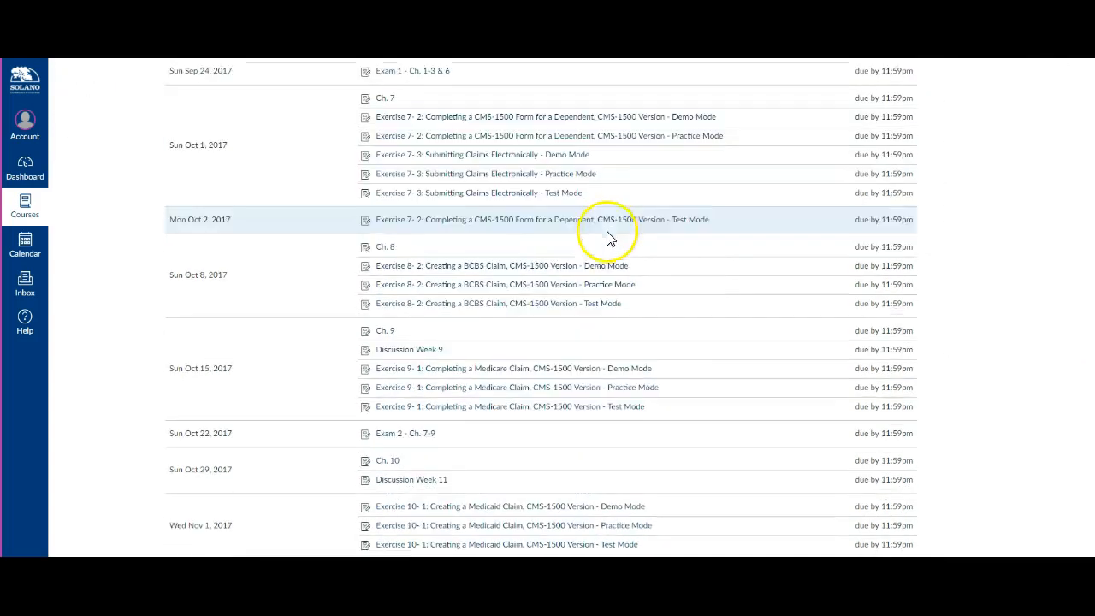
{"action": "scroll", "scroll_direction": "down", "scroll_amount": 3}
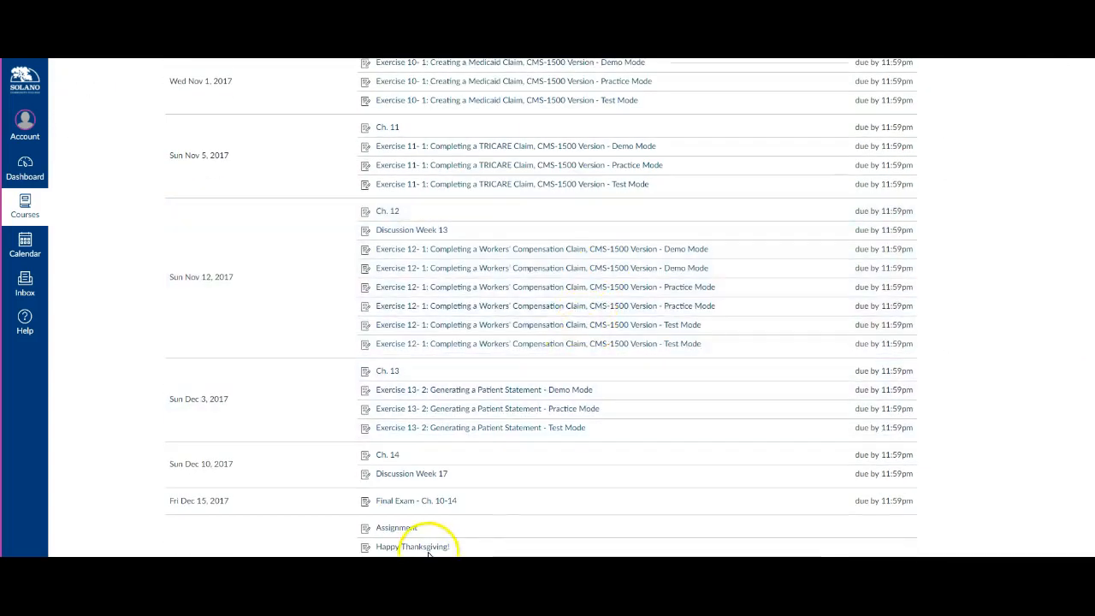
{"action": "mouse_move", "coordinate": [442, 505]}
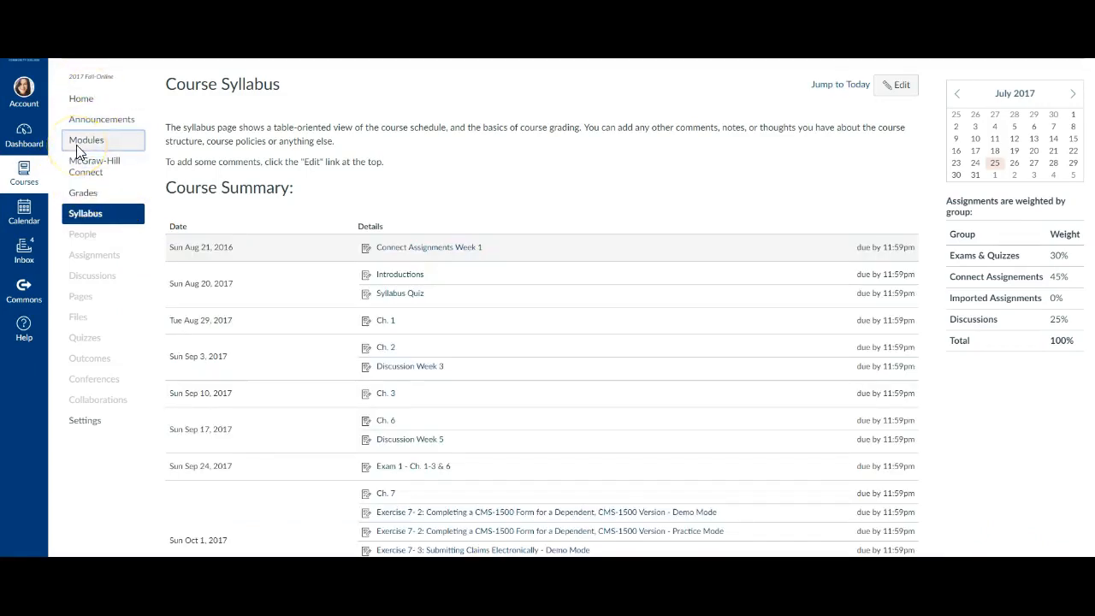
- Return to Modules, scroll to Week 1 and collapse it so the Week 2 Ch. 1 item shows
{"action": "left_click", "coordinate": [86, 141]}
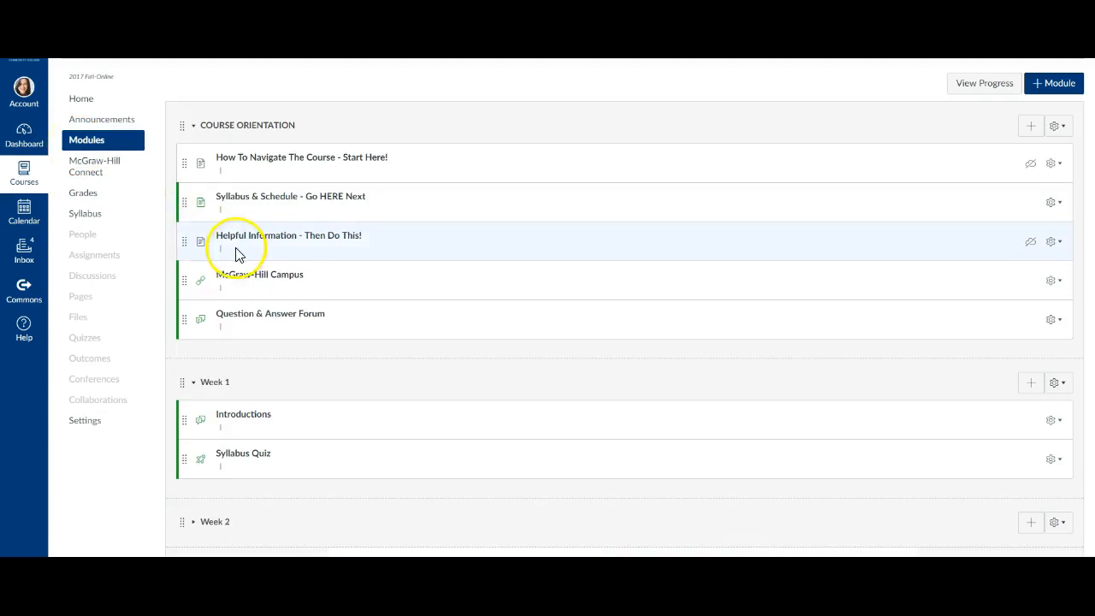
{"action": "scroll", "scroll_direction": "down", "scroll_amount": 3}
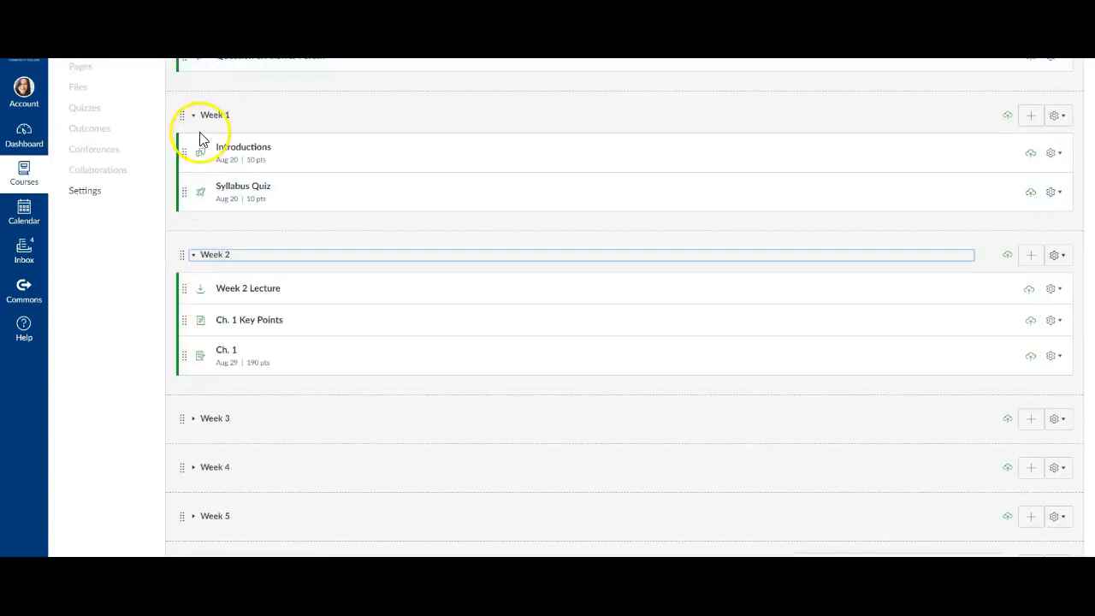
{"action": "left_click", "coordinate": [194, 114]}
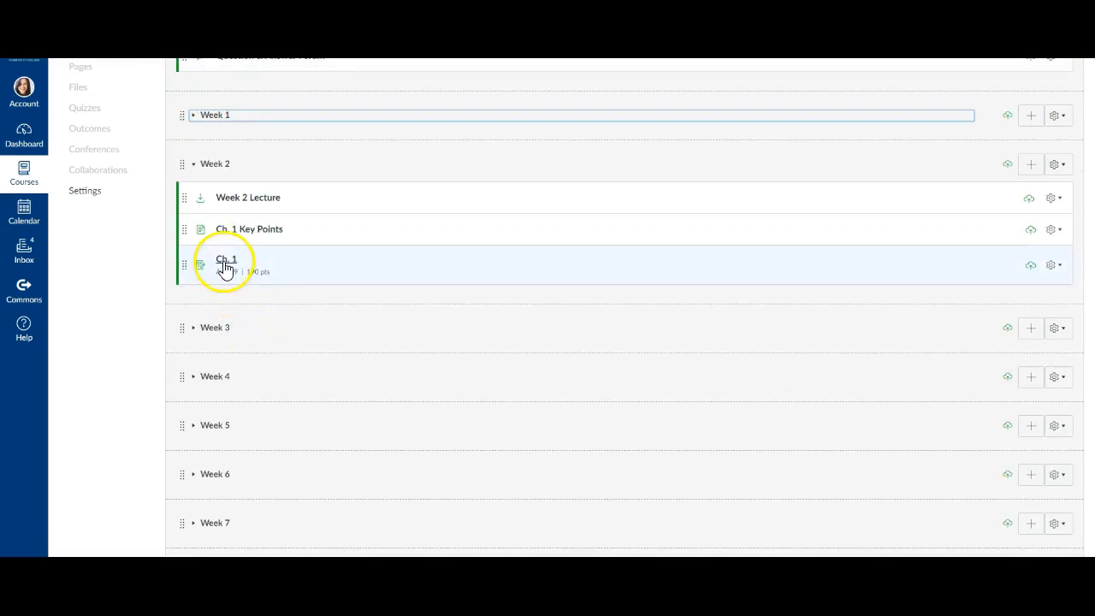
- Open the Week 2 Ch. 1 Connect assignment: 19 questions worth 190 points
{"action": "left_click", "coordinate": [226, 263]}
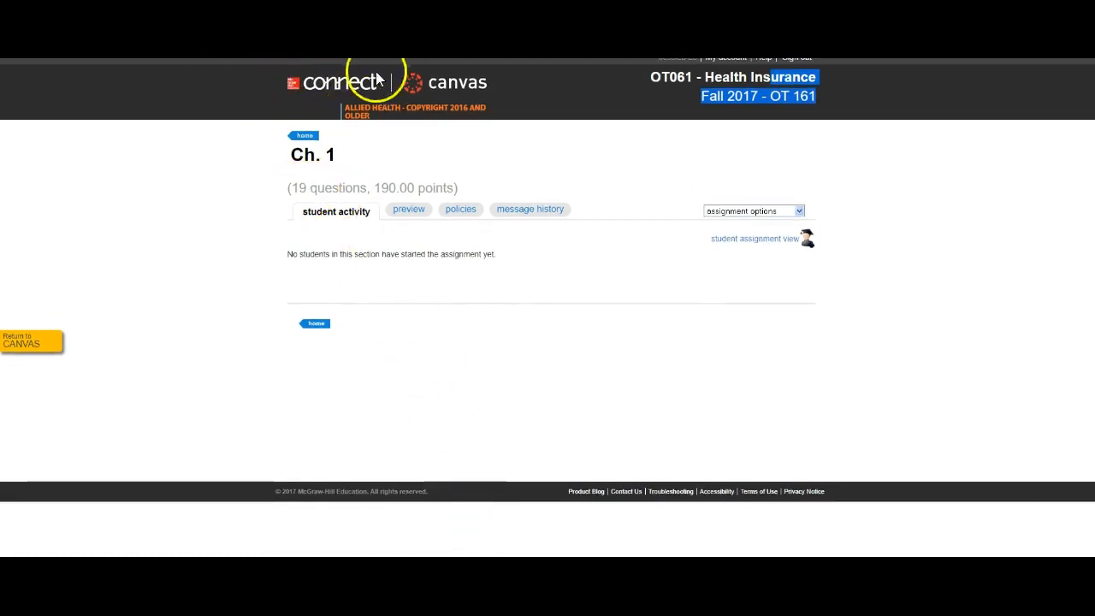
{"action": "mouse_move", "coordinate": [514, 89]}
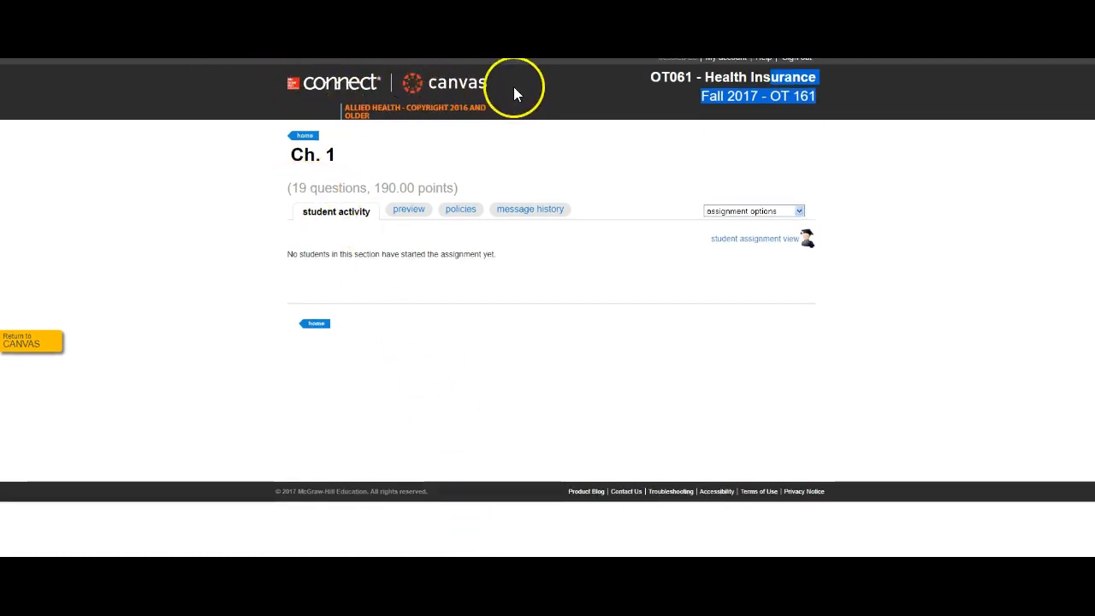
{"action": "mouse_move", "coordinate": [802, 95]}
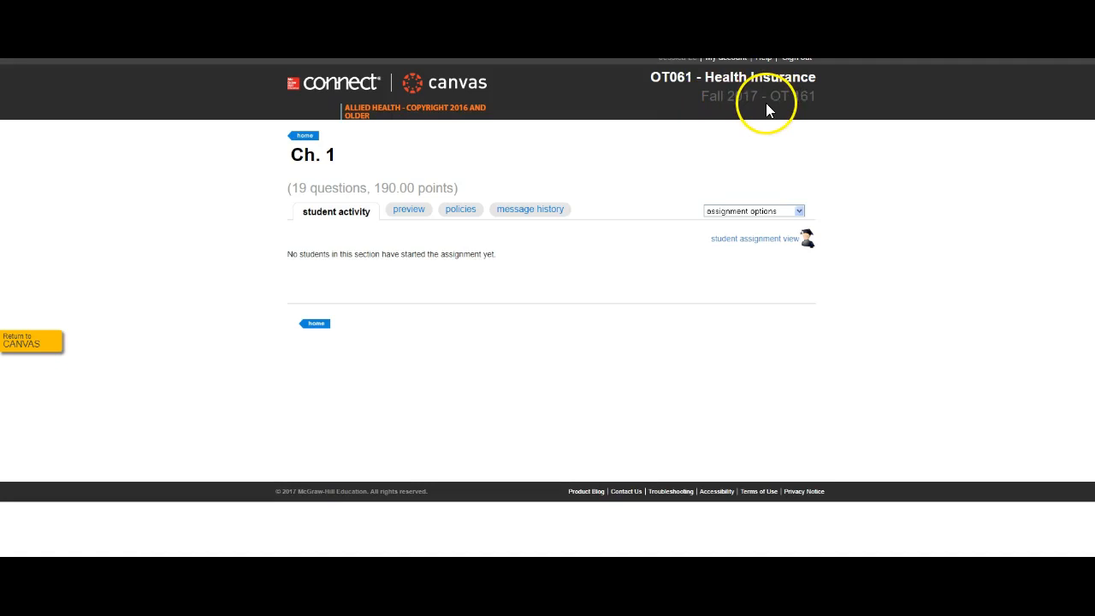
{"action": "mouse_move", "coordinate": [671, 83]}
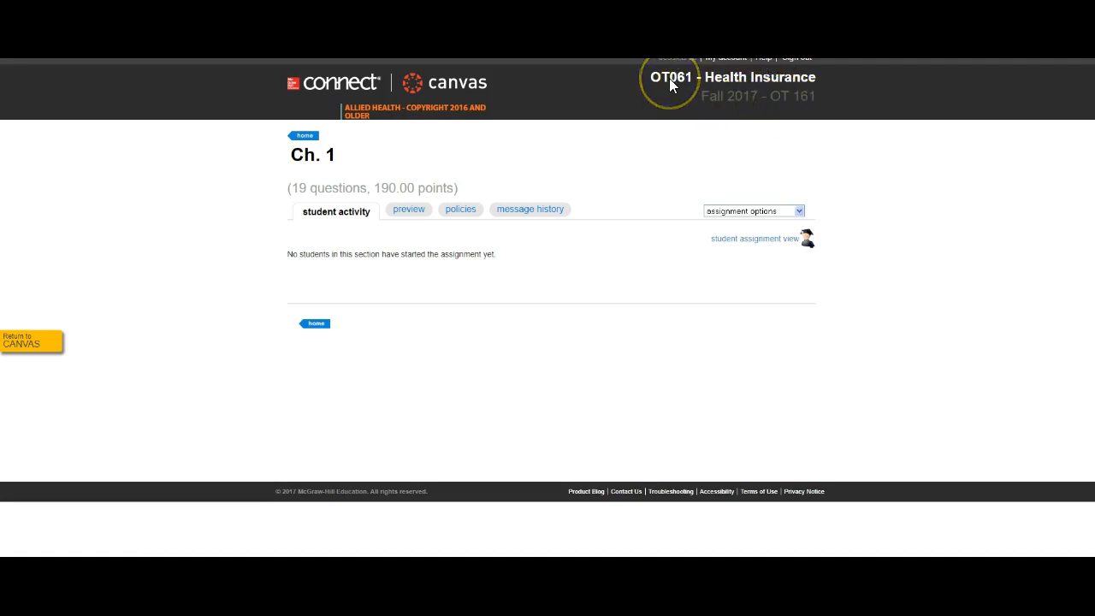
{"action": "mouse_move", "coordinate": [804, 106]}
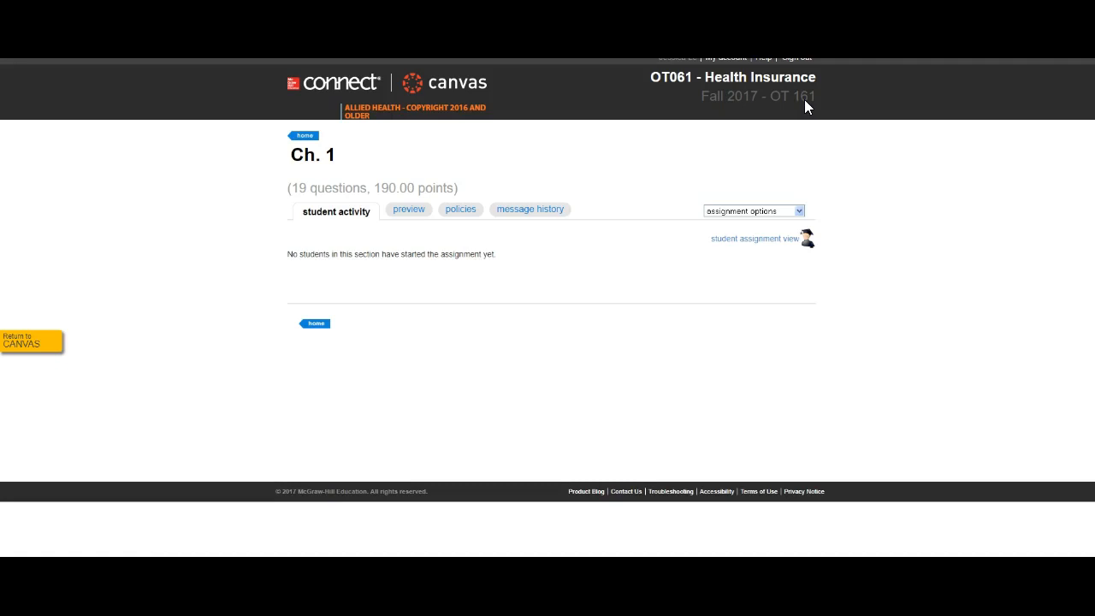
{"action": "mouse_move", "coordinate": [812, 106]}
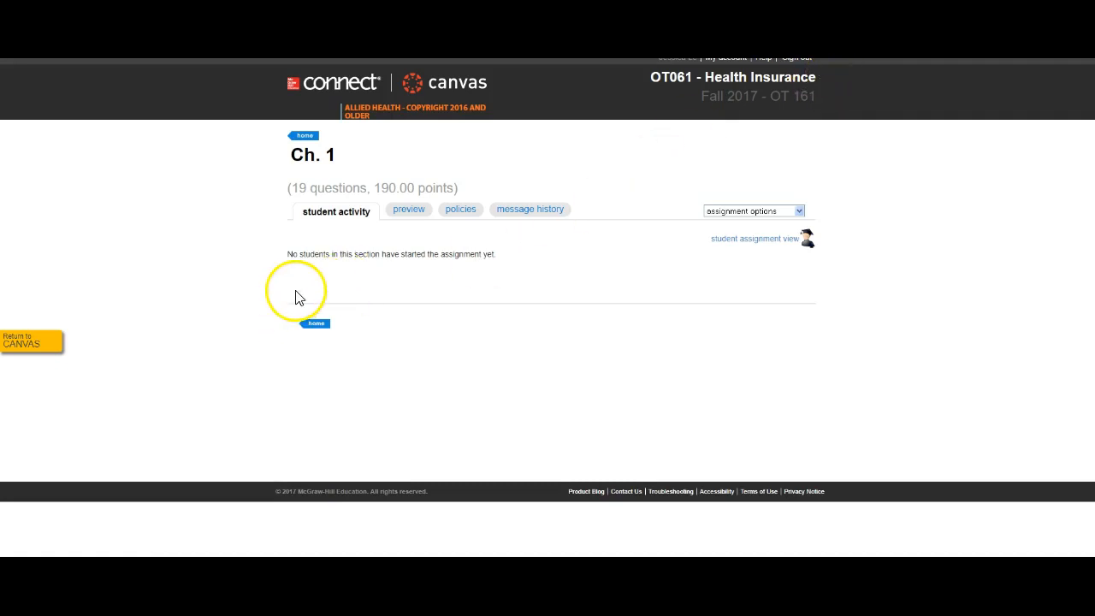
{"action": "mouse_move", "coordinate": [243, 253]}
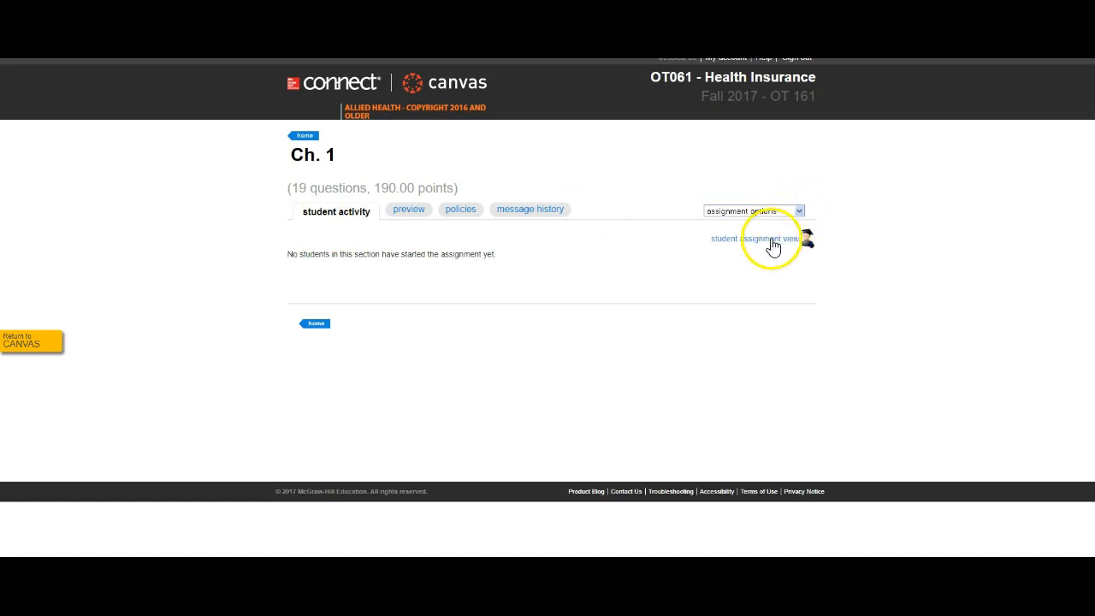
{"action": "left_click", "coordinate": [755, 238]}
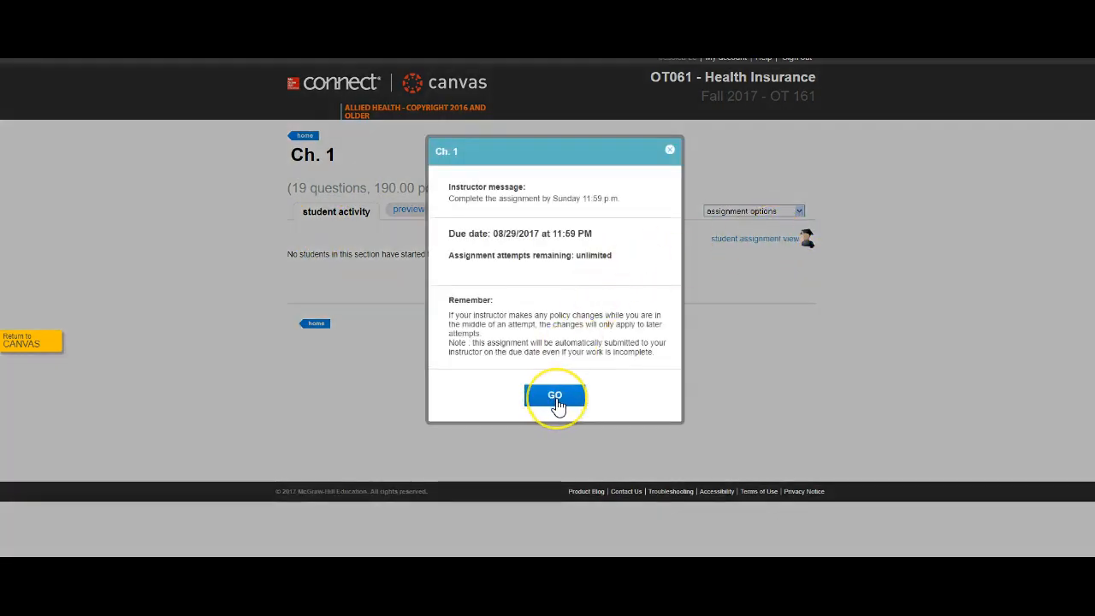
{"action": "left_click", "coordinate": [554, 395]}
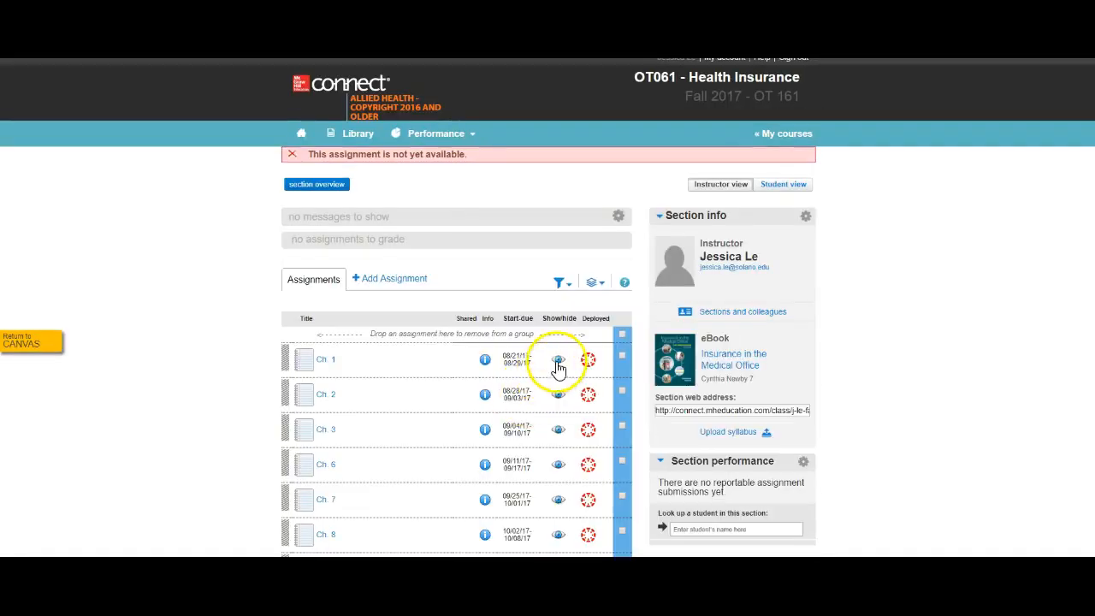
{"action": "mouse_move", "coordinate": [327, 362]}
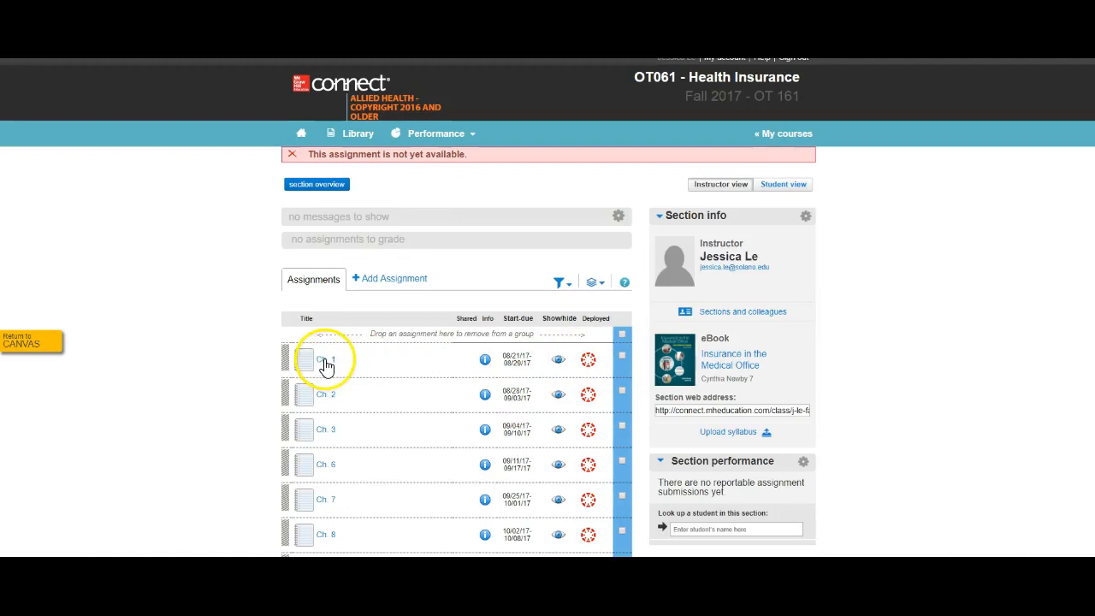
{"action": "left_click", "coordinate": [325, 357]}
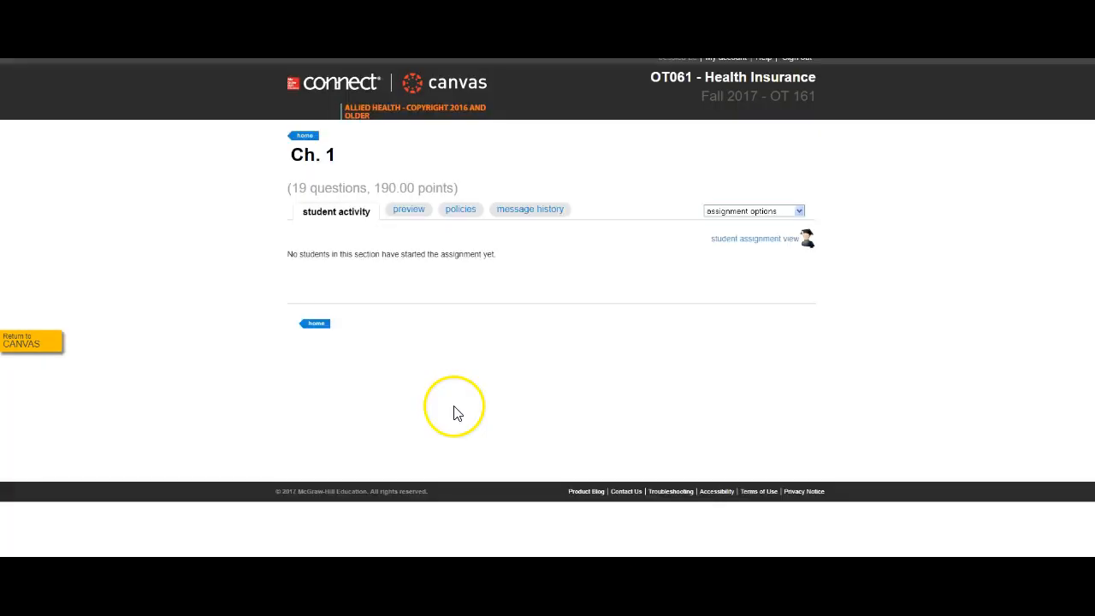
{"action": "mouse_move", "coordinate": [753, 265]}
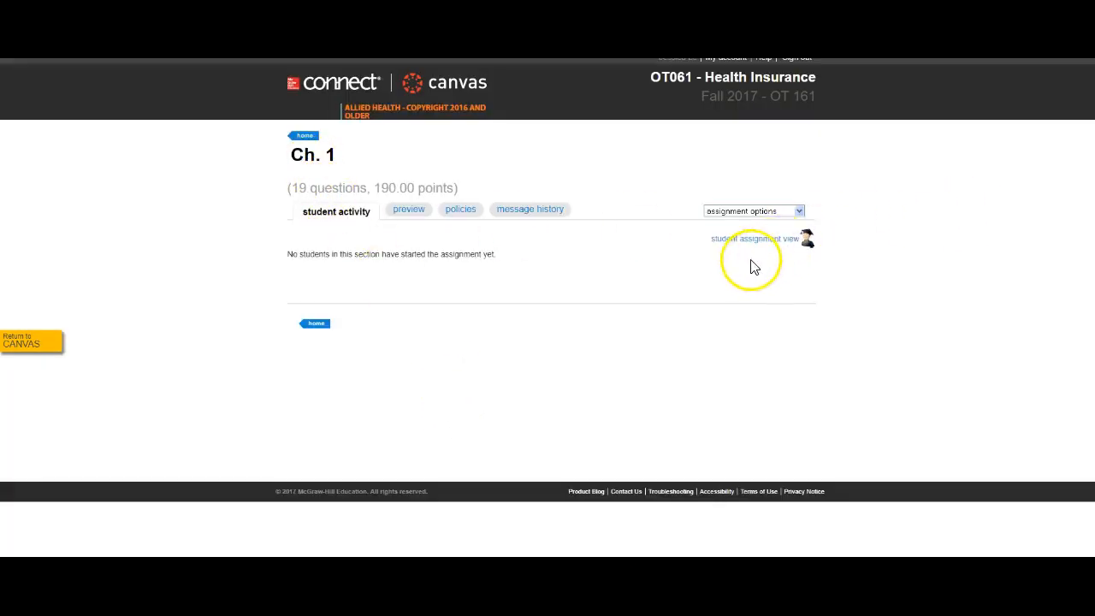
{"action": "mouse_move", "coordinate": [409, 213]}
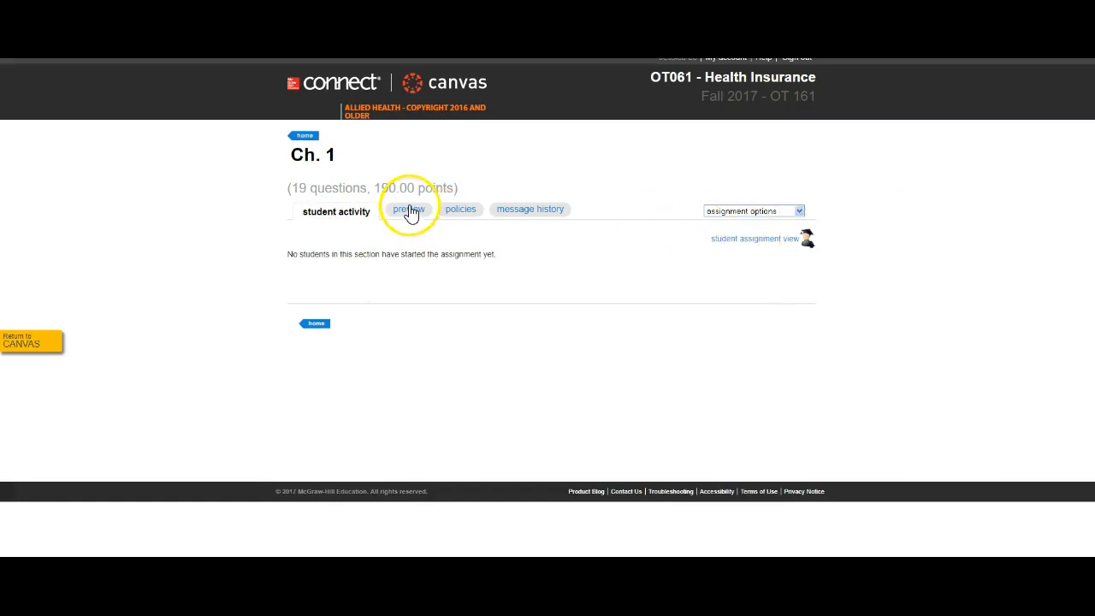
{"action": "left_click", "coordinate": [407, 209]}
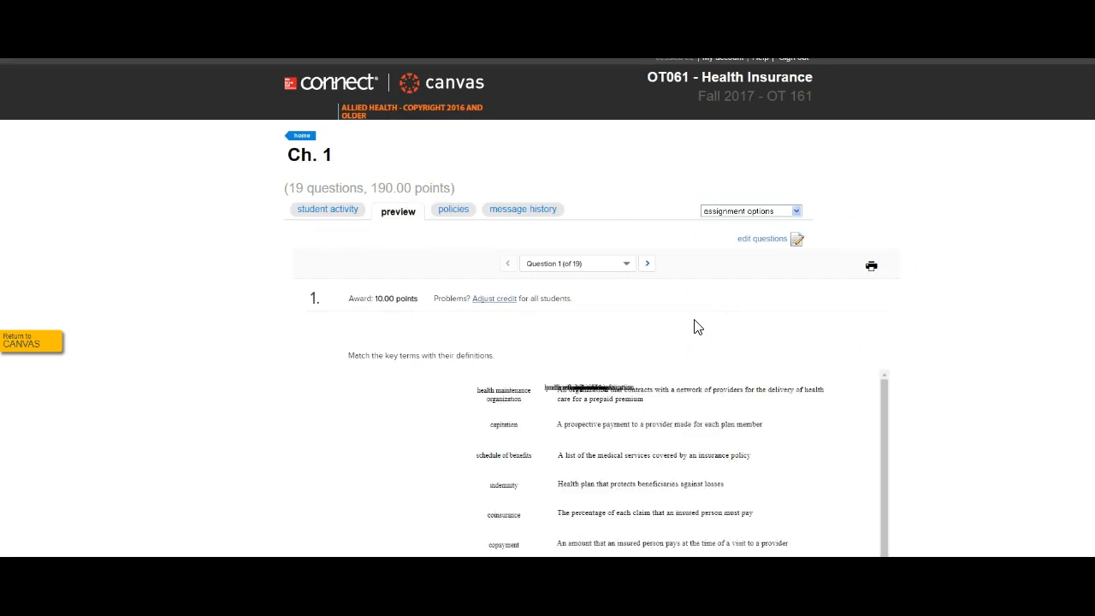
{"action": "scroll", "scroll_direction": "down", "scroll_amount": 3}
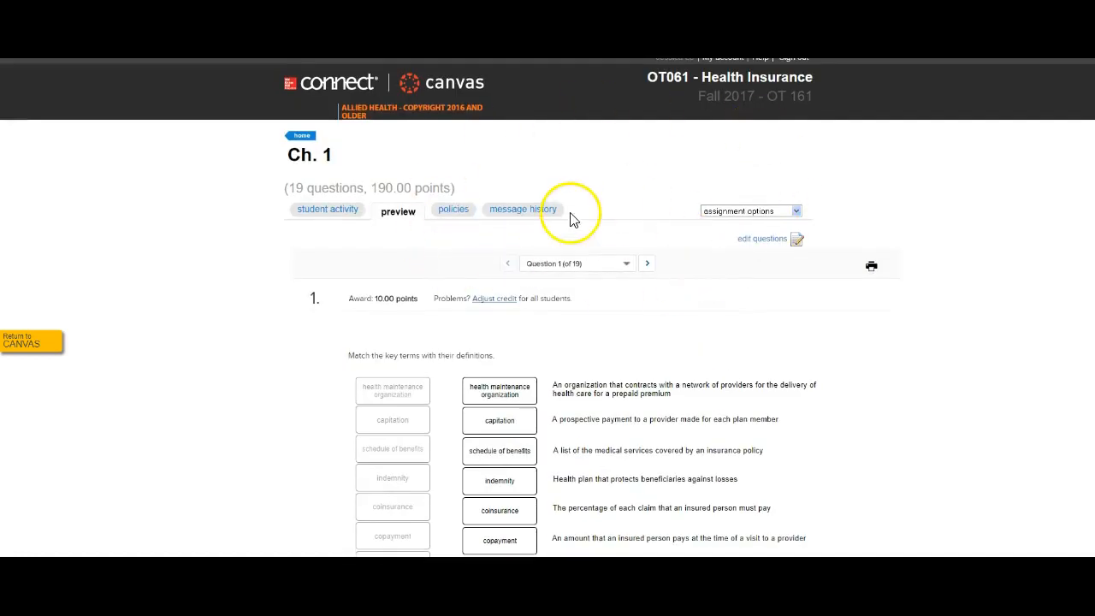
{"action": "scroll", "scroll_direction": "down", "scroll_amount": 3}
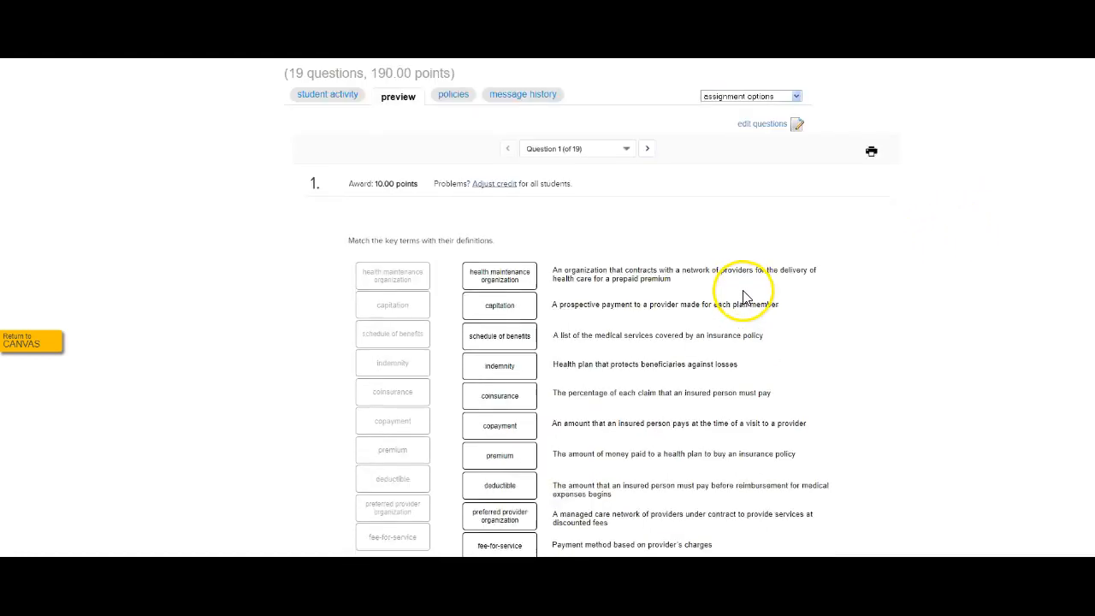
{"action": "scroll", "scroll_direction": "down", "scroll_amount": 3}
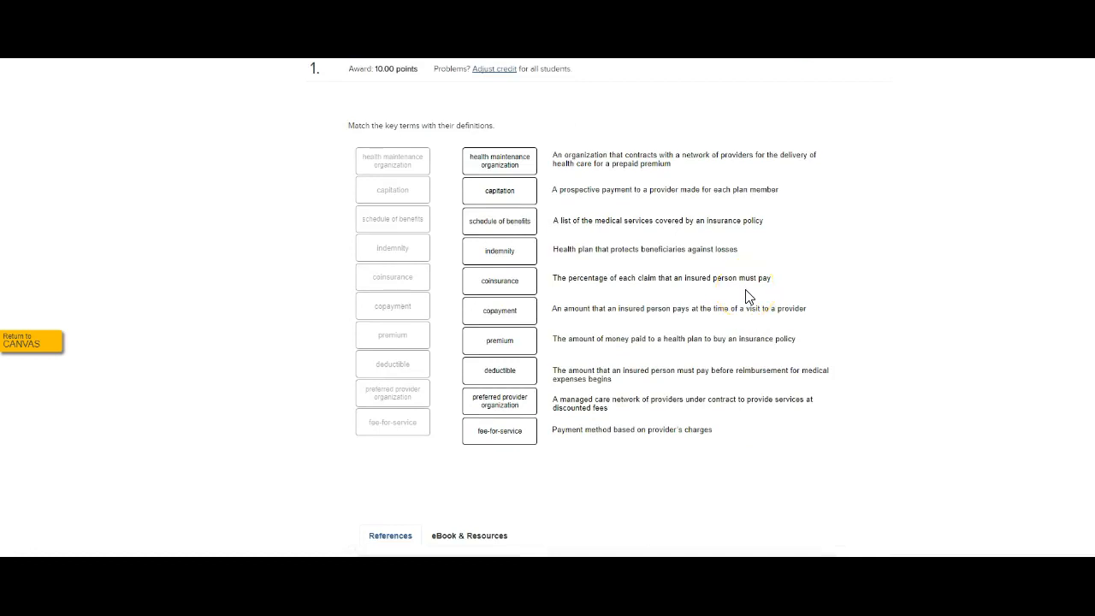
{"action": "mouse_move", "coordinate": [714, 106]}
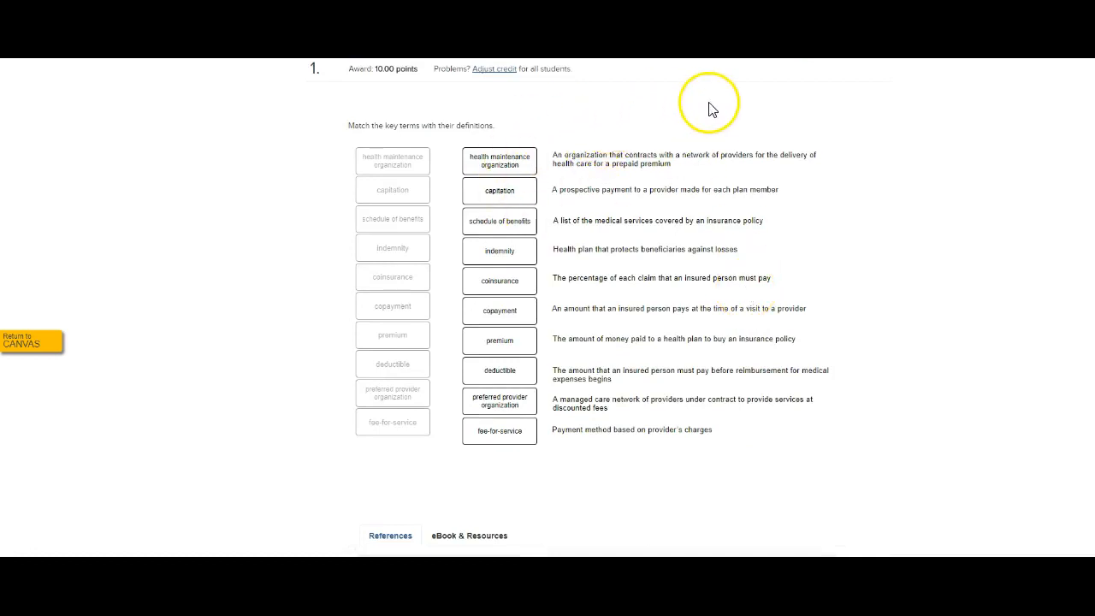
{"action": "mouse_move", "coordinate": [500, 294]}
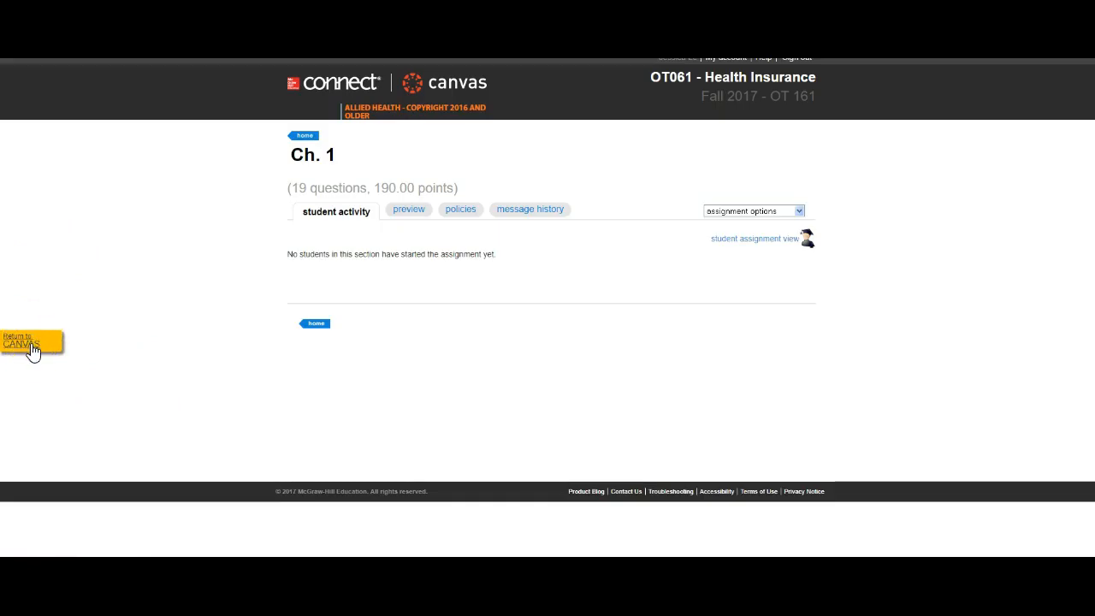
- Return to Canvas and review the Assignments page's Exams & Quizzes and Connect groups
{"action": "left_click", "coordinate": [31, 342]}
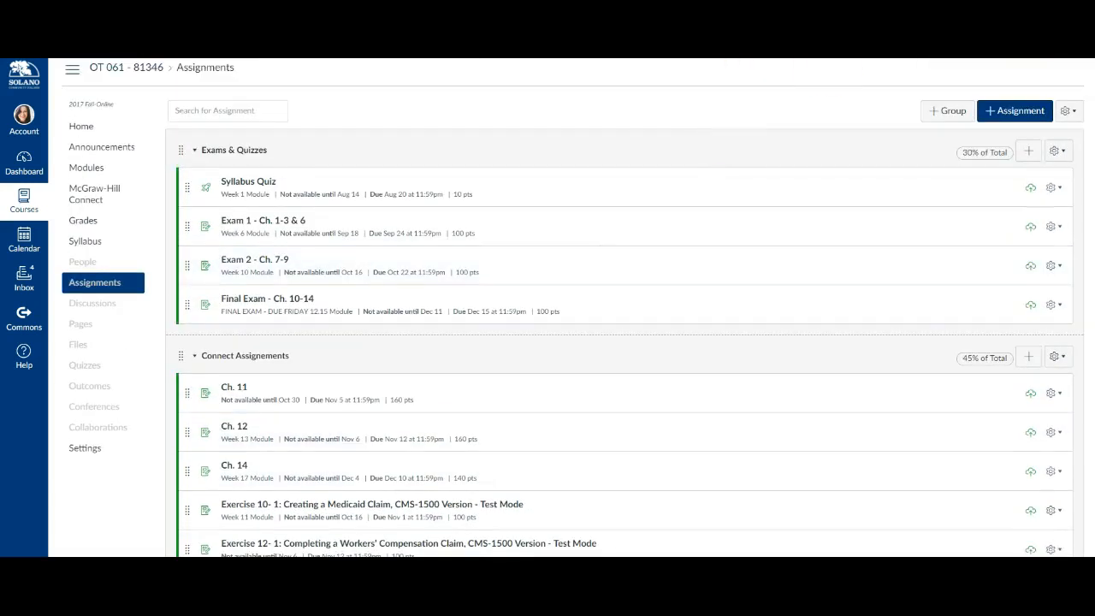
{"action": "scroll", "scroll_direction": "down", "scroll_amount": 3}
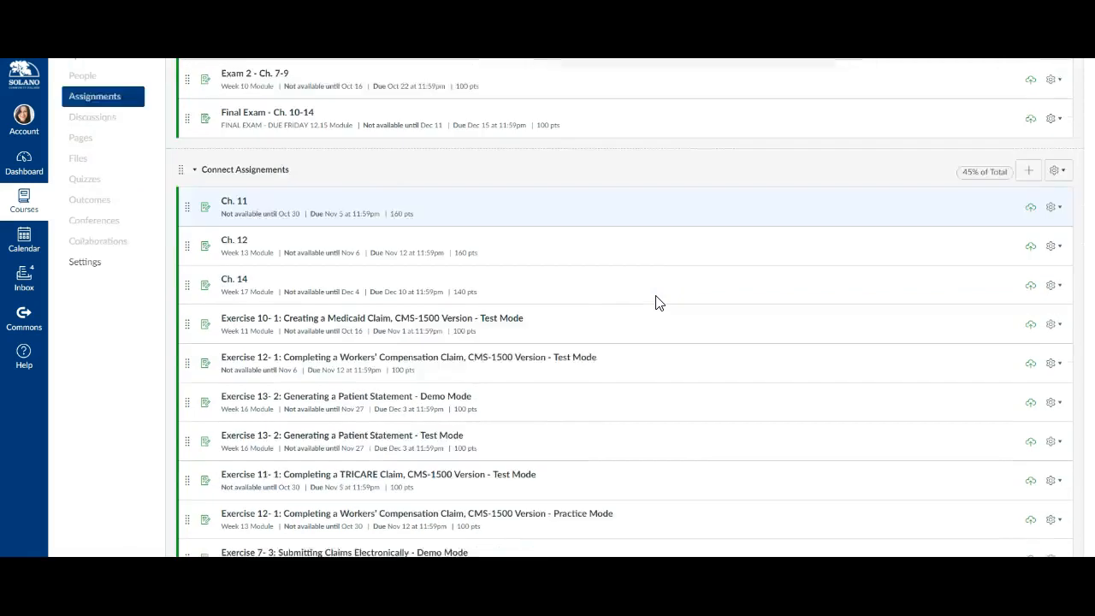
{"action": "scroll", "scroll_direction": "up", "scroll_amount": 3}
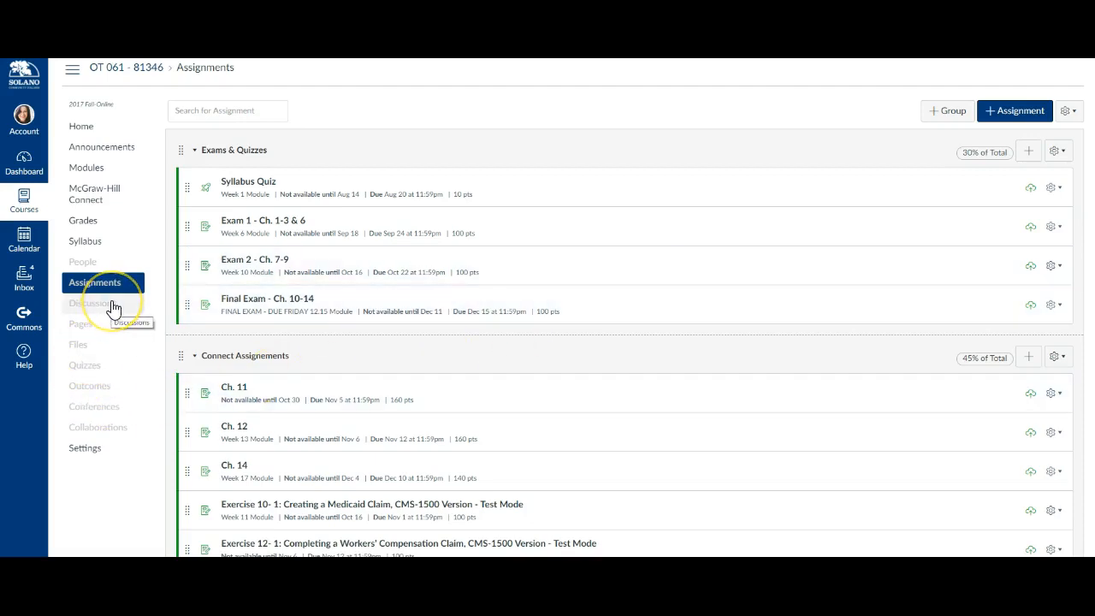
{"action": "mouse_move", "coordinate": [118, 500]}
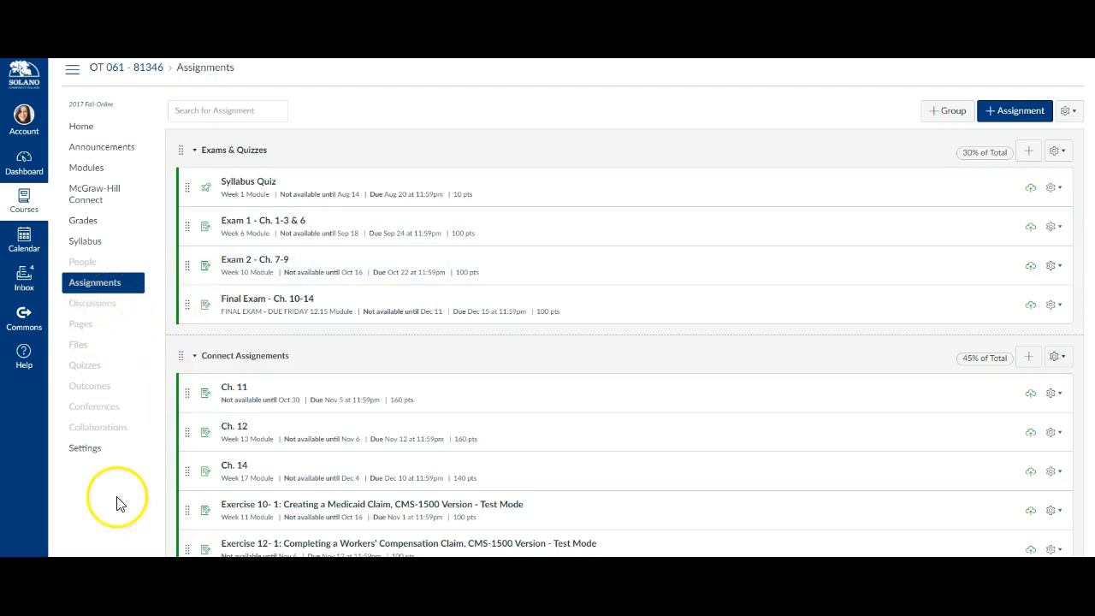
{"action": "mouse_move", "coordinate": [127, 517]}
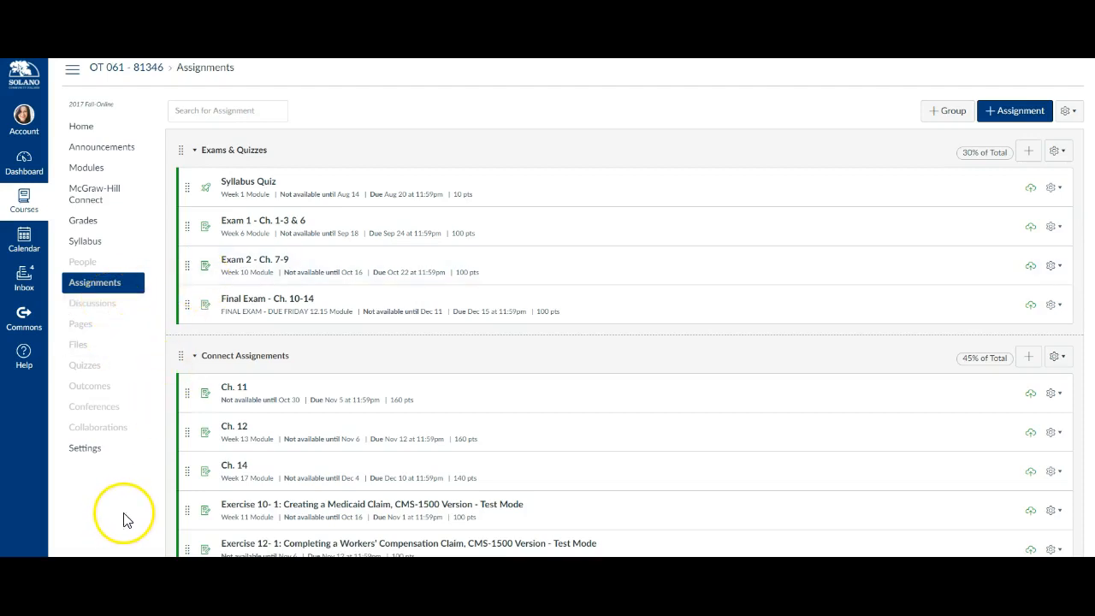
{"action": "mouse_move", "coordinate": [60, 541]}
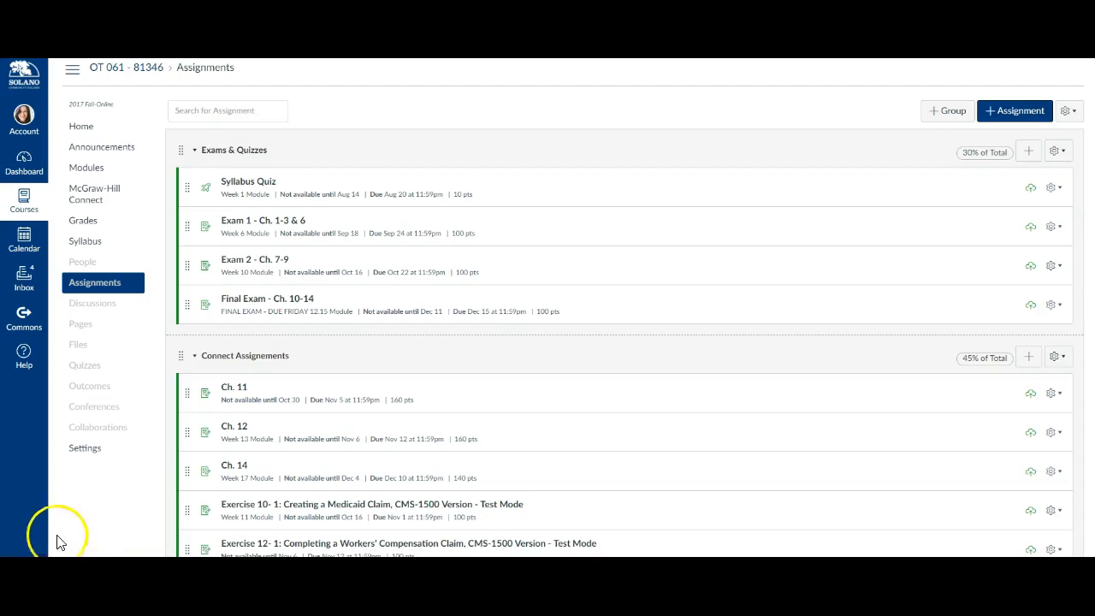